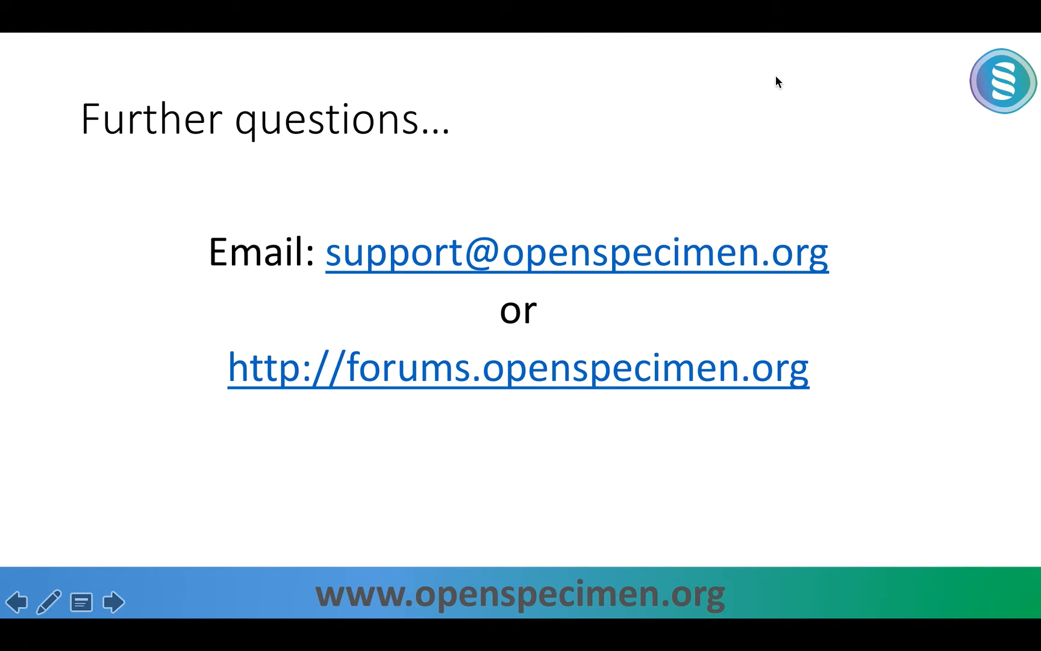
- Exit the PowerPoint slideshow from the Further questions slide with Esc
{"action": "key", "text": "Escape"}
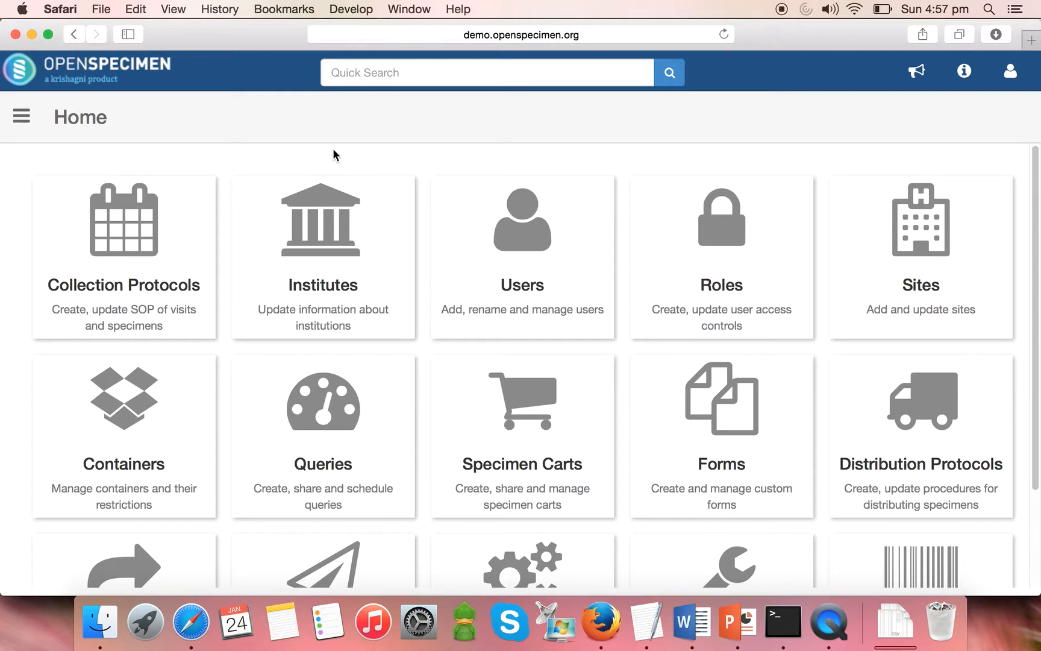
- Navigate from the dashboard's module menu to the Queries list
{"action": "scroll", "scroll_direction": "down", "scroll_amount": 3}
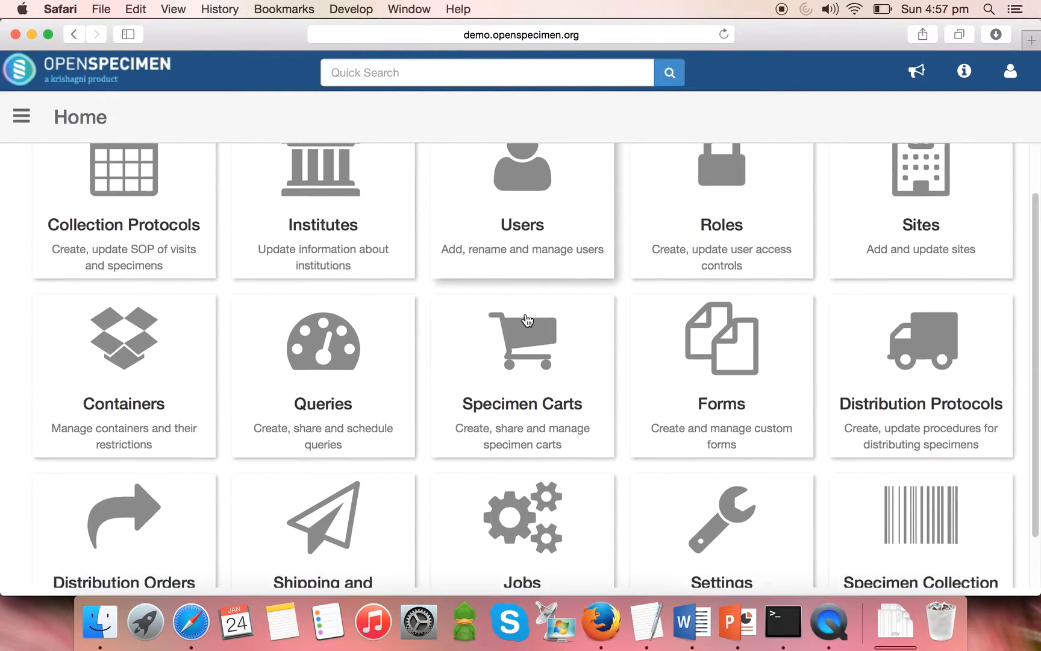
{"action": "scroll", "scroll_direction": "up", "scroll_amount": 3}
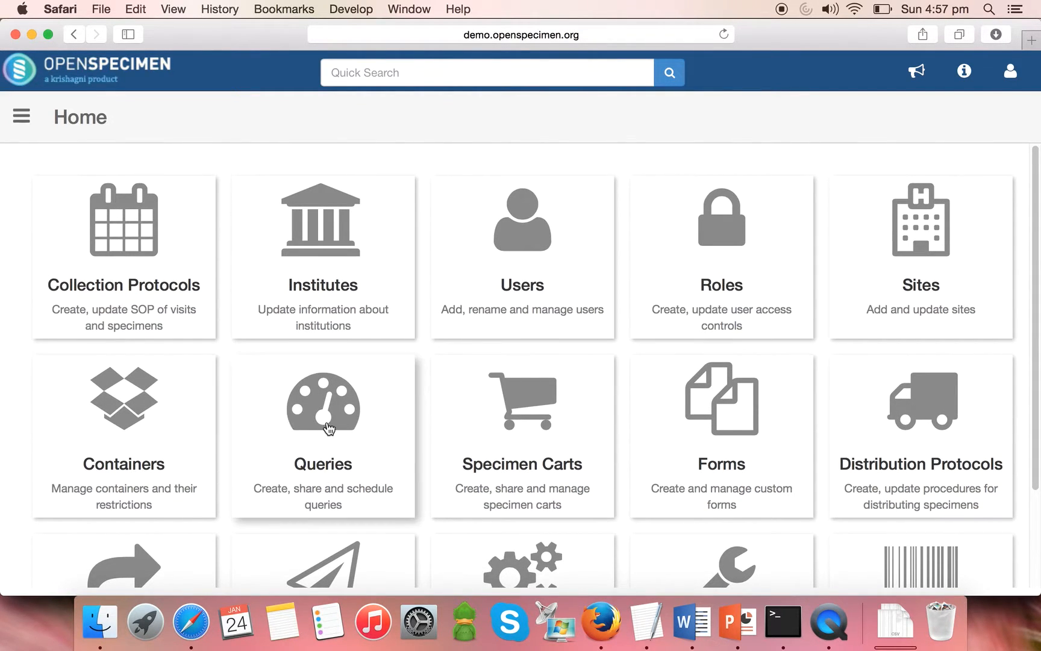
{"action": "left_click", "coordinate": [22, 117]}
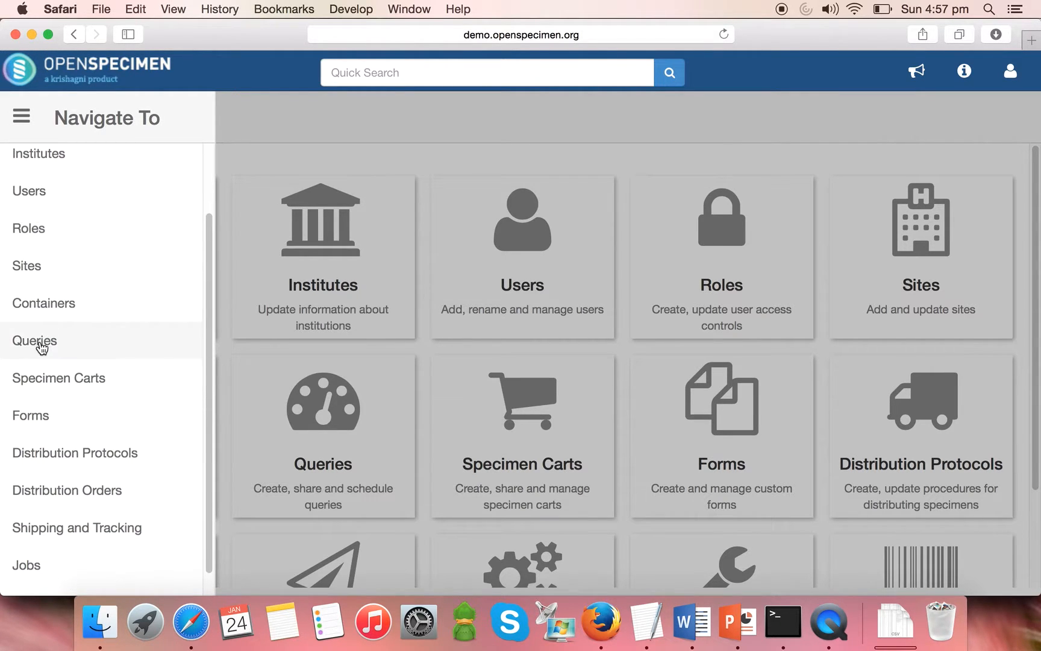
{"action": "left_click", "coordinate": [34, 340]}
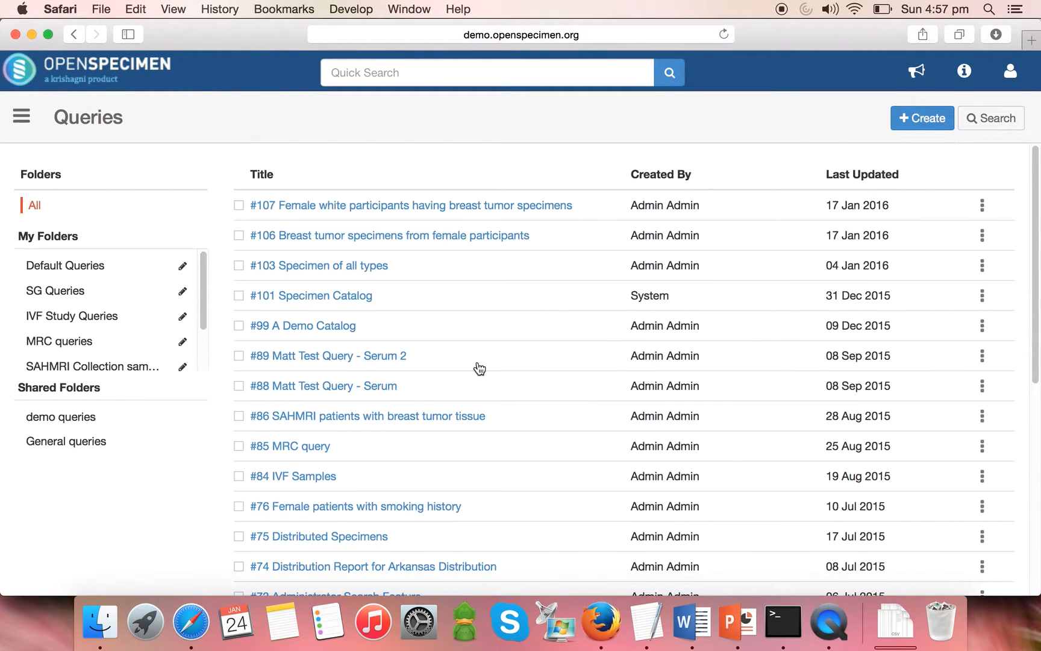
{"action": "mouse_move", "coordinate": [1011, 106]}
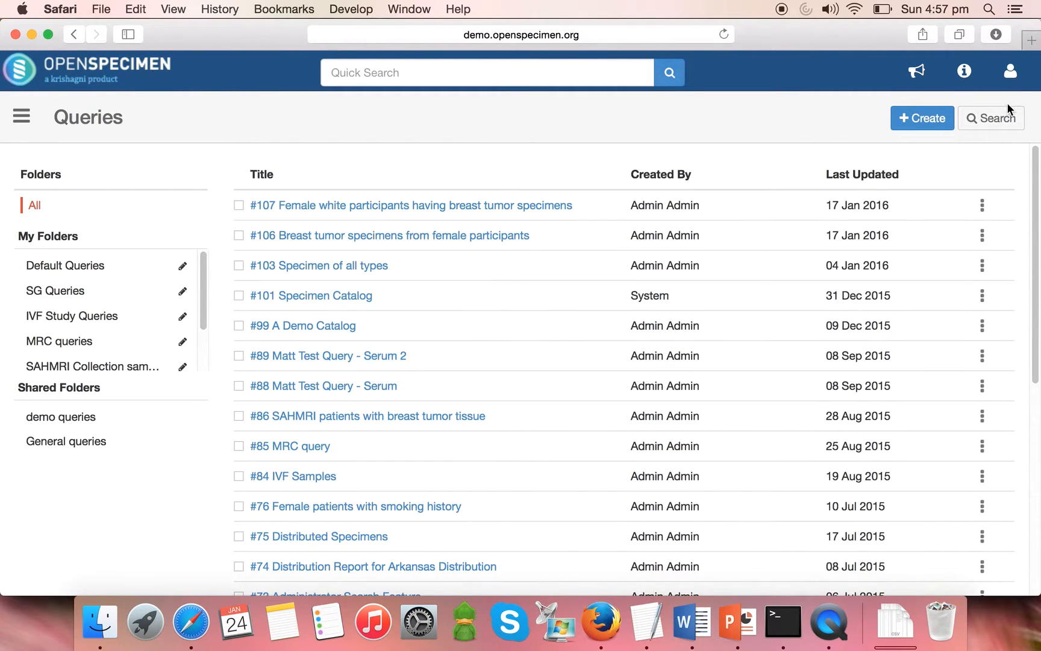
- Create a blank New Query from the Queries page
{"action": "left_click", "coordinate": [922, 118]}
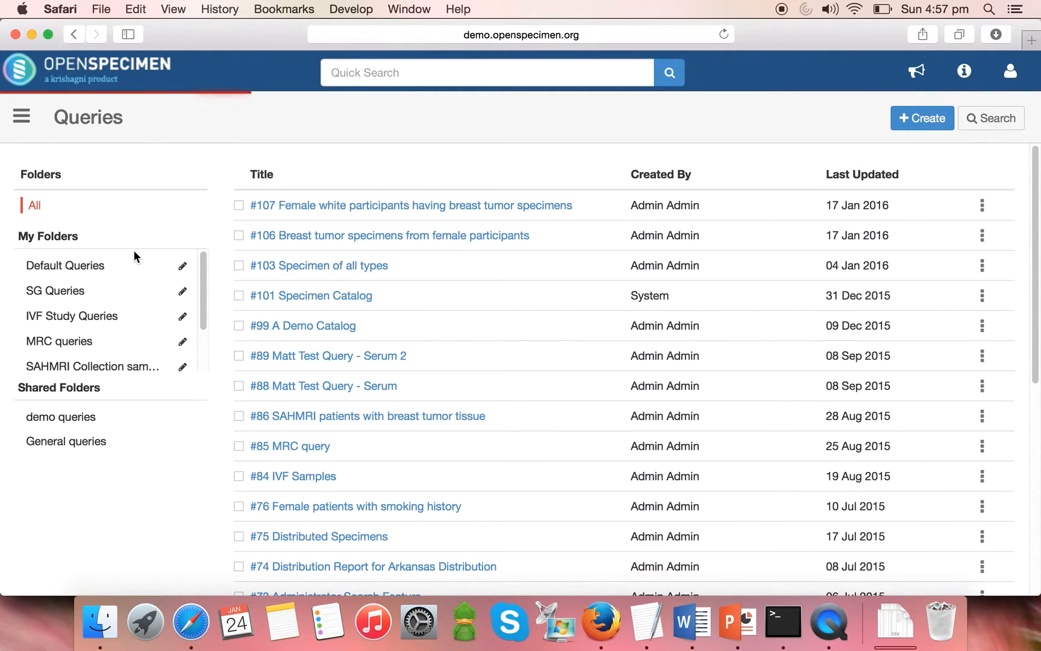
{"action": "left_click", "coordinate": [922, 118]}
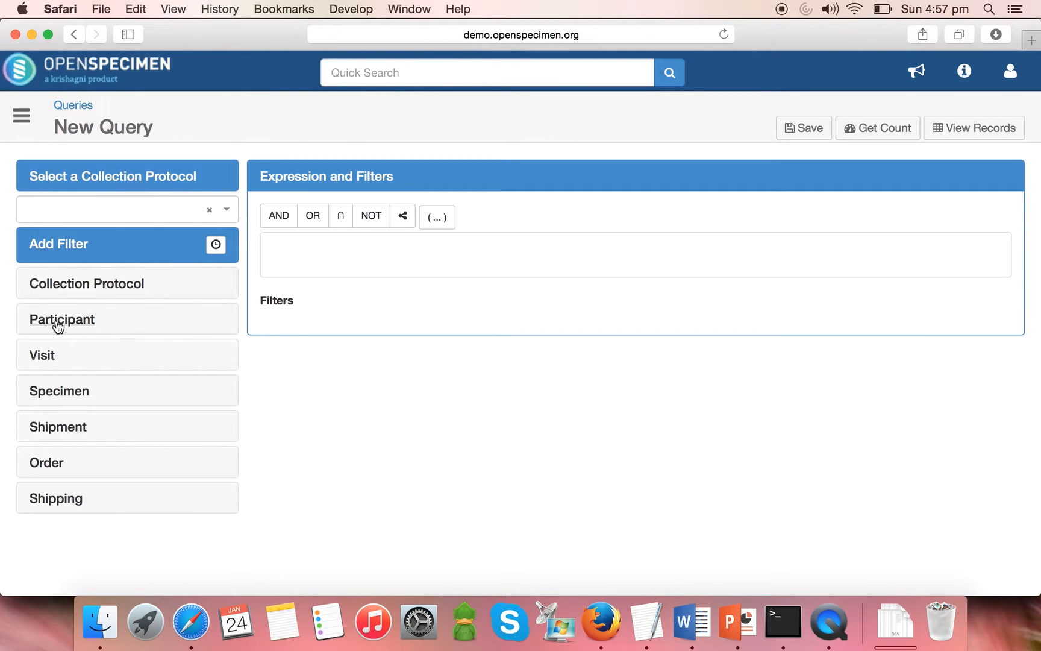
- Add the participant filter Gender equals Female Gender
{"action": "left_click", "coordinate": [62, 320]}
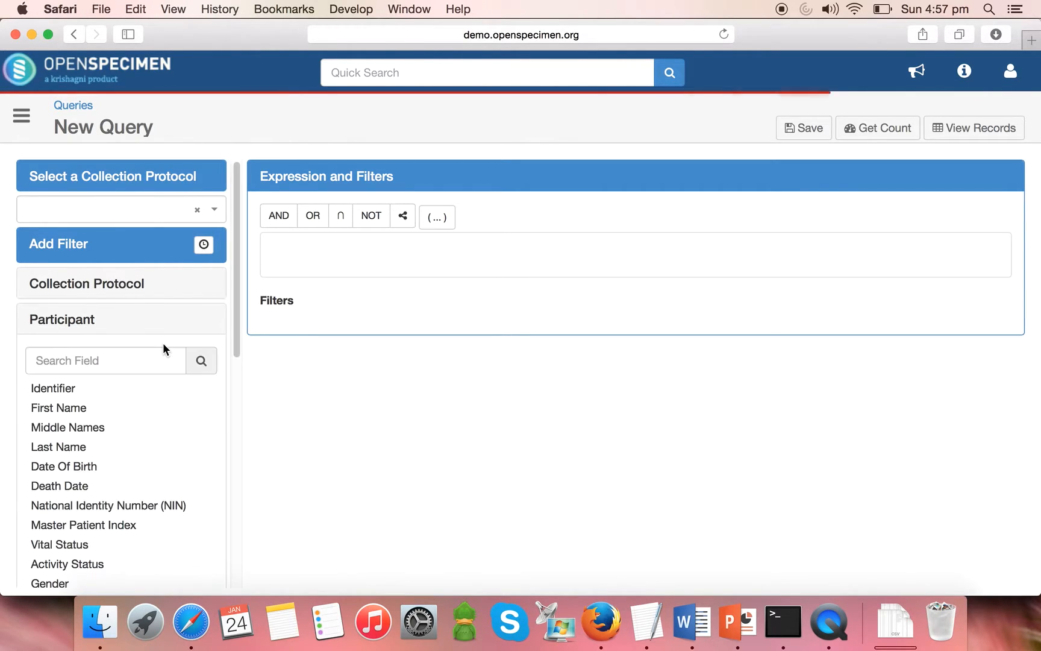
{"action": "scroll", "scroll_direction": "down", "scroll_amount": 3}
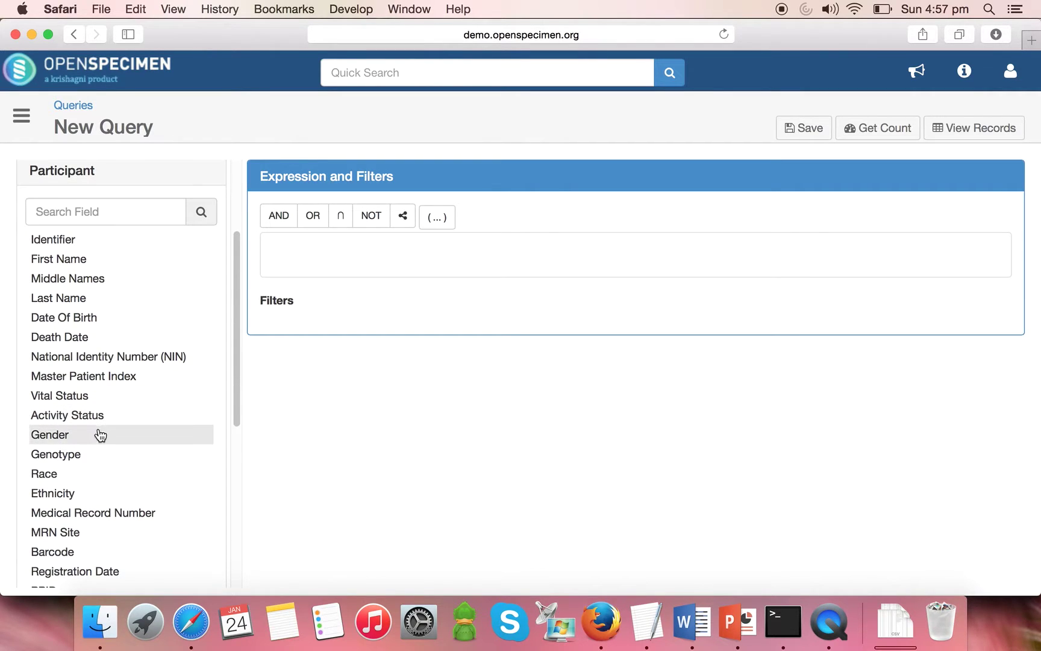
{"action": "left_click", "coordinate": [50, 434]}
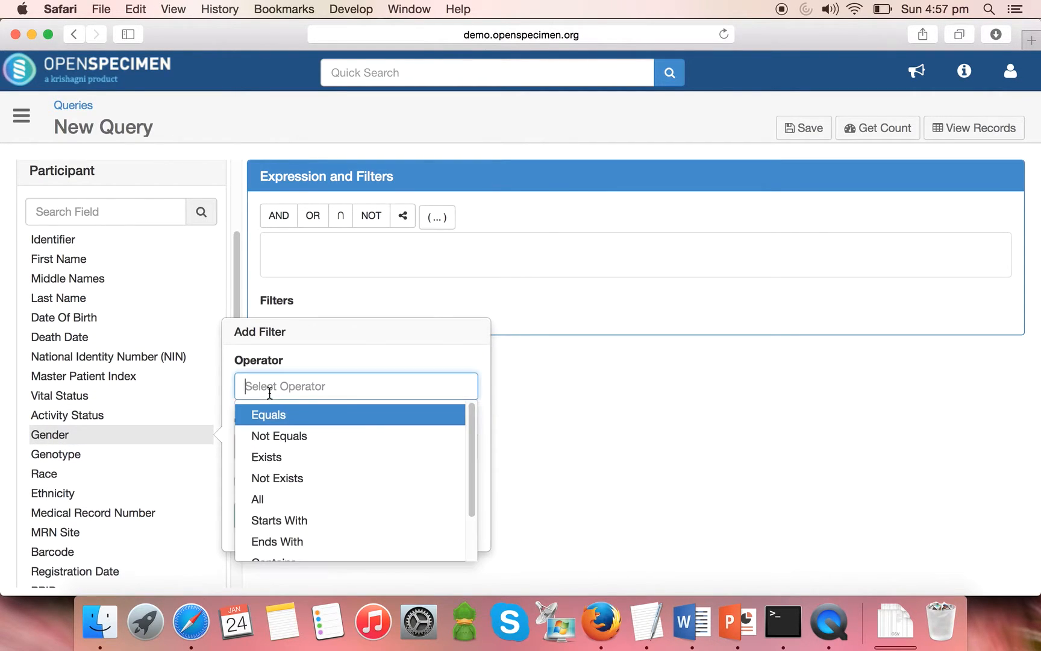
{"action": "mouse_move", "coordinate": [287, 426]}
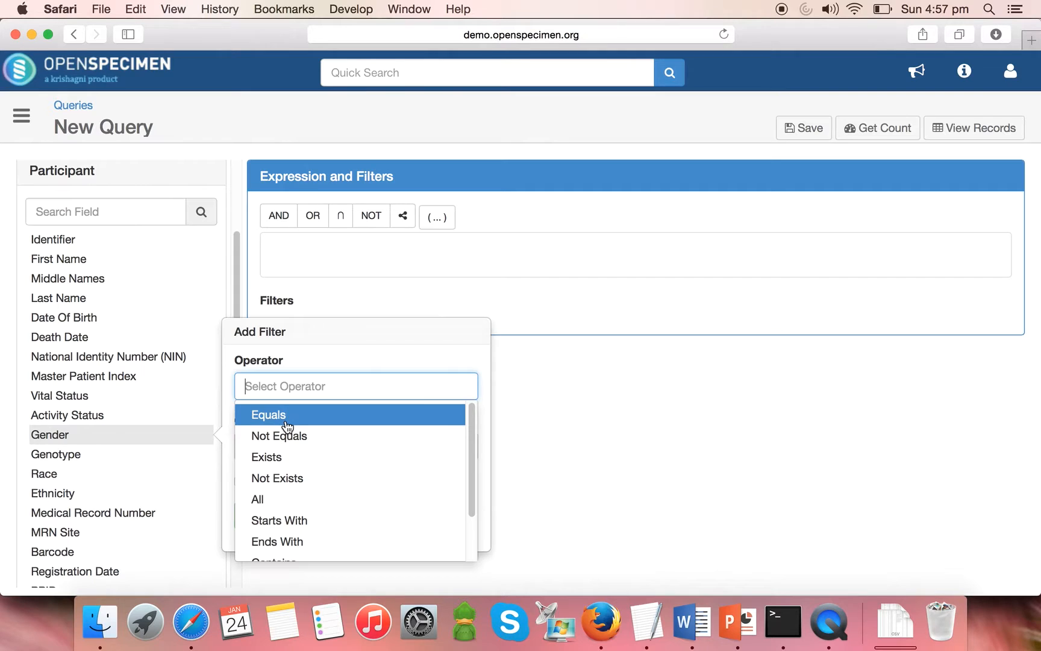
{"action": "left_click", "coordinate": [268, 415]}
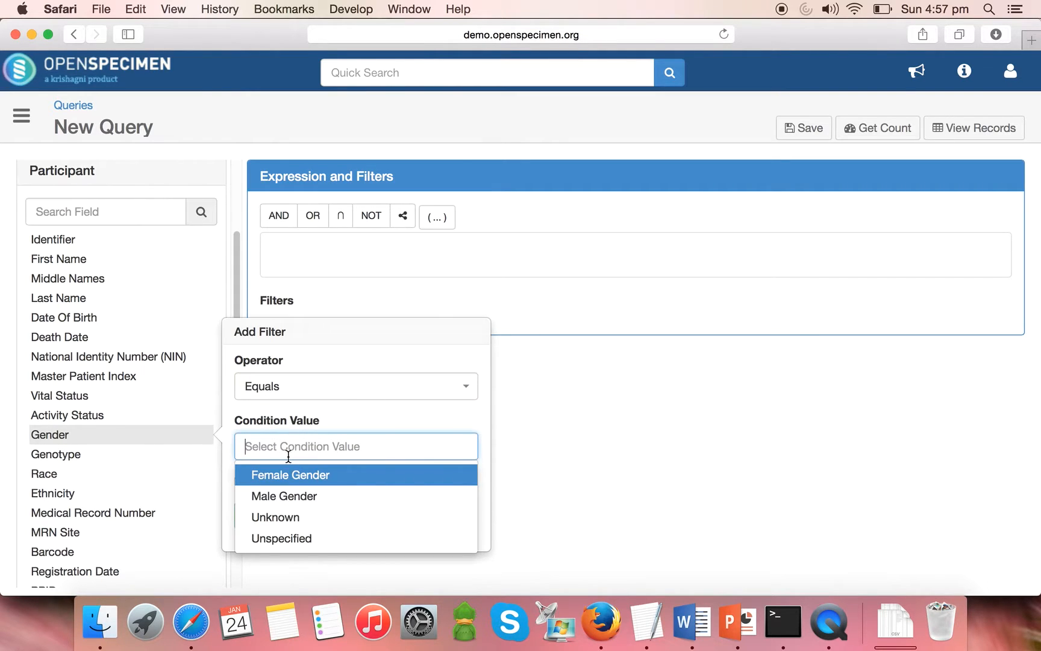
{"action": "left_click", "coordinate": [290, 475]}
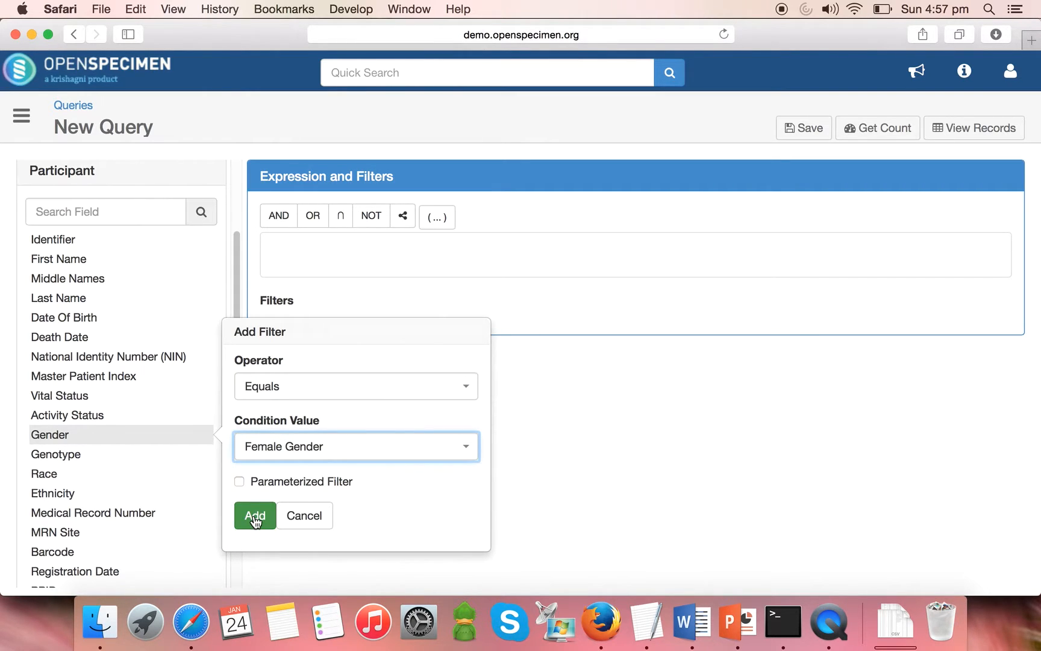
{"action": "left_click", "coordinate": [255, 515]}
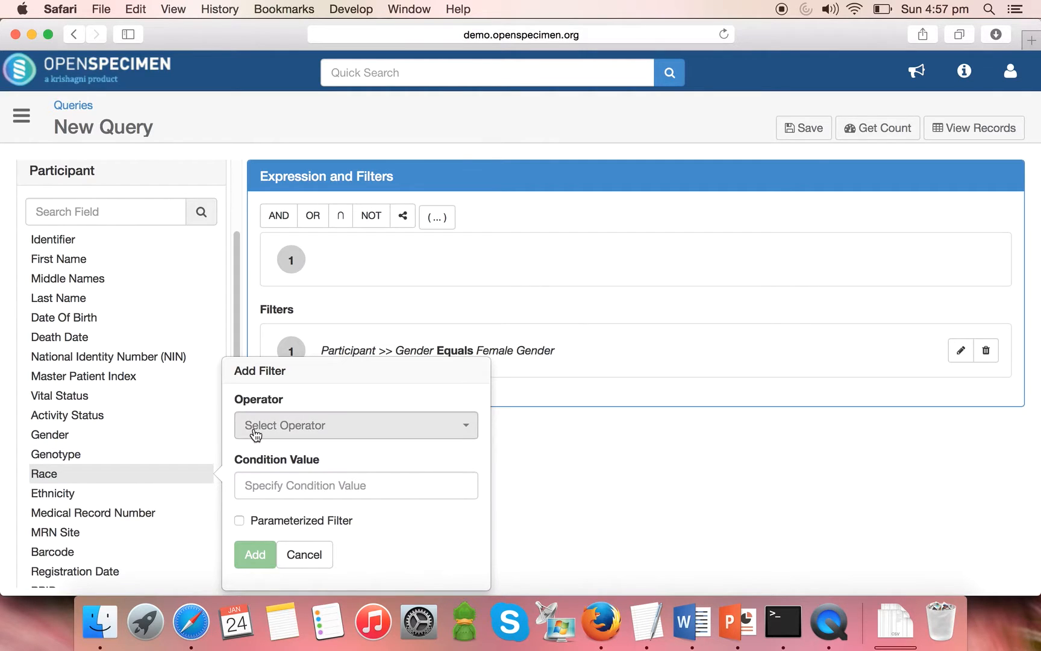
- Add the participant filter Race equals White
{"action": "left_click", "coordinate": [356, 425]}
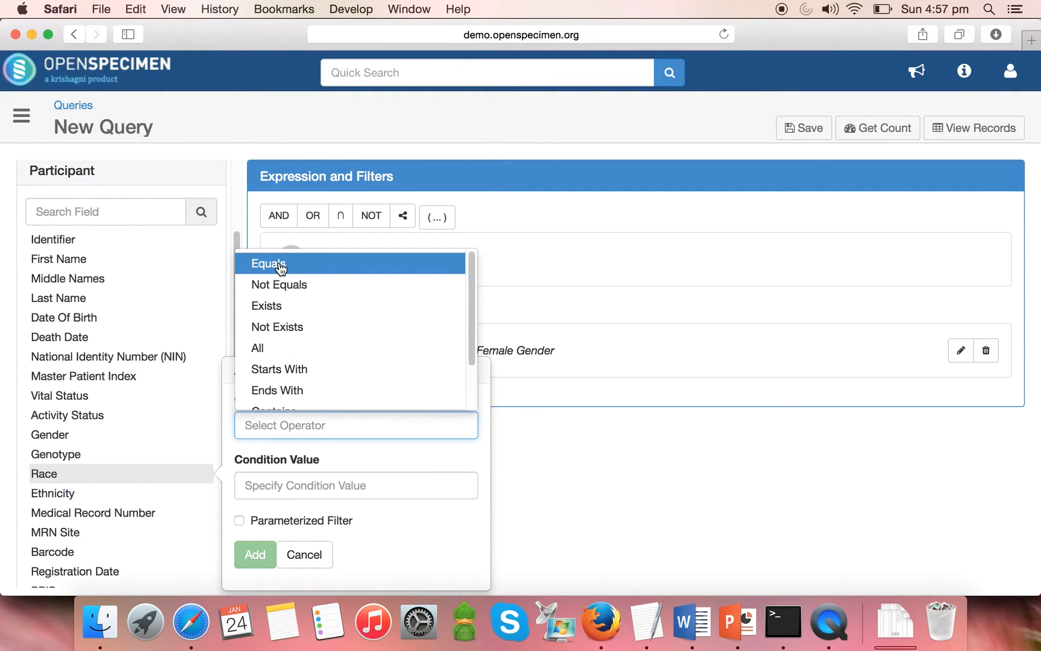
{"action": "left_click", "coordinate": [268, 263]}
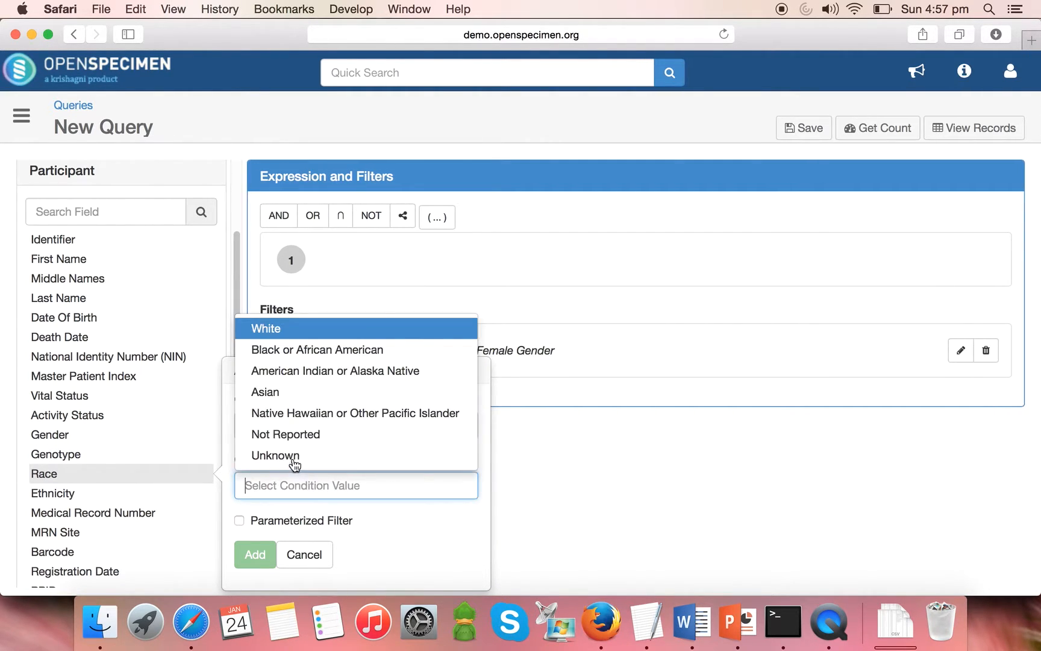
{"action": "left_click", "coordinate": [266, 328]}
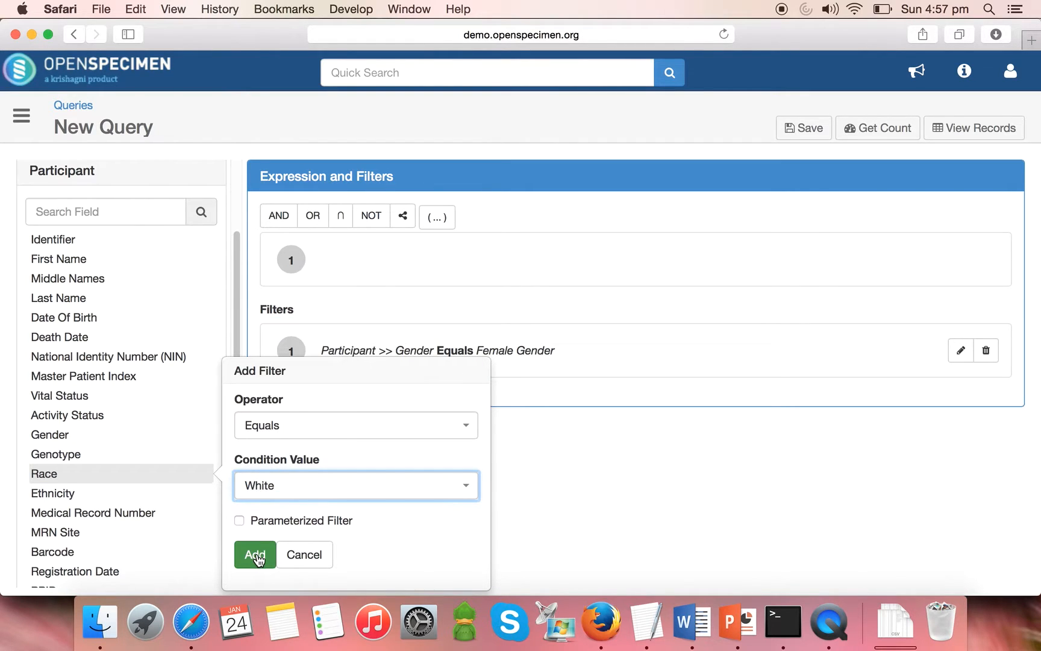
{"action": "left_click", "coordinate": [254, 554]}
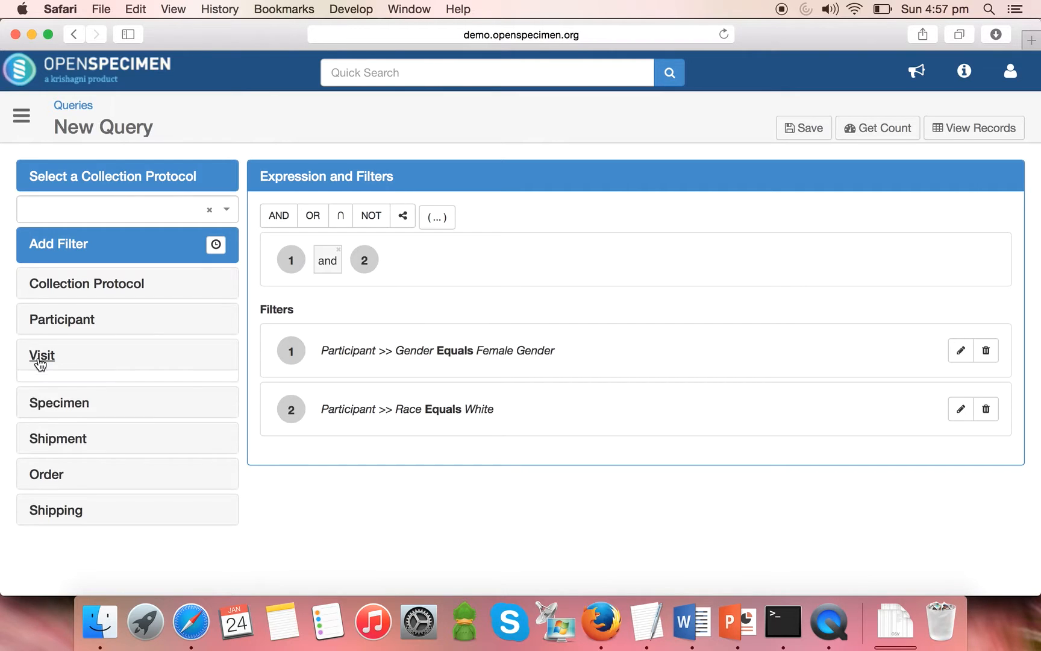
- Filter Visit Clinical Diagnosis equals Carcinoma of breast (disorder), searching 'diag' and 'carci'
{"action": "left_click", "coordinate": [41, 355]}
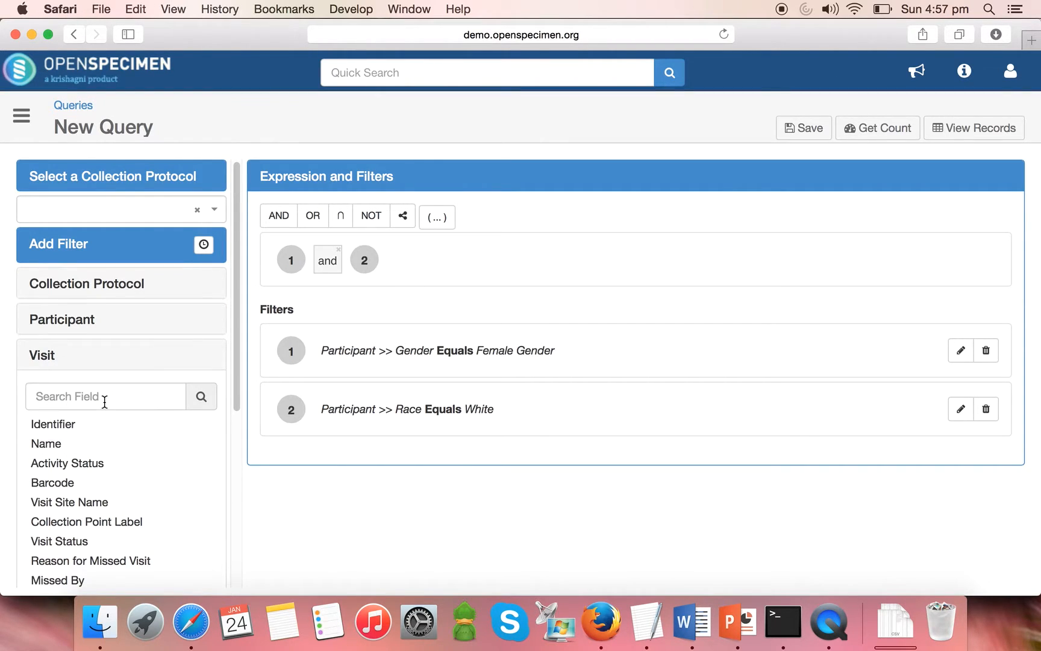
{"action": "type", "text": "diag"}
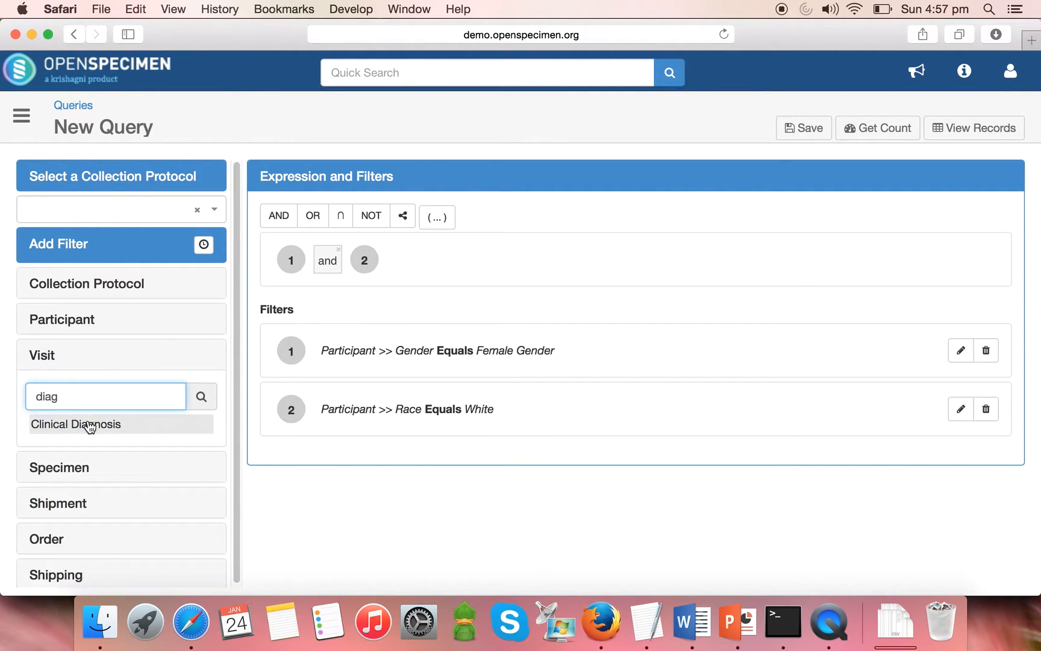
{"action": "left_click", "coordinate": [76, 423]}
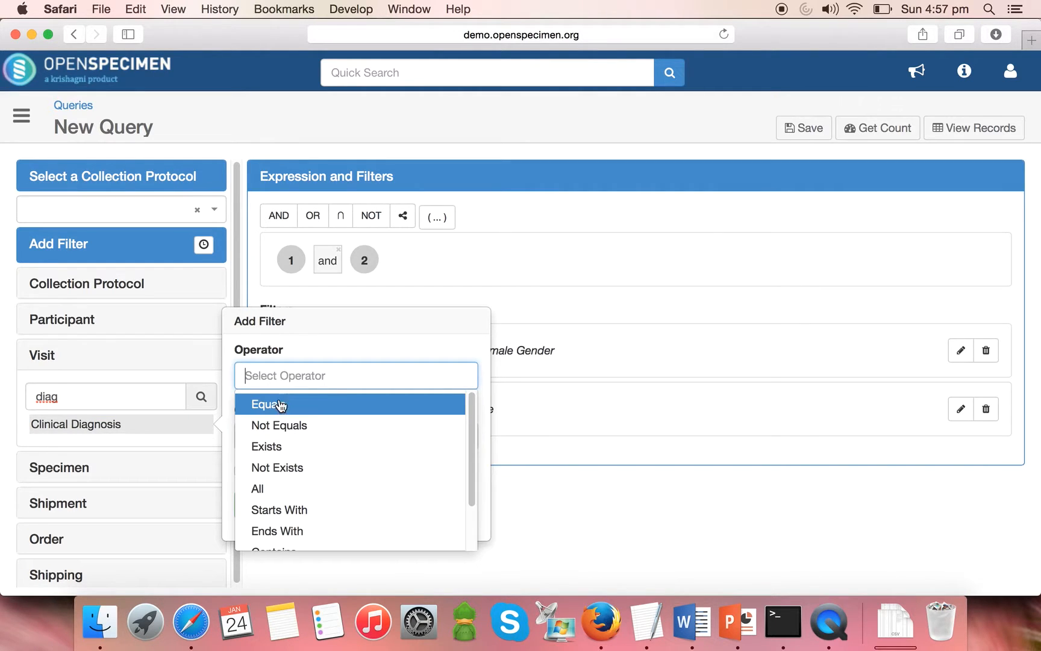
{"action": "left_click", "coordinate": [271, 405]}
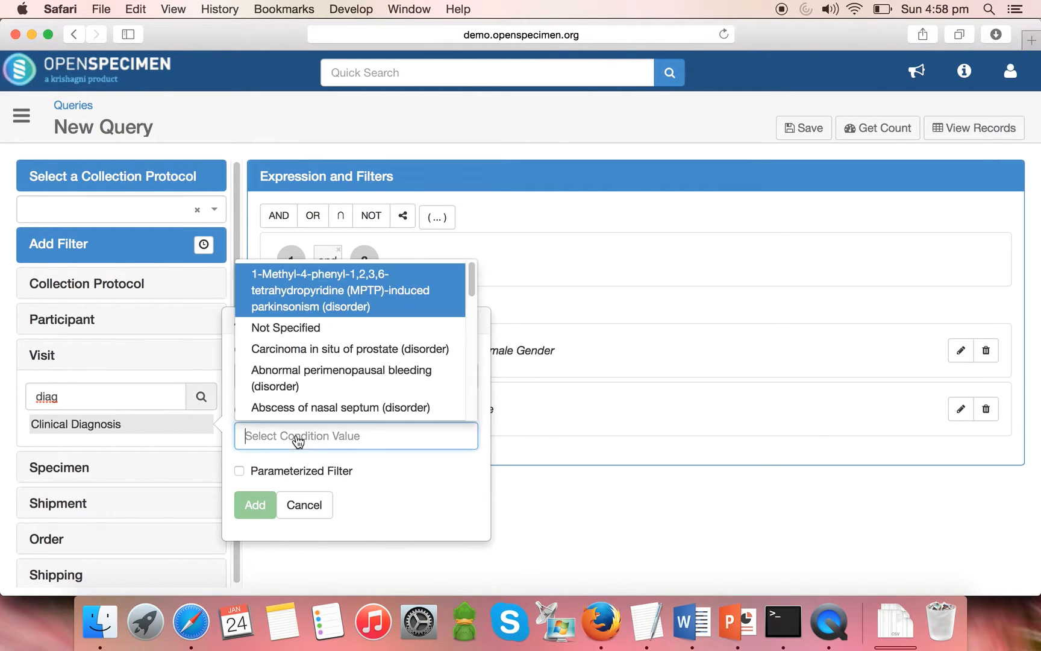
{"action": "type", "text": "carci"}
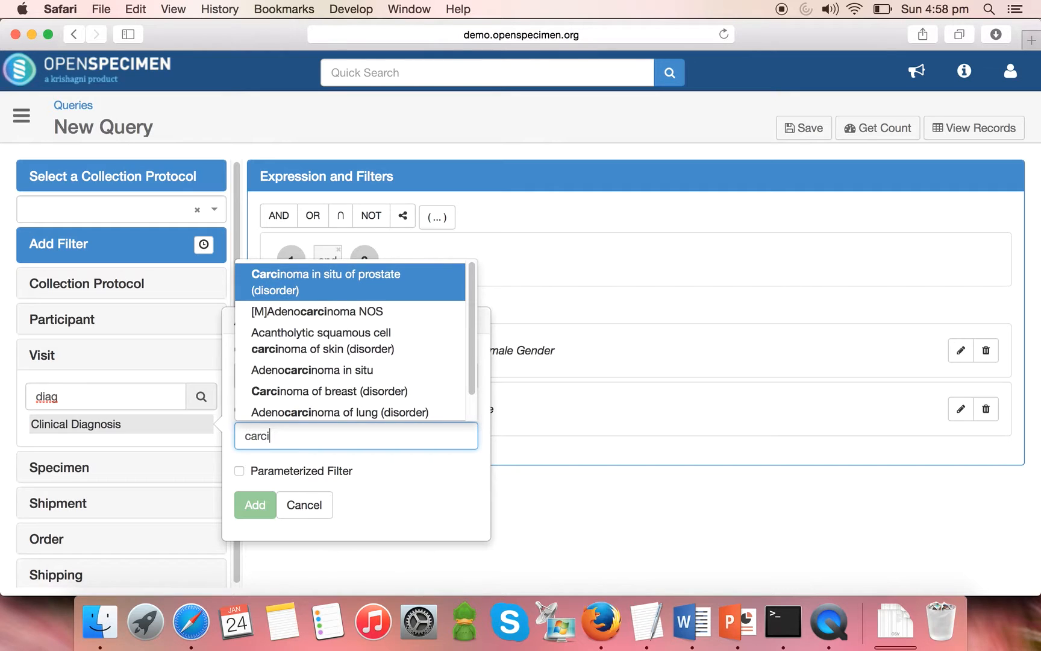
{"action": "left_click", "coordinate": [329, 391]}
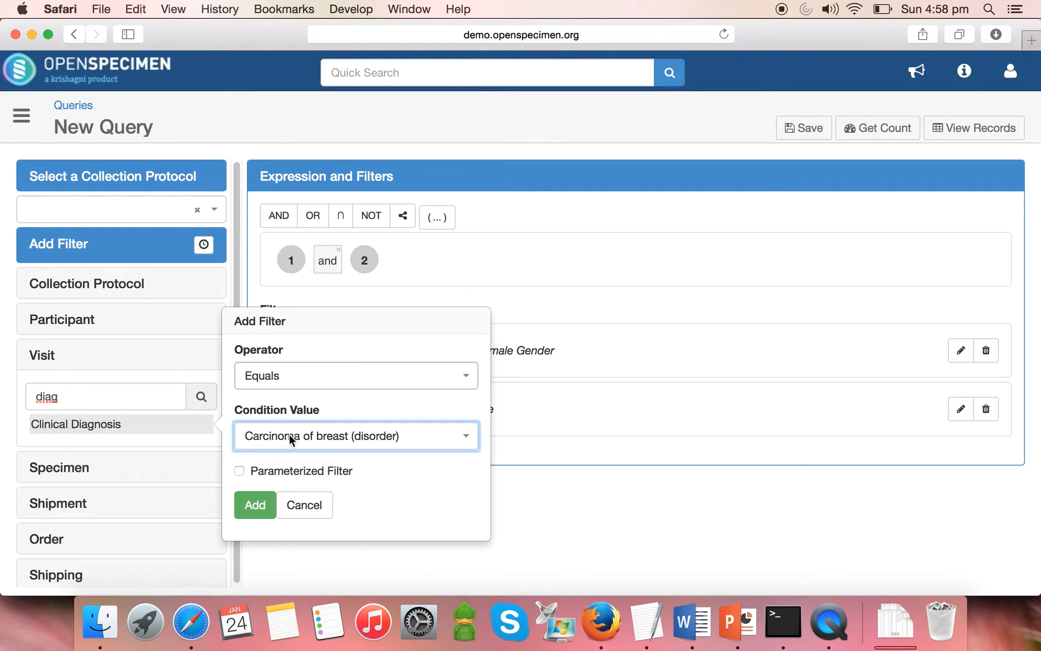
{"action": "left_click", "coordinate": [255, 505]}
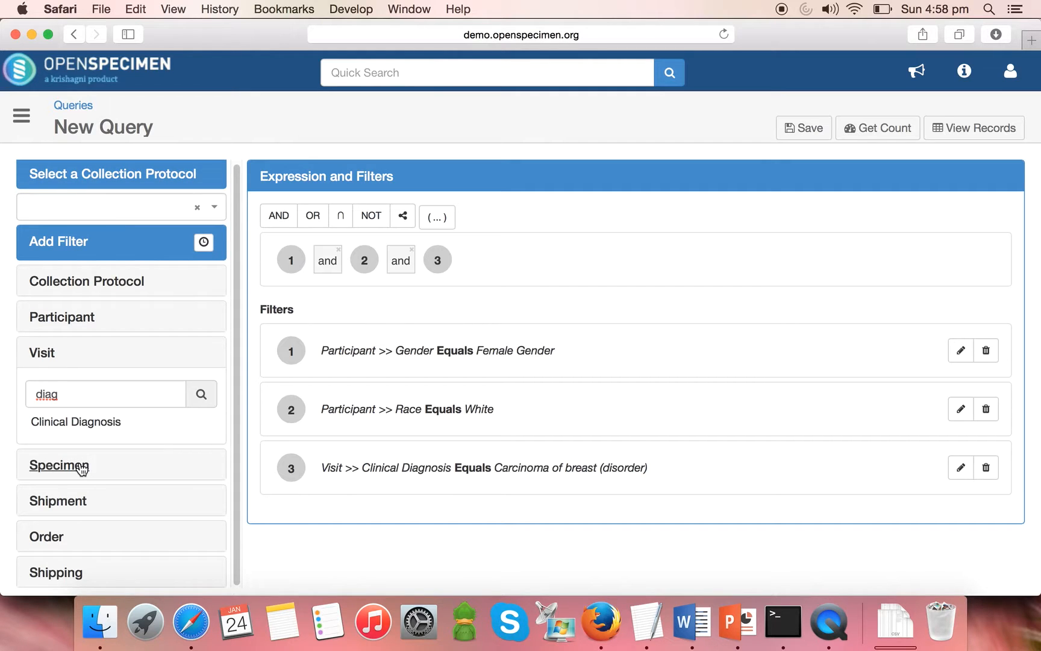
- Filter Specimen Anatomic Site equals Breast, NOS, searching 'breas' for the value
{"action": "left_click", "coordinate": [59, 465]}
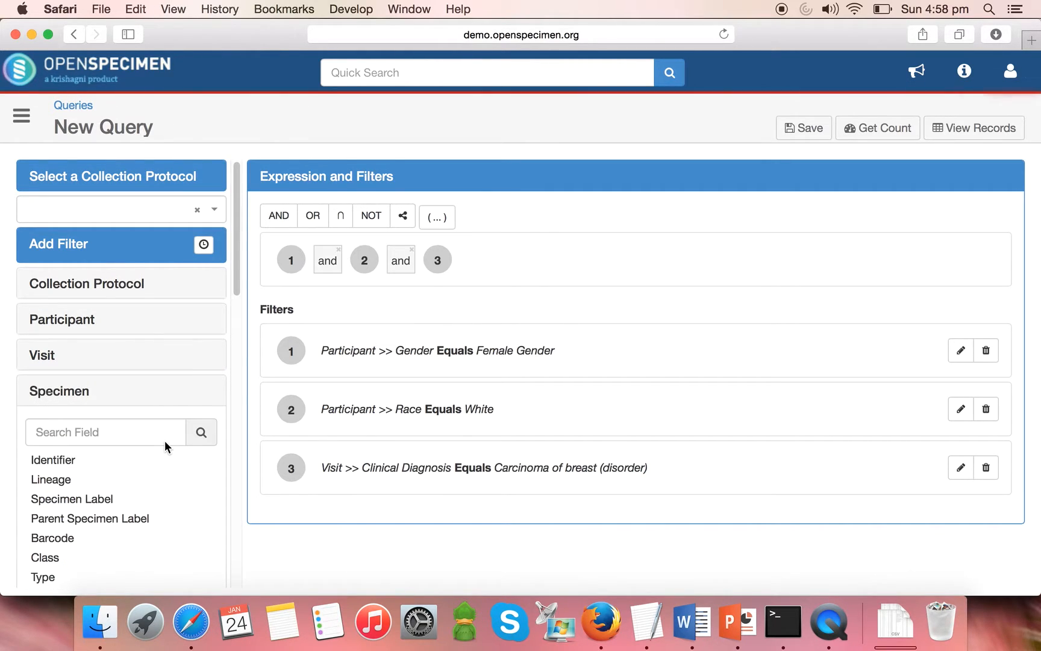
{"action": "scroll", "scroll_direction": "down", "scroll_amount": 3}
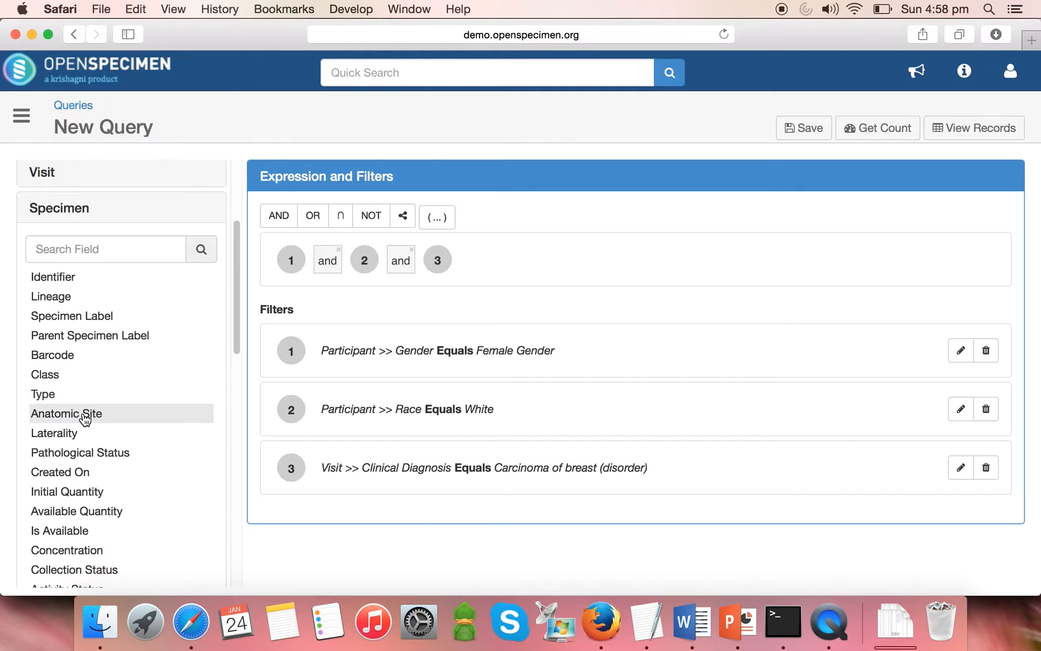
{"action": "left_click", "coordinate": [66, 414]}
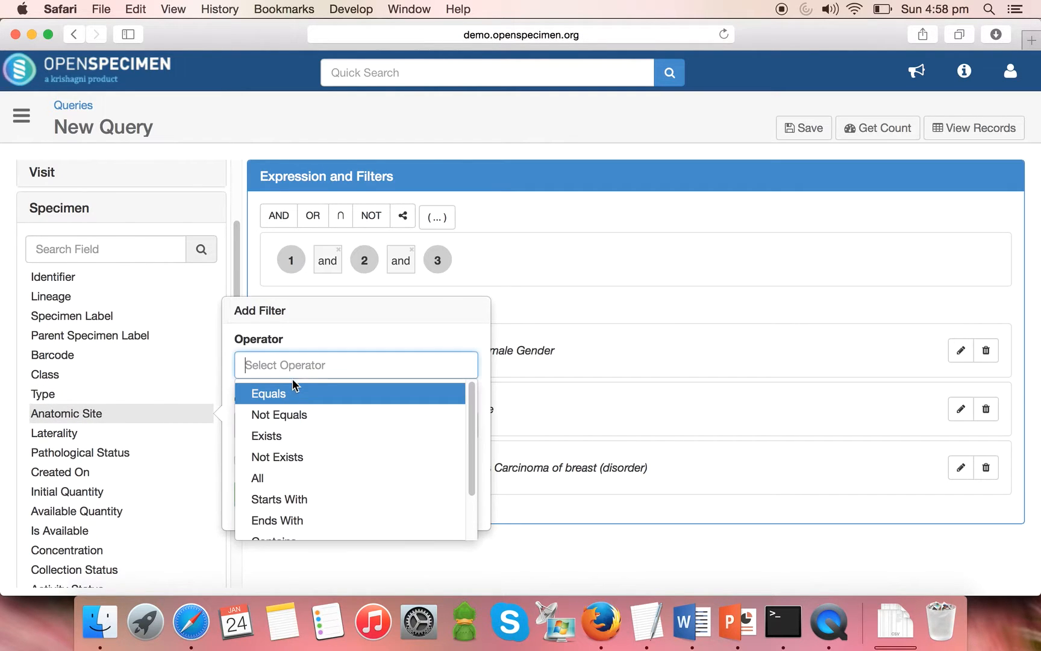
{"action": "left_click", "coordinate": [268, 394]}
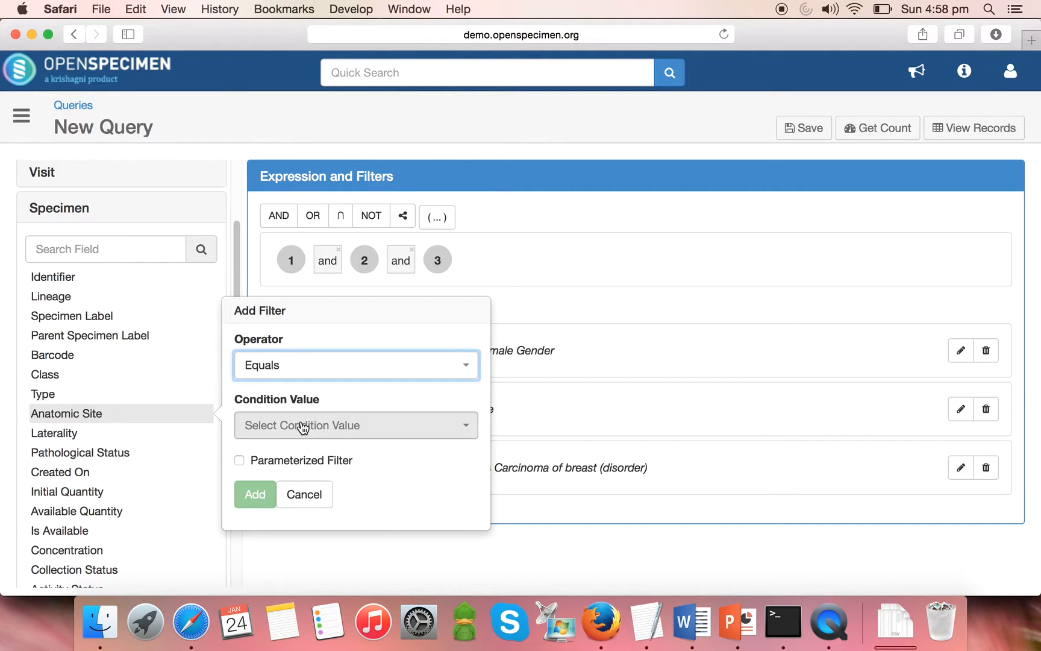
{"action": "left_click", "coordinate": [356, 426]}
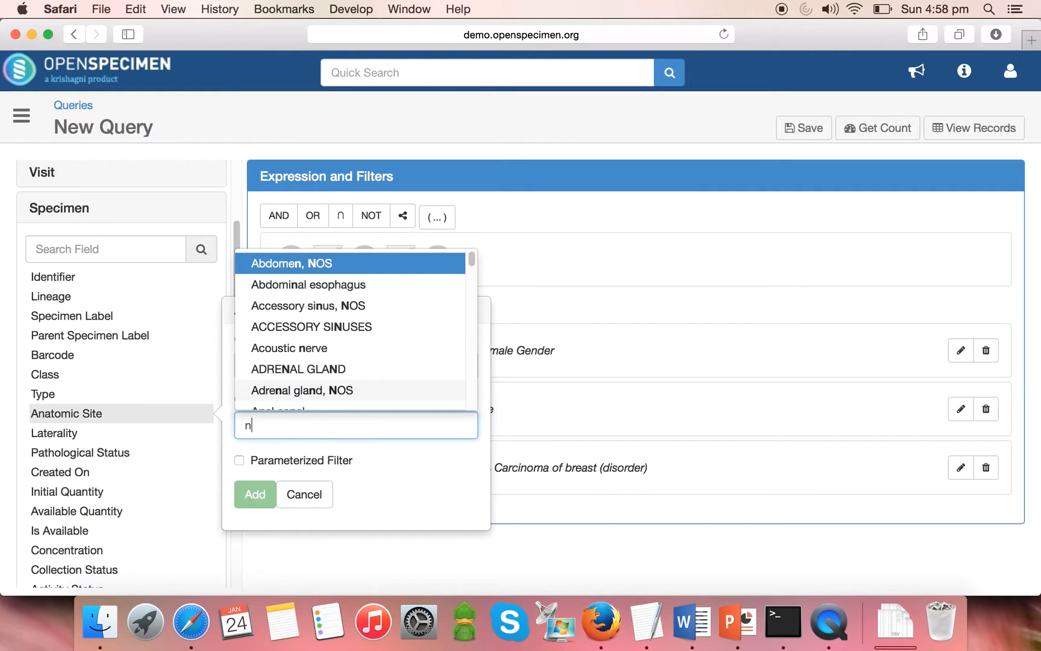
{"action": "type", "text": "breas"}
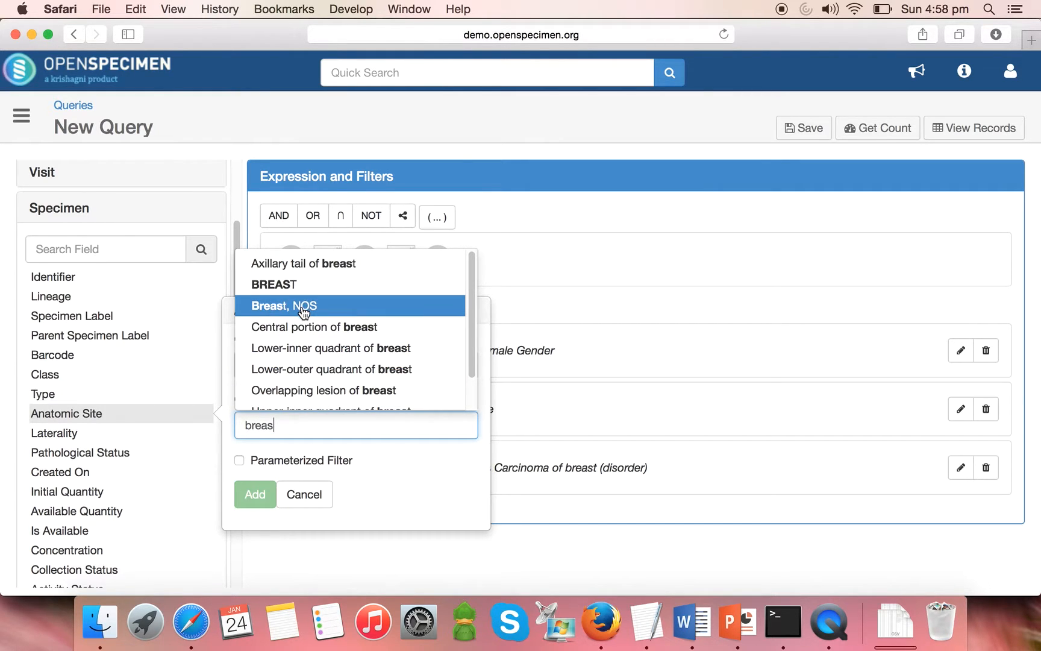
{"action": "left_click", "coordinate": [254, 494]}
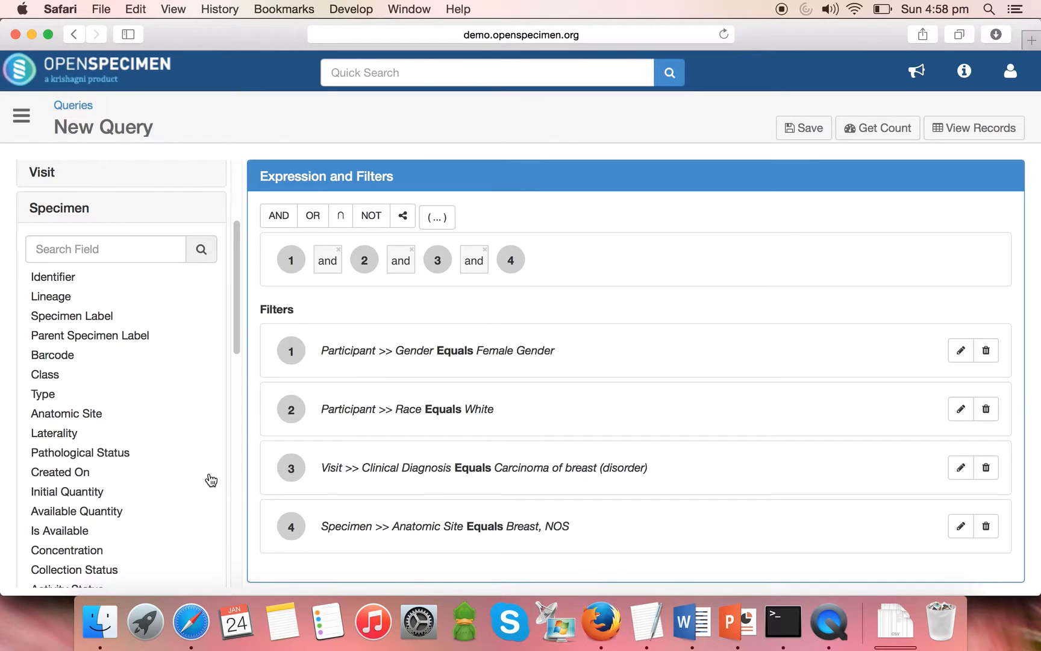
- Filter Pathological Status is one of Malignant, Malignant Invasive, Malignant Pre-Invasive
{"action": "left_click", "coordinate": [80, 453]}
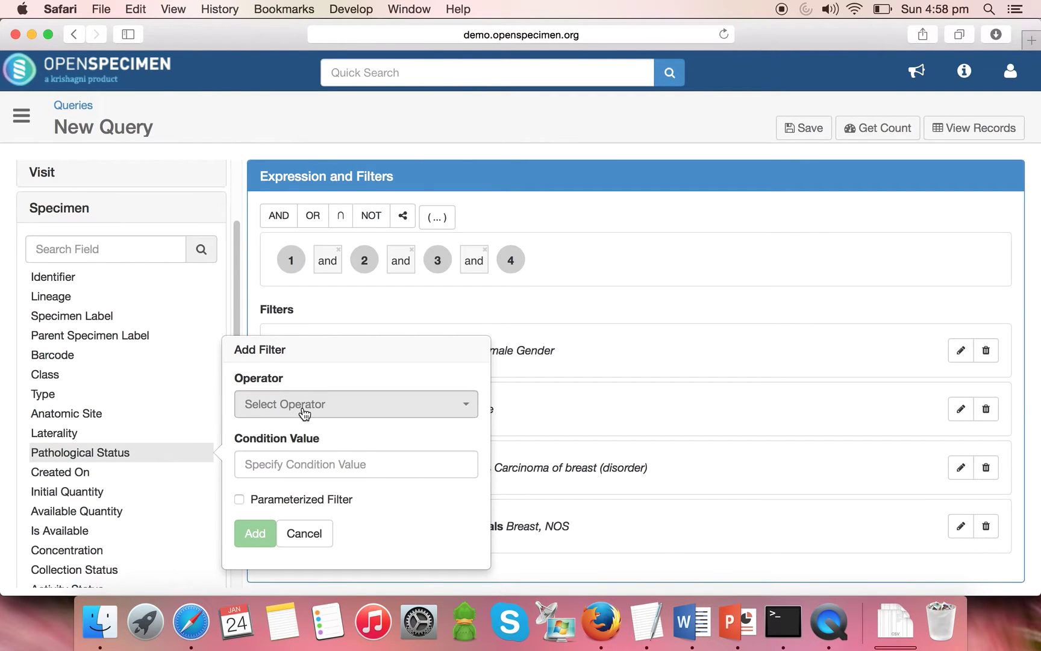
{"action": "left_click", "coordinate": [356, 404]}
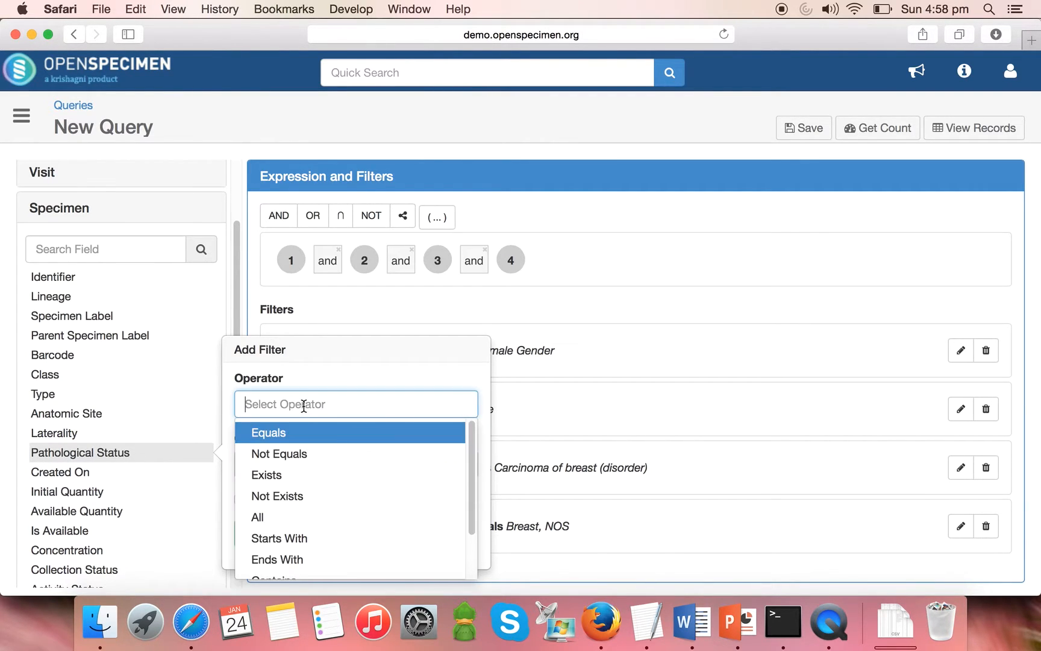
{"action": "type", "text": "i"}
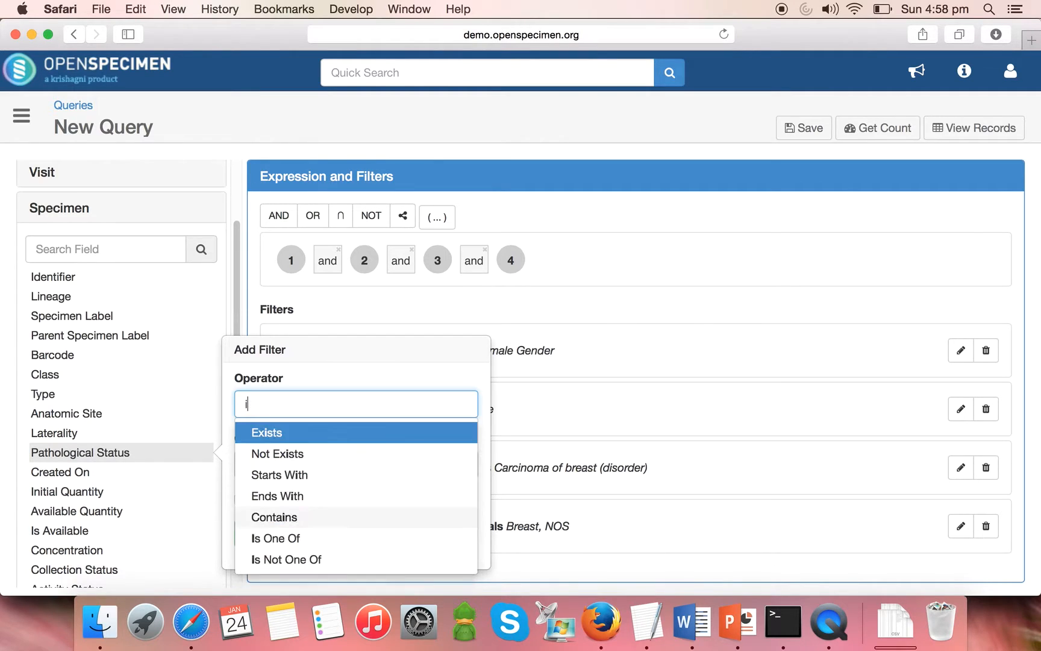
{"action": "left_click", "coordinate": [276, 538]}
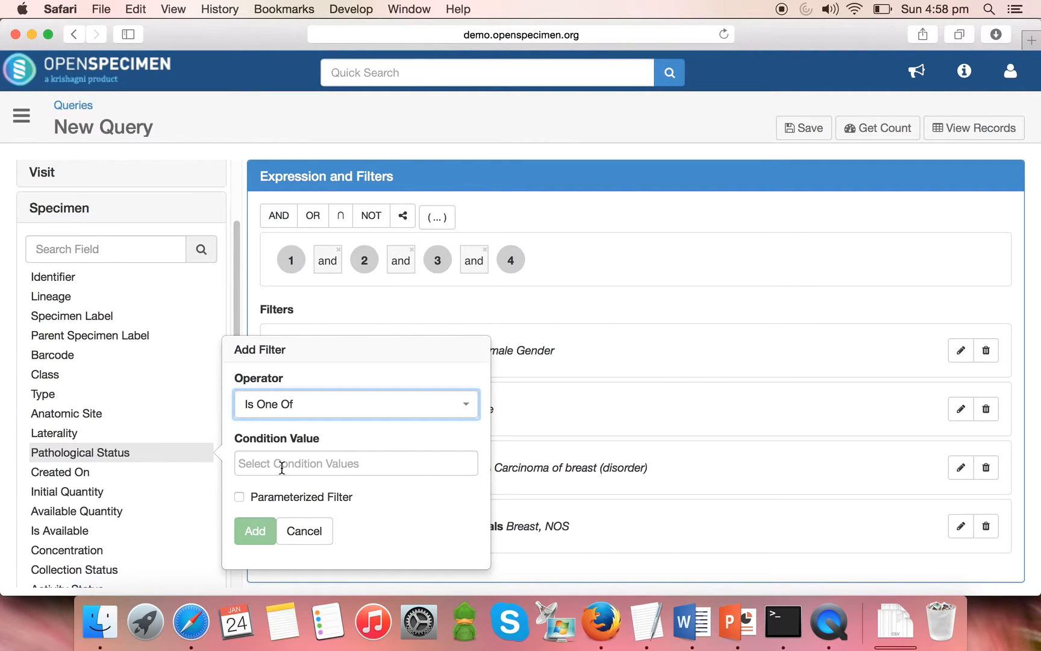
{"action": "type", "text": "mali"}
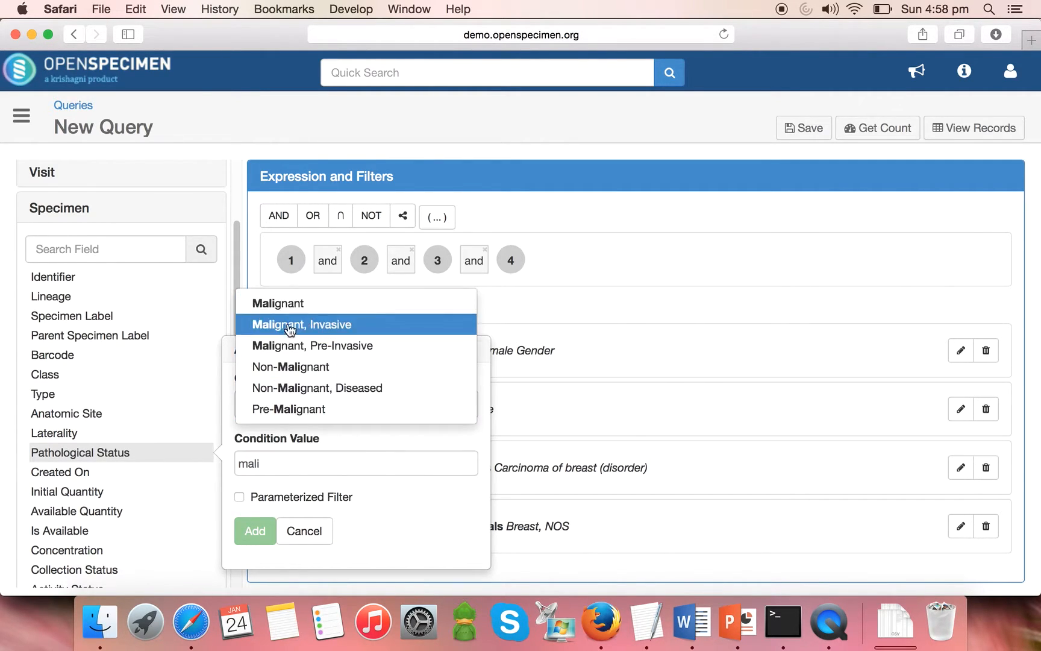
{"action": "left_click", "coordinate": [278, 303]}
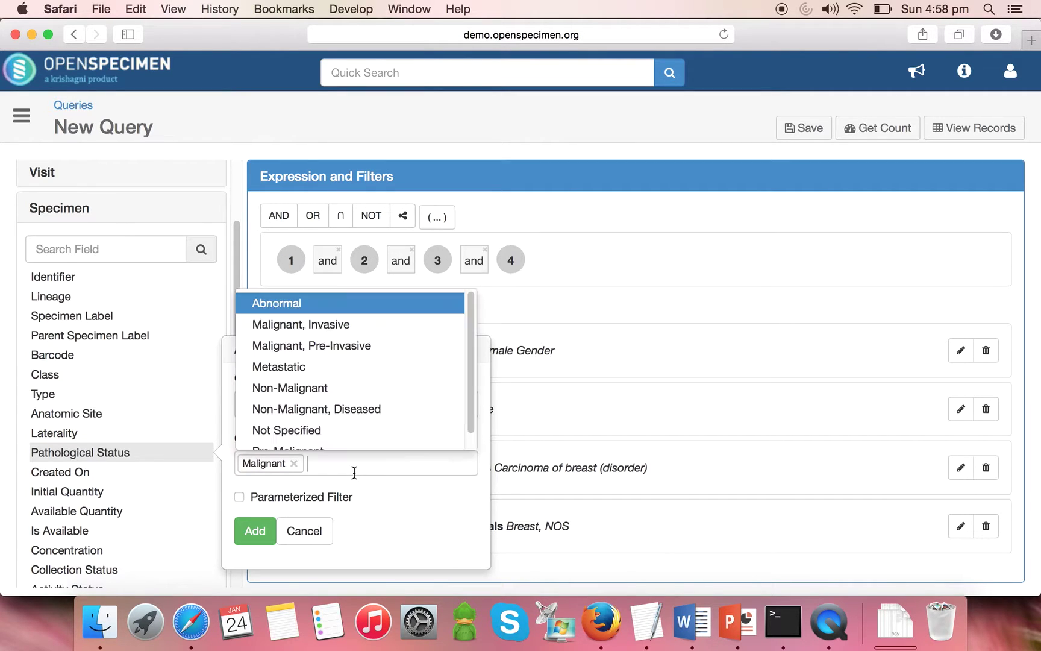
{"action": "left_click", "coordinate": [297, 325]}
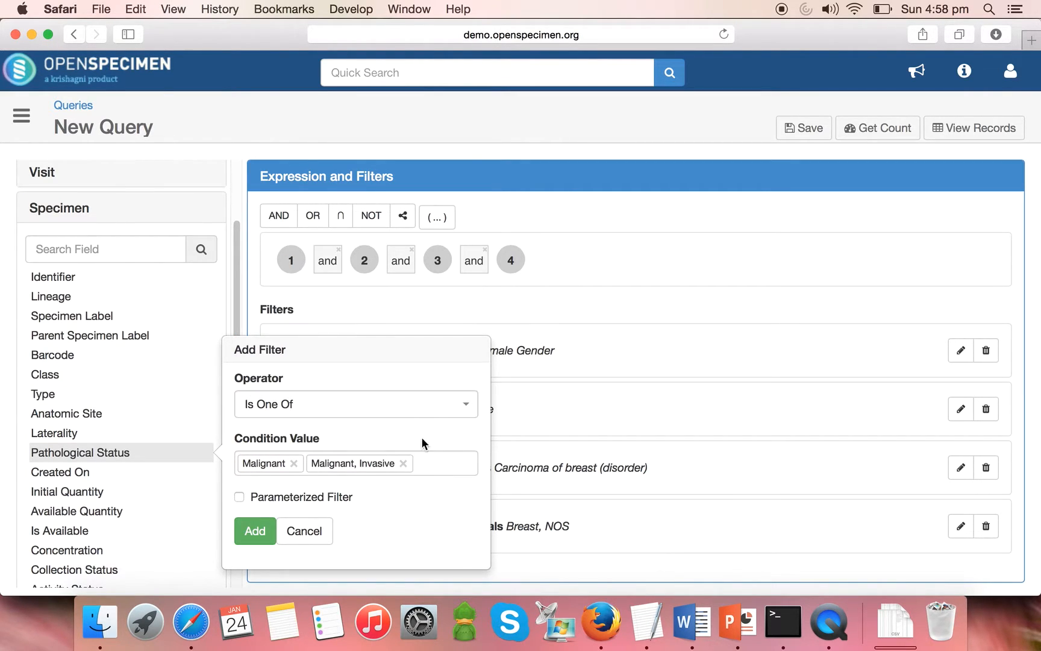
{"action": "type", "text": "ma"}
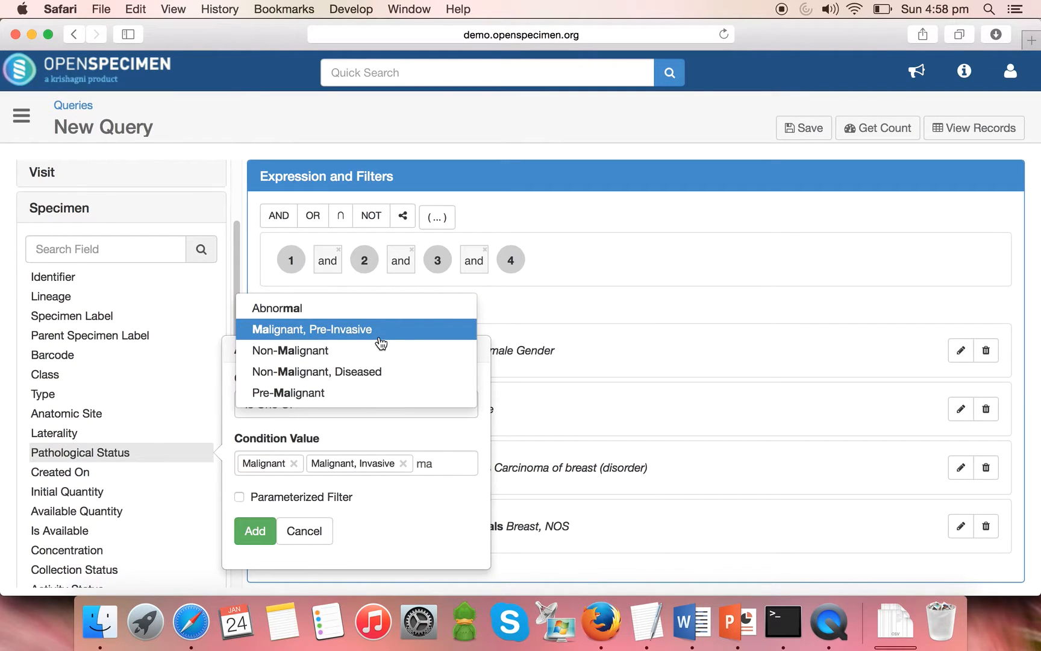
{"action": "left_click", "coordinate": [254, 531]}
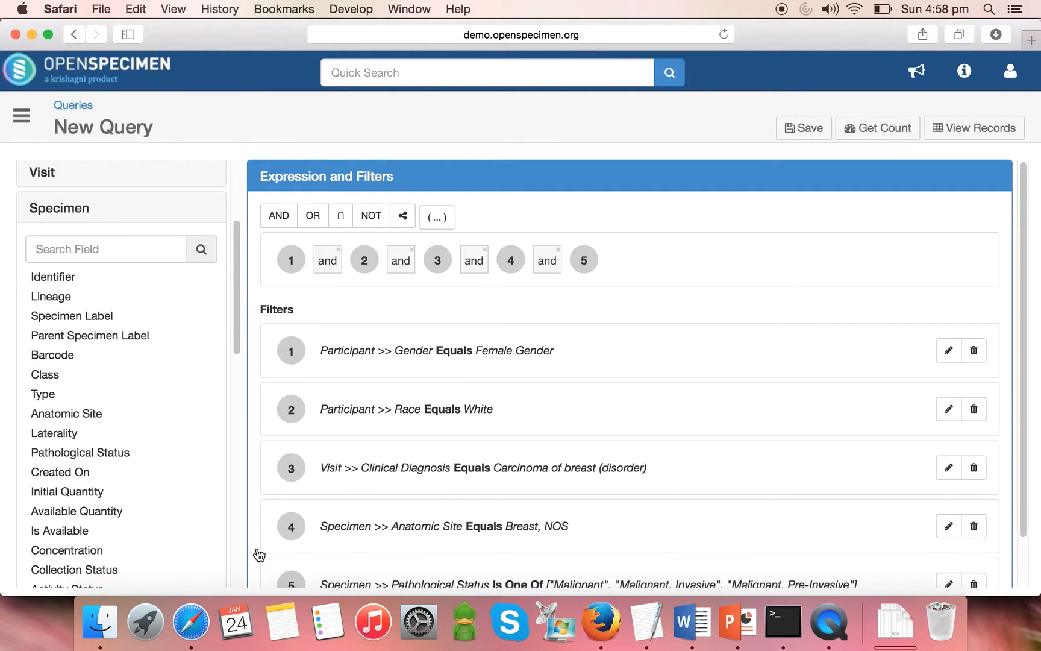
- Filter Specimen Available Quantity greater than 0
{"action": "left_click", "coordinate": [77, 511]}
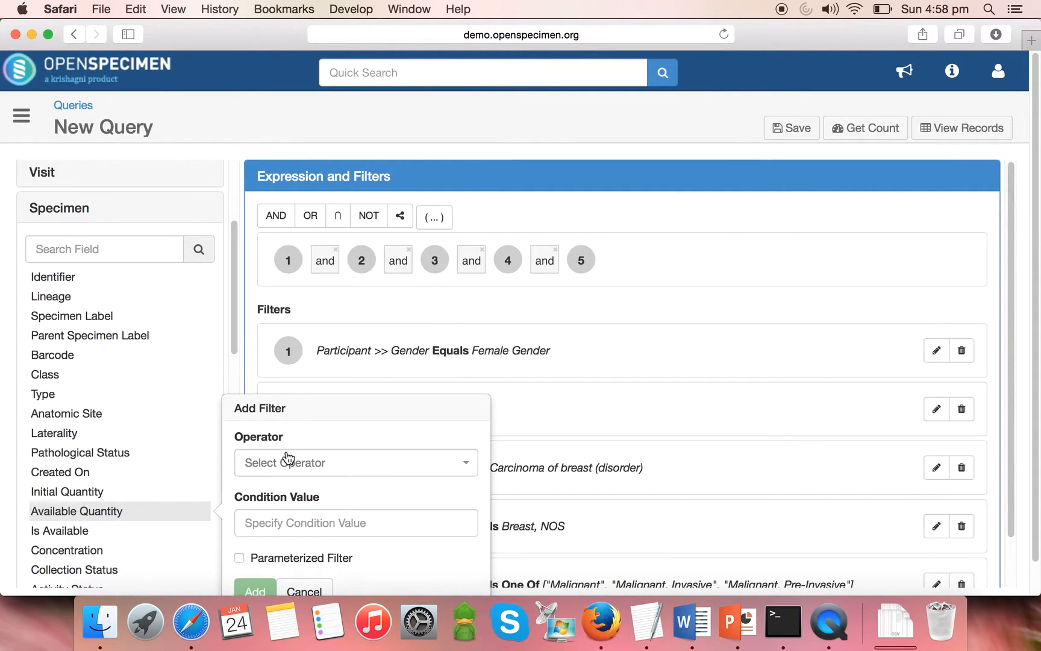
{"action": "left_click", "coordinate": [356, 463]}
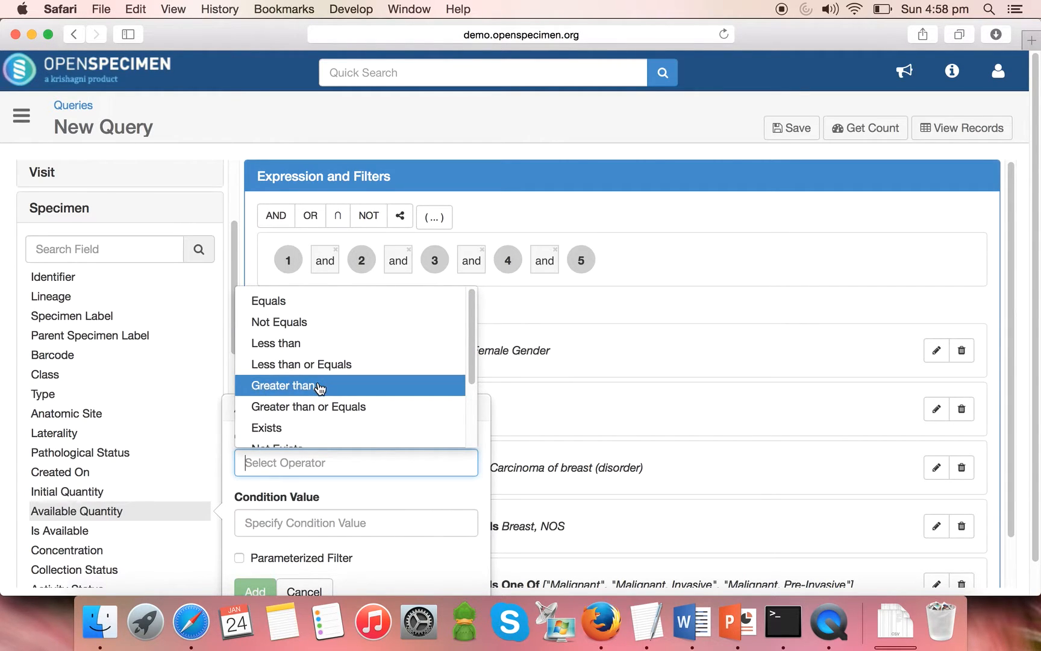
{"action": "mouse_move", "coordinate": [296, 417]}
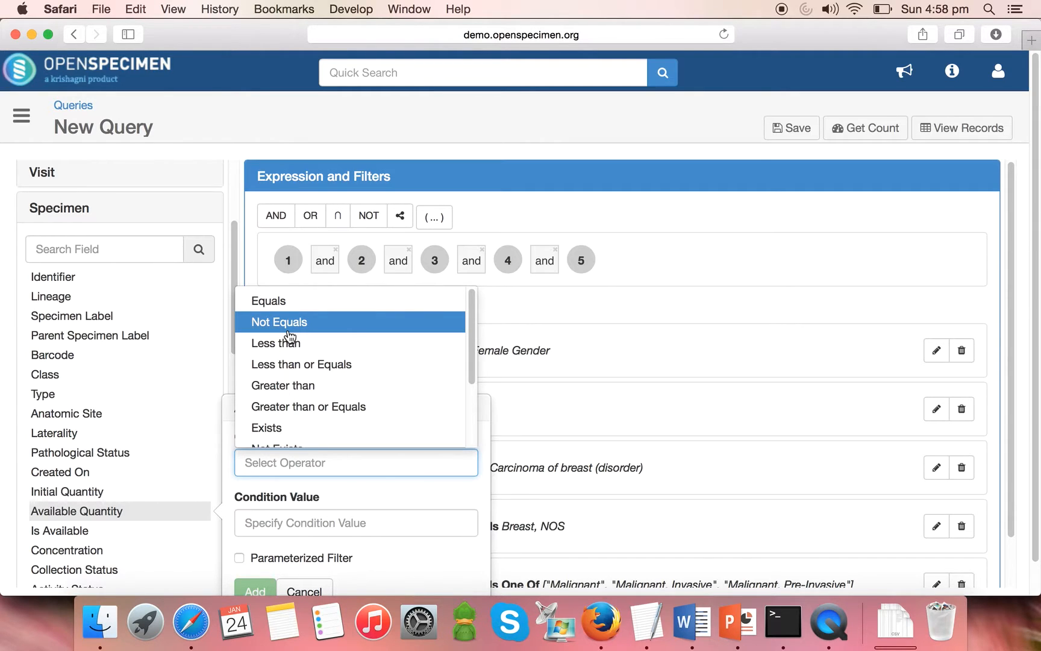
{"action": "left_click", "coordinate": [283, 385]}
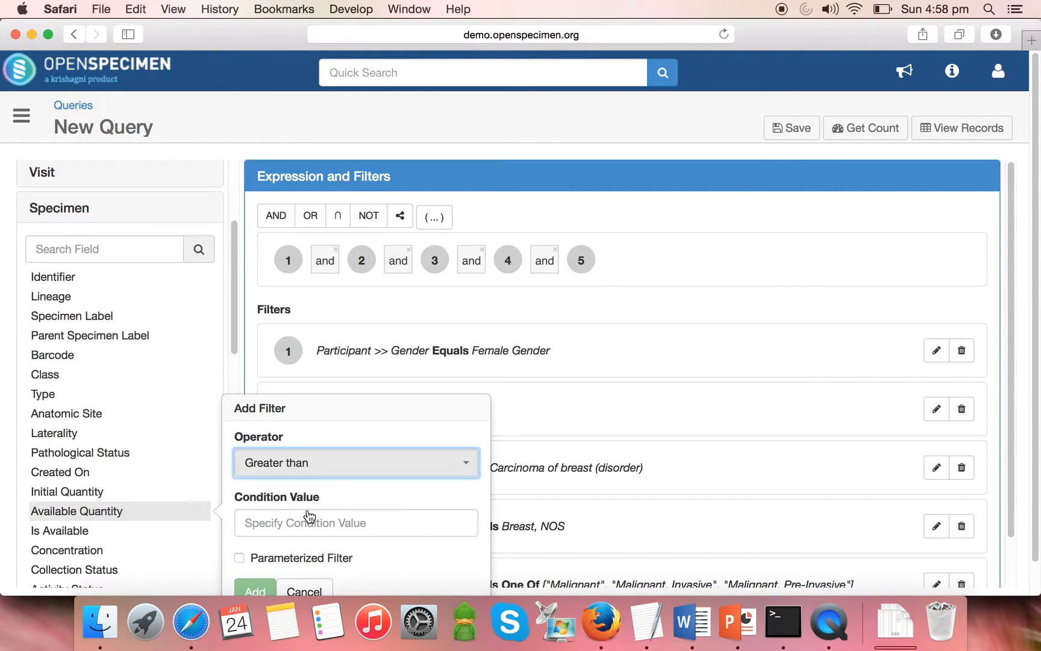
{"action": "type", "text": "0"}
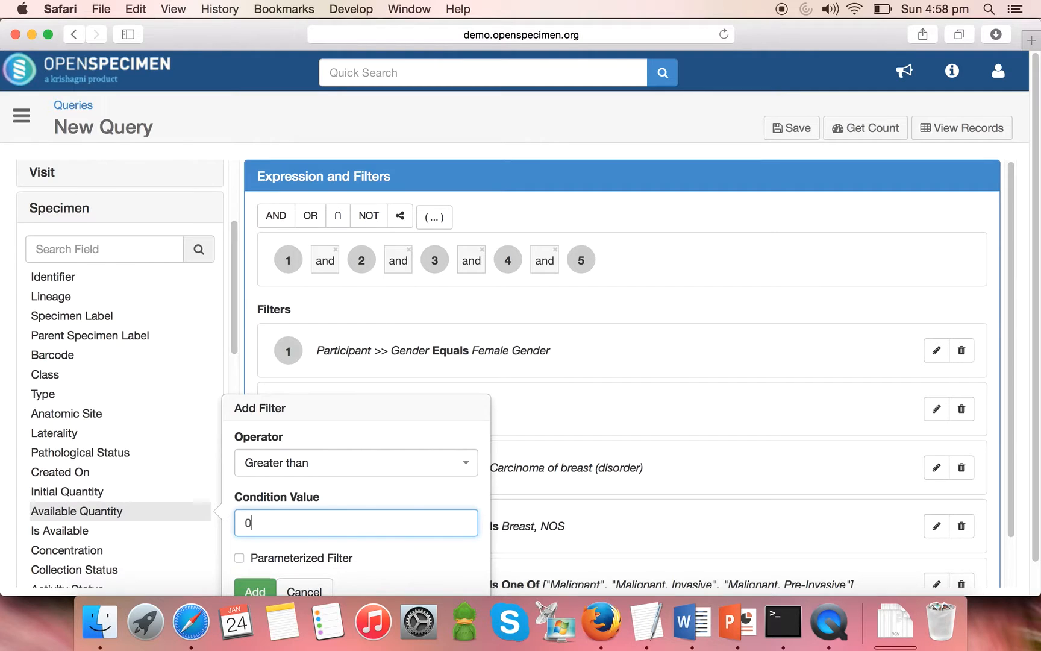
{"action": "left_click", "coordinate": [255, 591]}
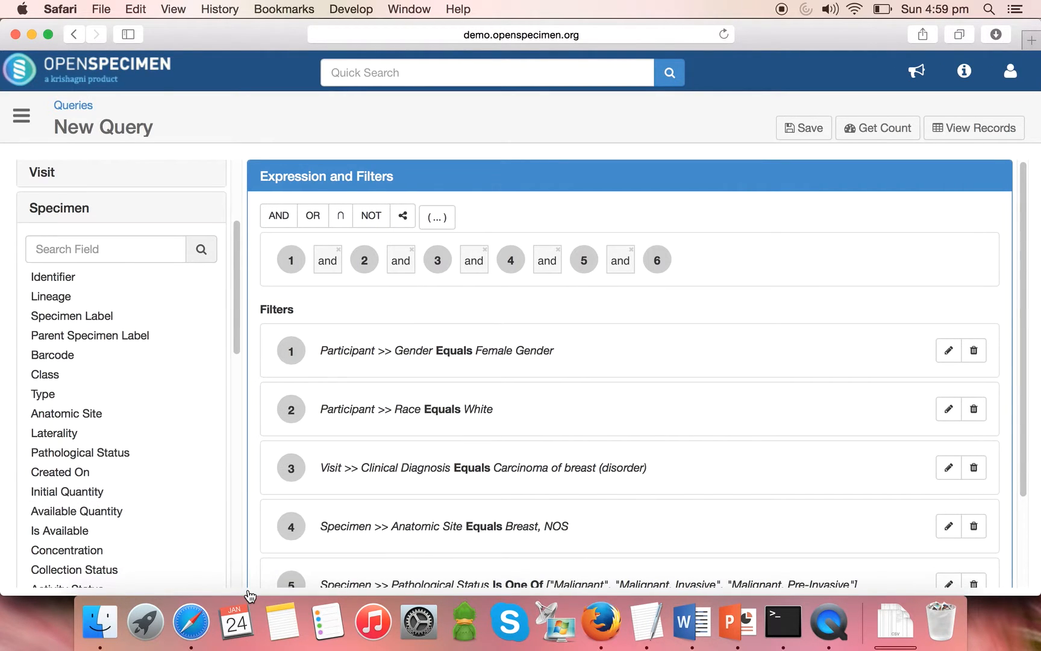
{"action": "scroll", "scroll_direction": "down", "scroll_amount": 3}
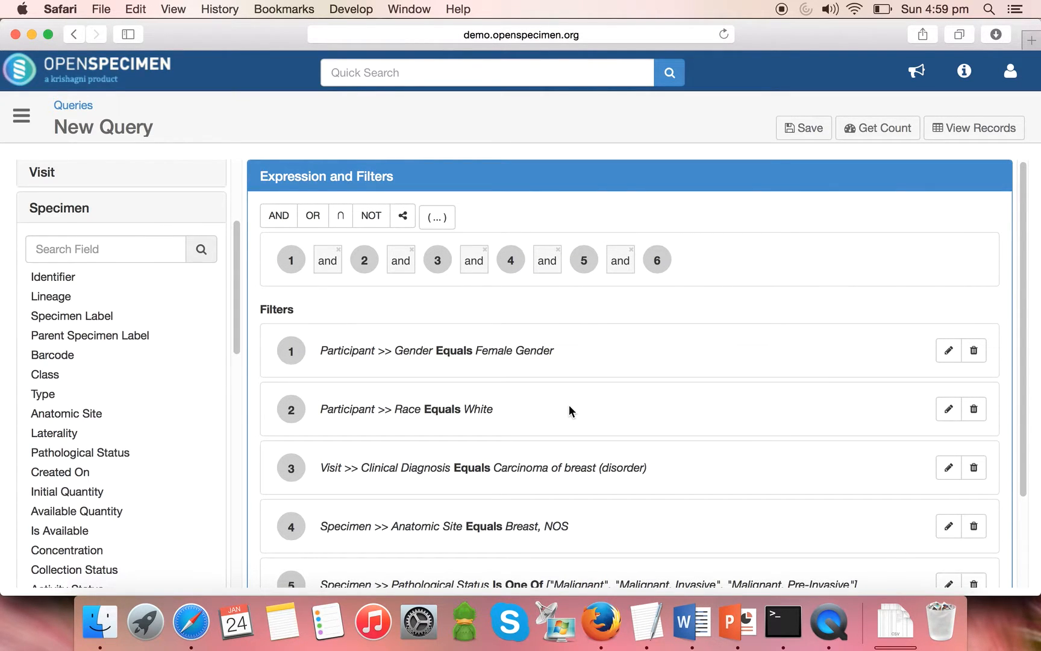
{"action": "mouse_move", "coordinate": [583, 300]}
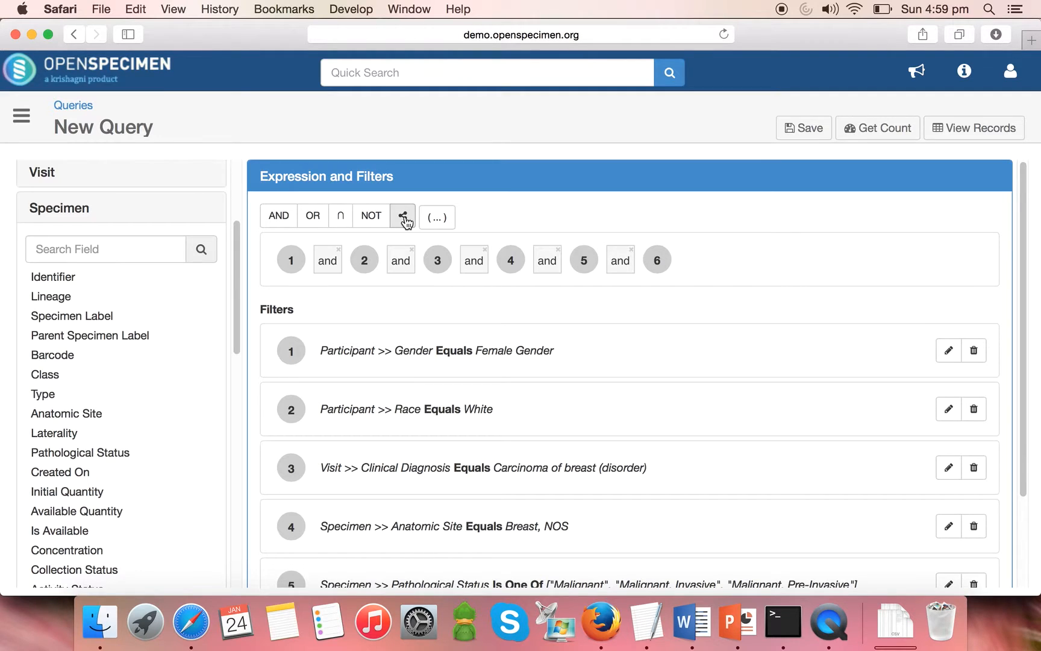
{"action": "left_click", "coordinate": [877, 127]}
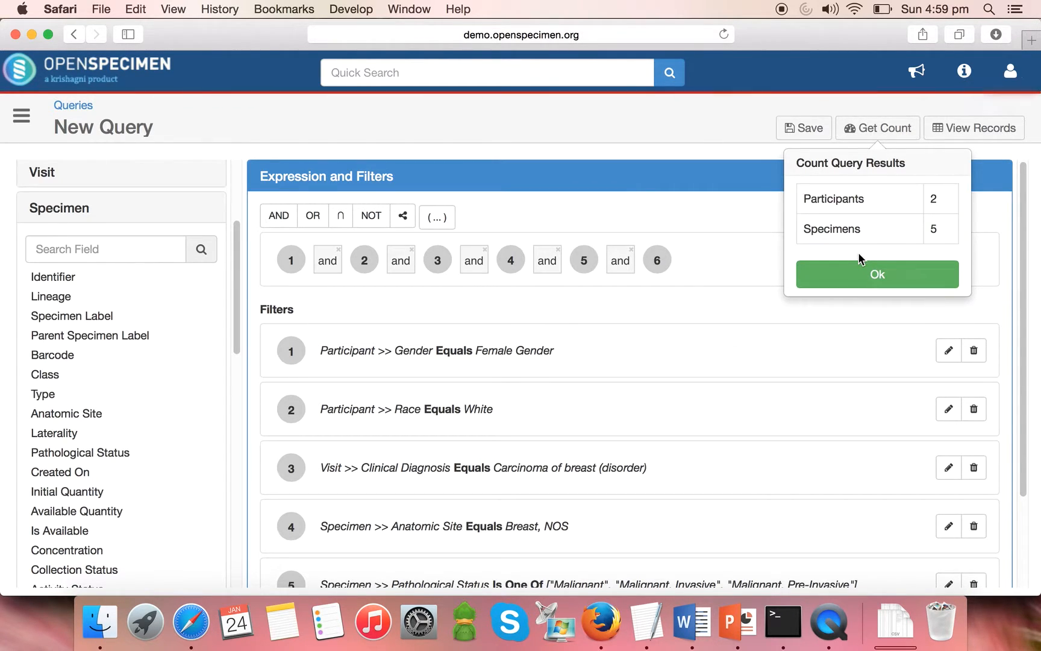
{"action": "mouse_move", "coordinate": [889, 215]}
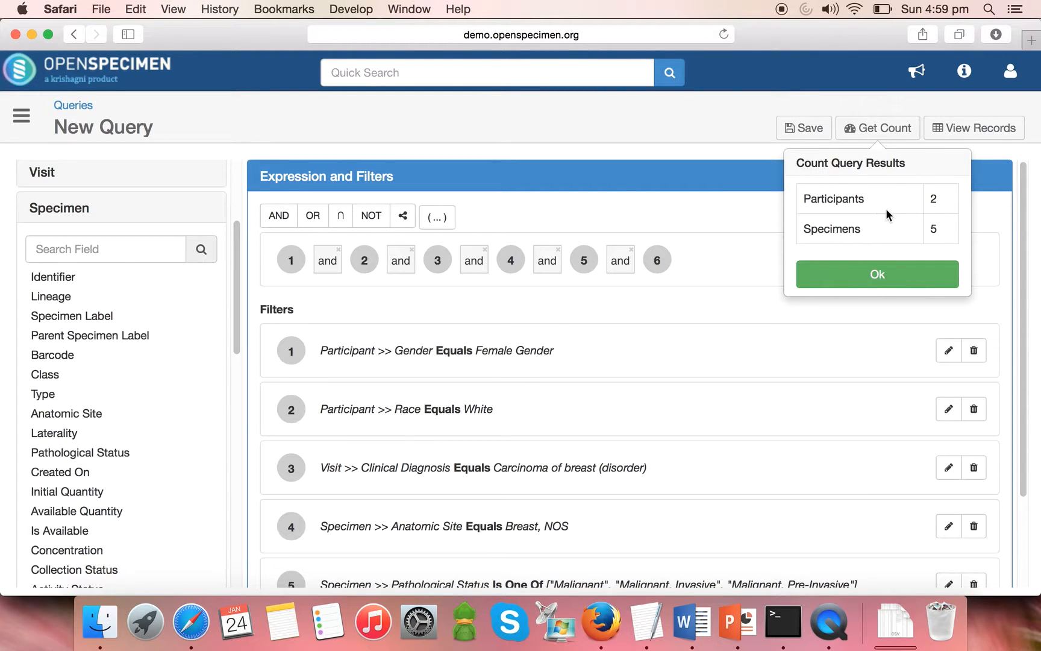
{"action": "mouse_move", "coordinate": [591, 461]}
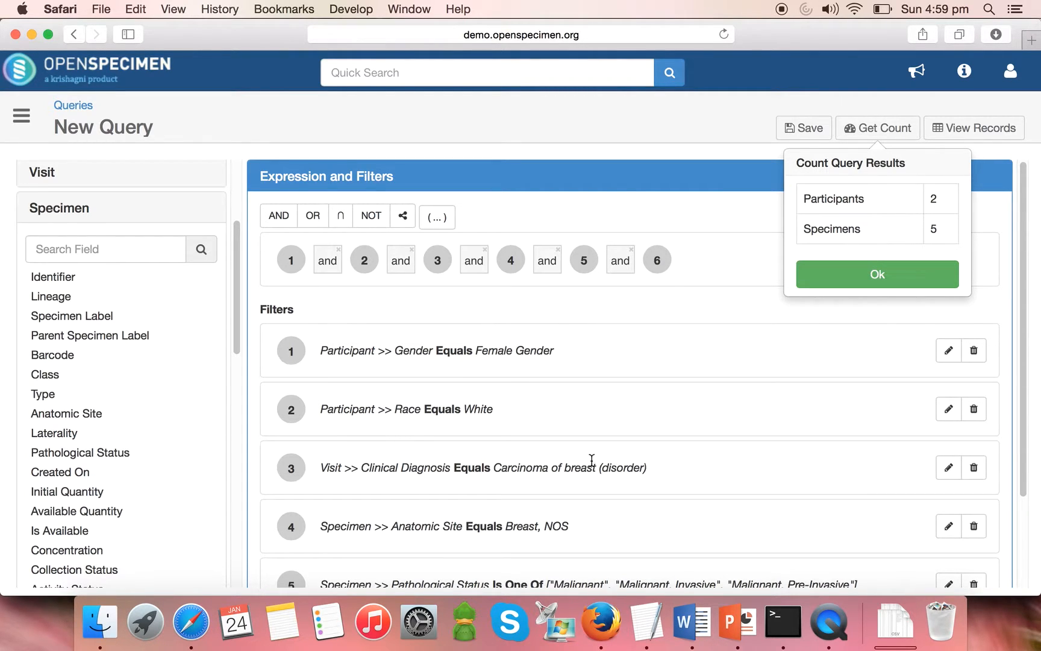
{"action": "left_click", "coordinate": [877, 274]}
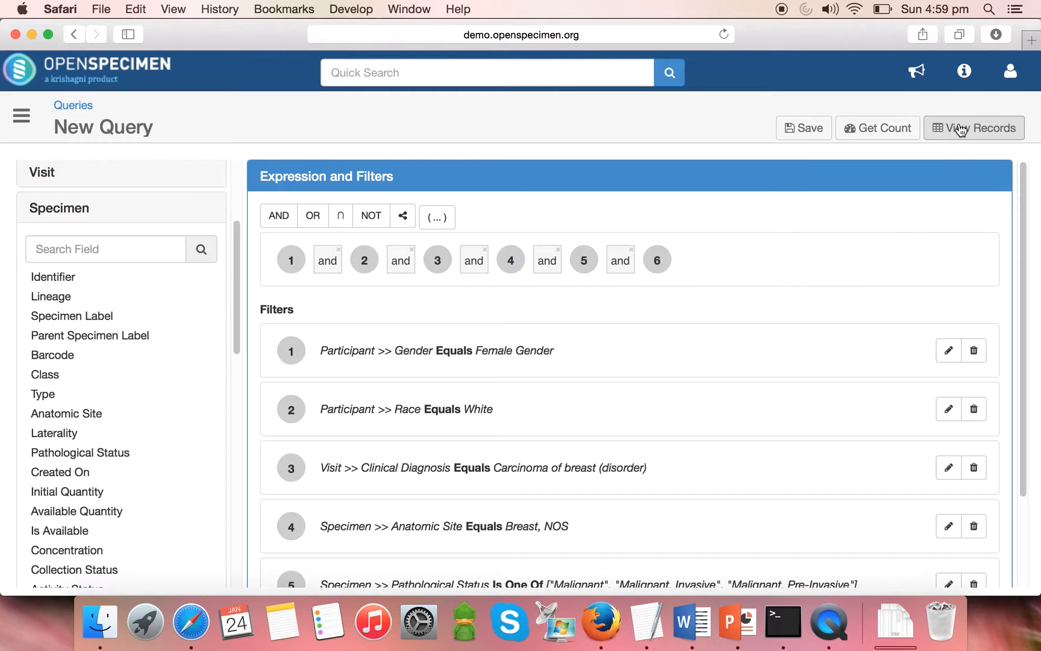
{"action": "left_click", "coordinate": [973, 128]}
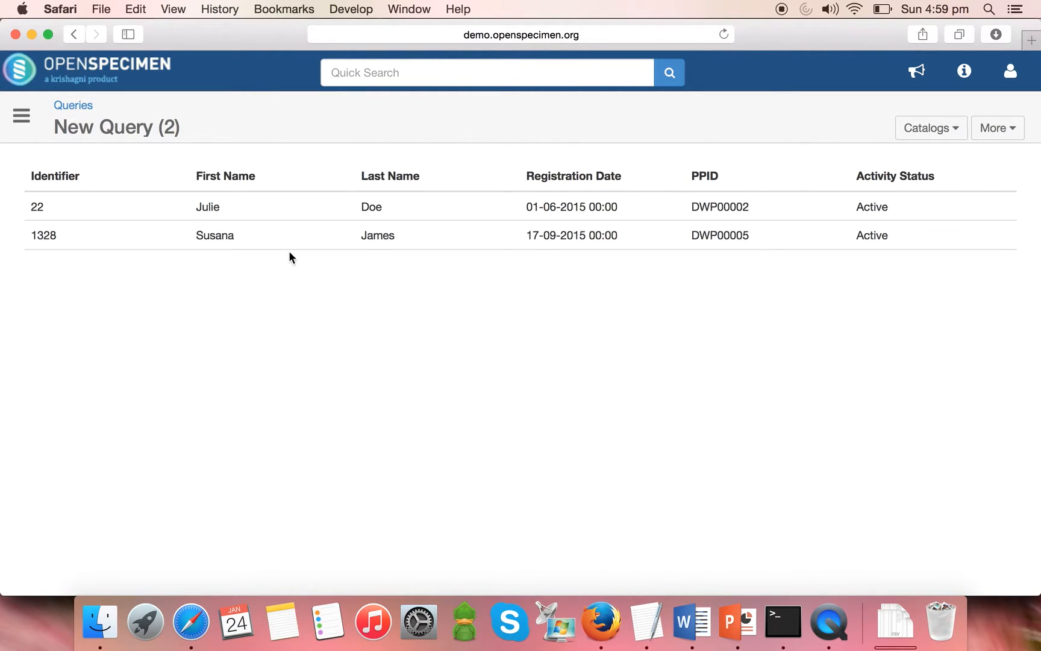
{"action": "mouse_move", "coordinate": [657, 242]}
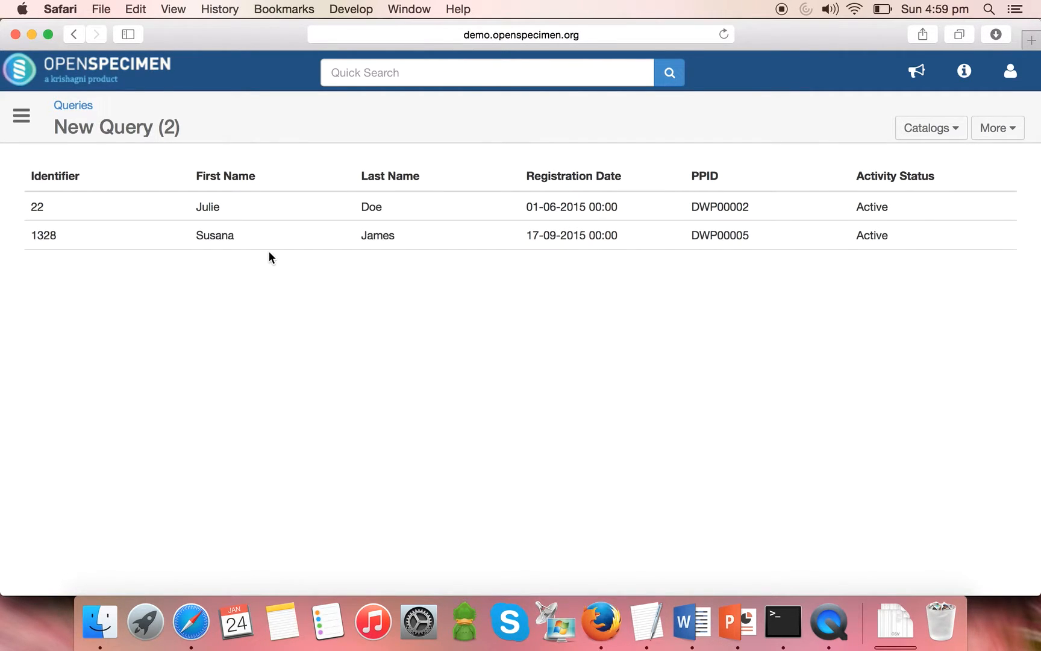
{"action": "left_click", "coordinate": [997, 128]}
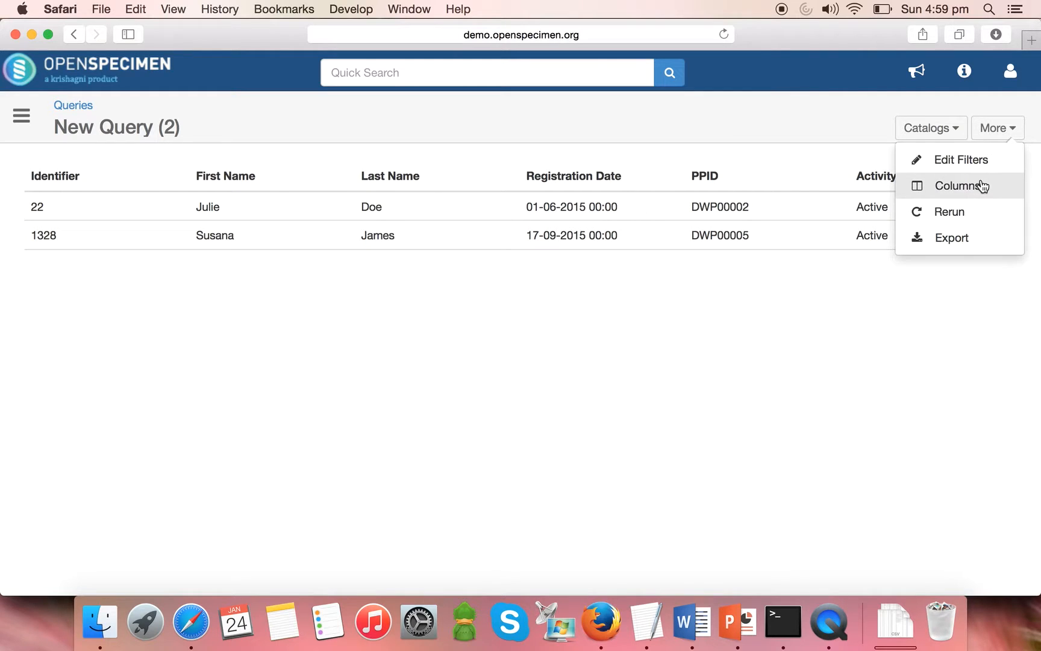
- Pick result columns participant Gender and Race plus Collection Protocol Short Title
{"action": "left_click", "coordinate": [955, 185]}
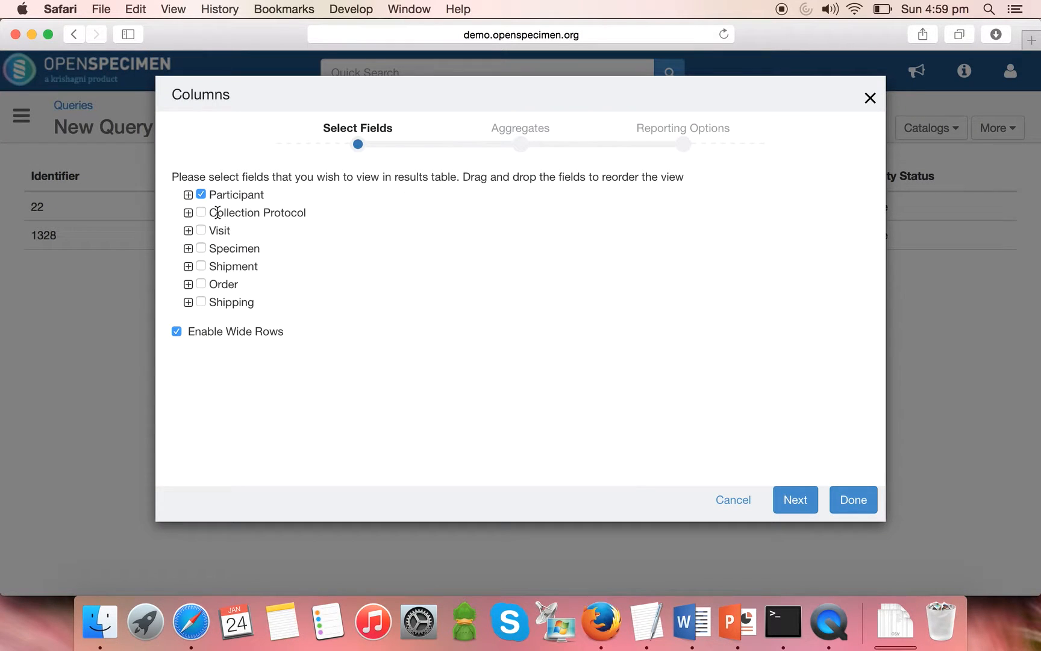
{"action": "left_click", "coordinate": [187, 195]}
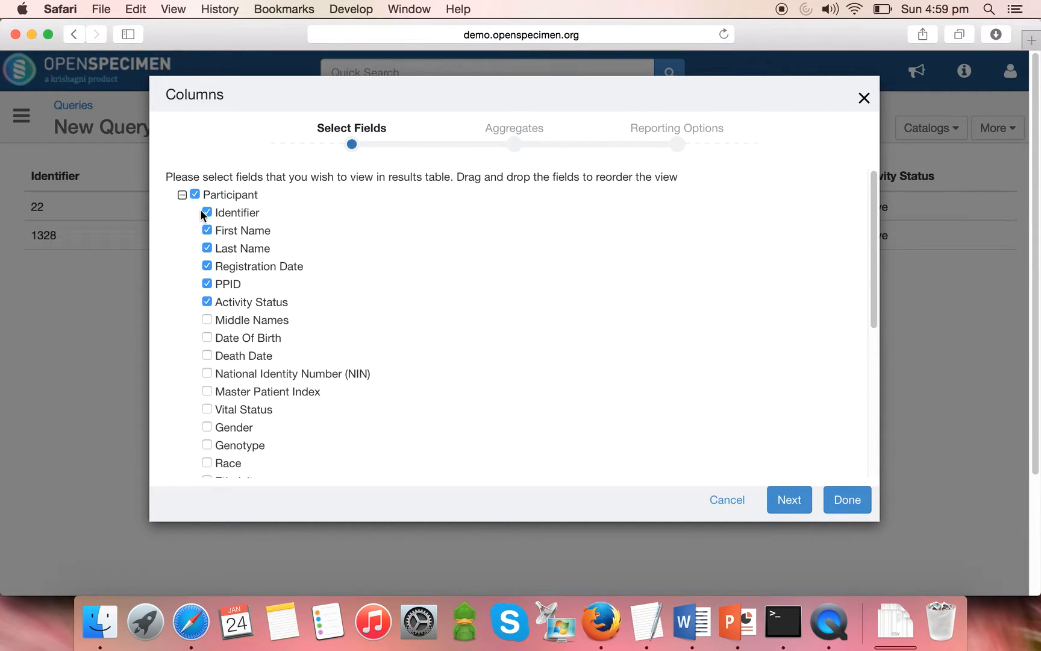
{"action": "left_click", "coordinate": [206, 212]}
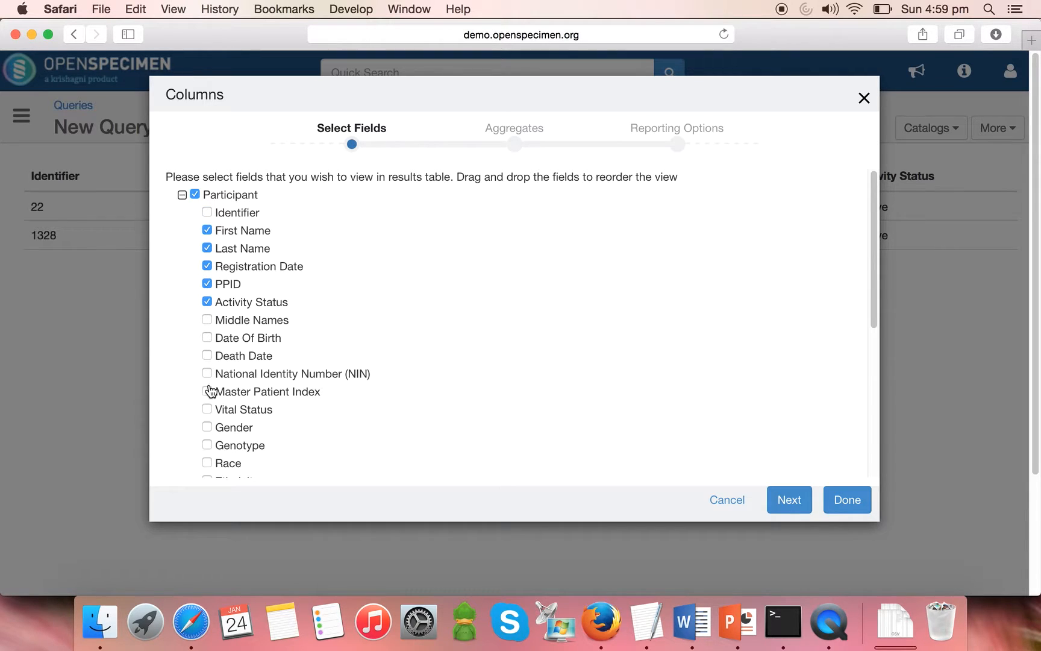
{"action": "left_click", "coordinate": [207, 427]}
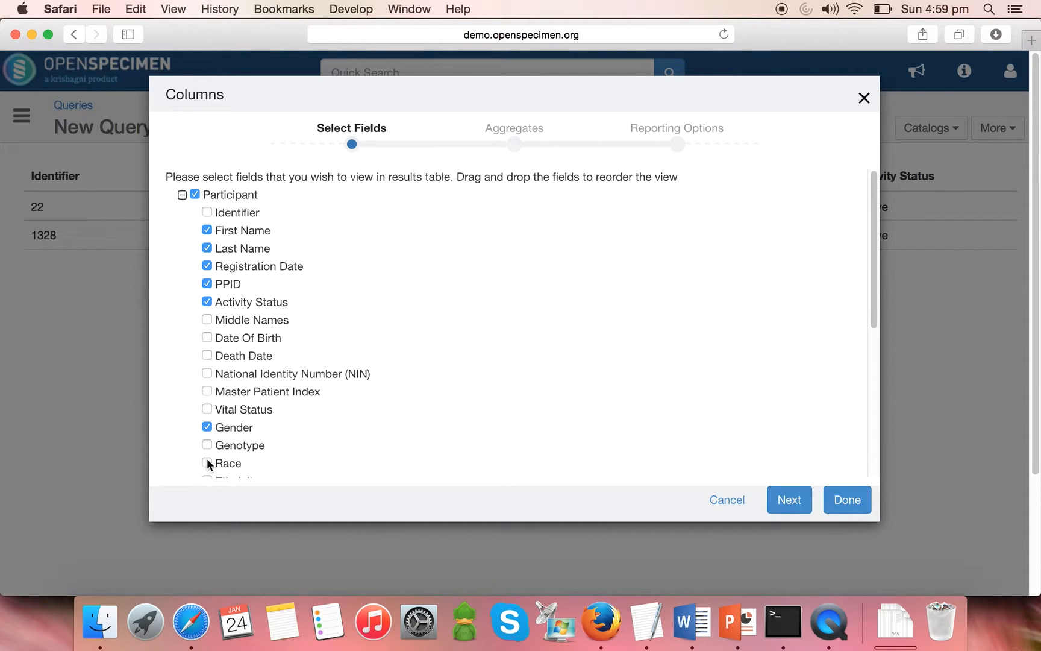
{"action": "left_click", "coordinate": [187, 195]}
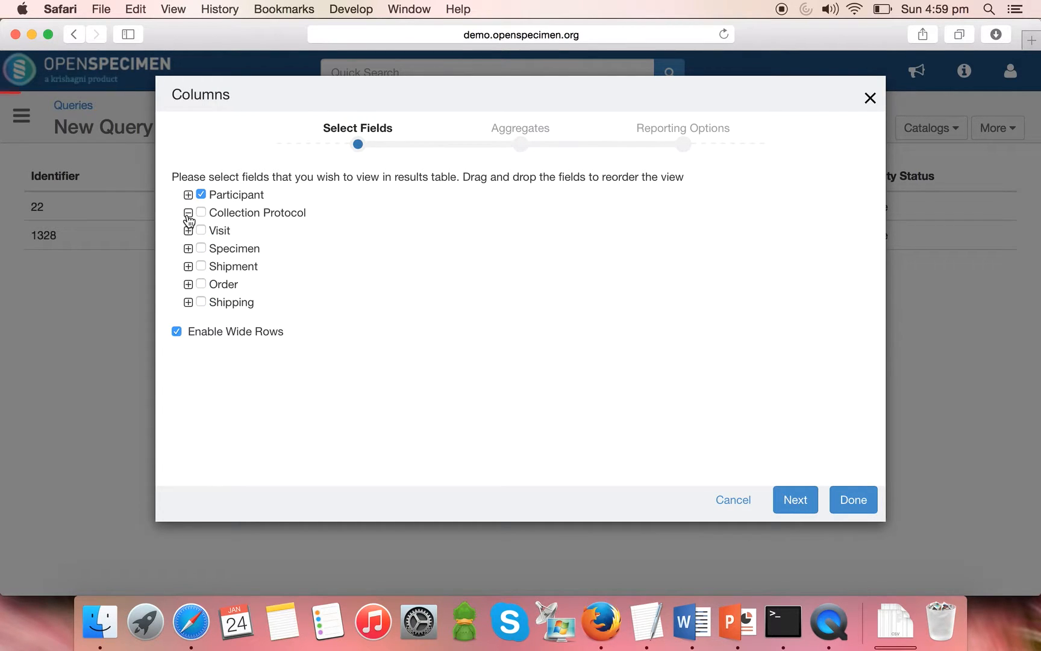
{"action": "left_click", "coordinate": [188, 213]}
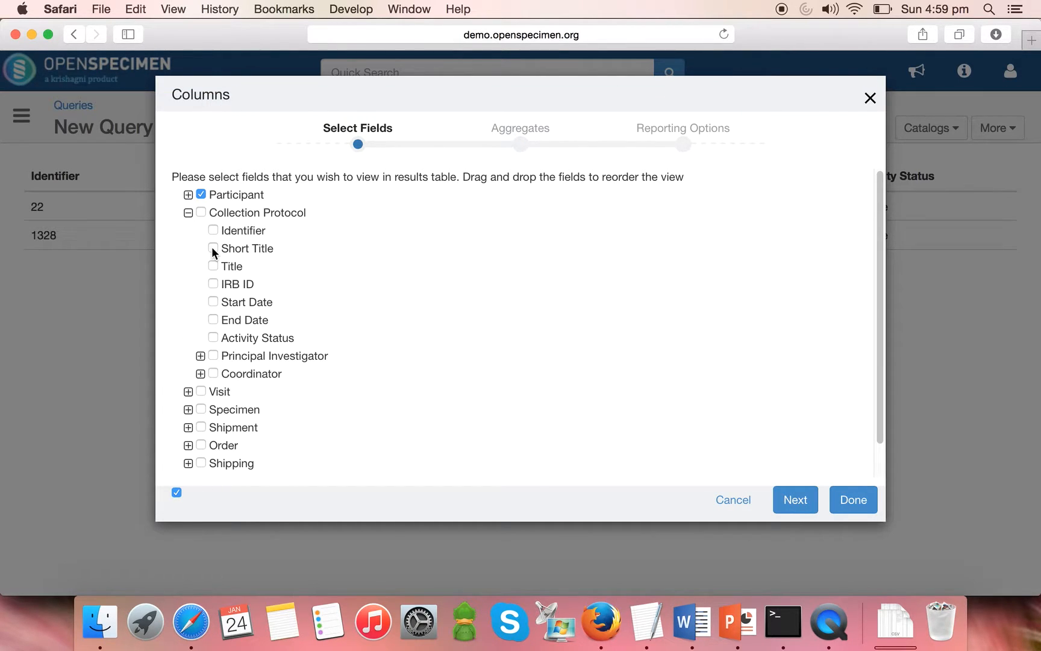
{"action": "left_click", "coordinate": [201, 212]}
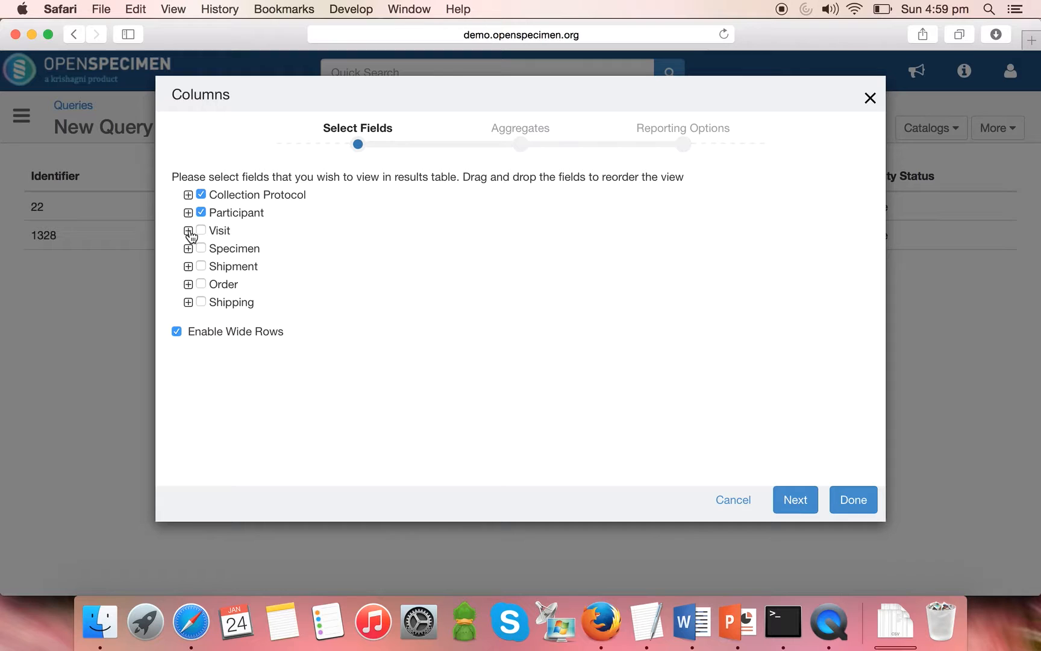
- Add Clinical Diagnosis, specimen Label, Type, storage details and Available Quantity columns, then show results
{"action": "left_click", "coordinate": [188, 230]}
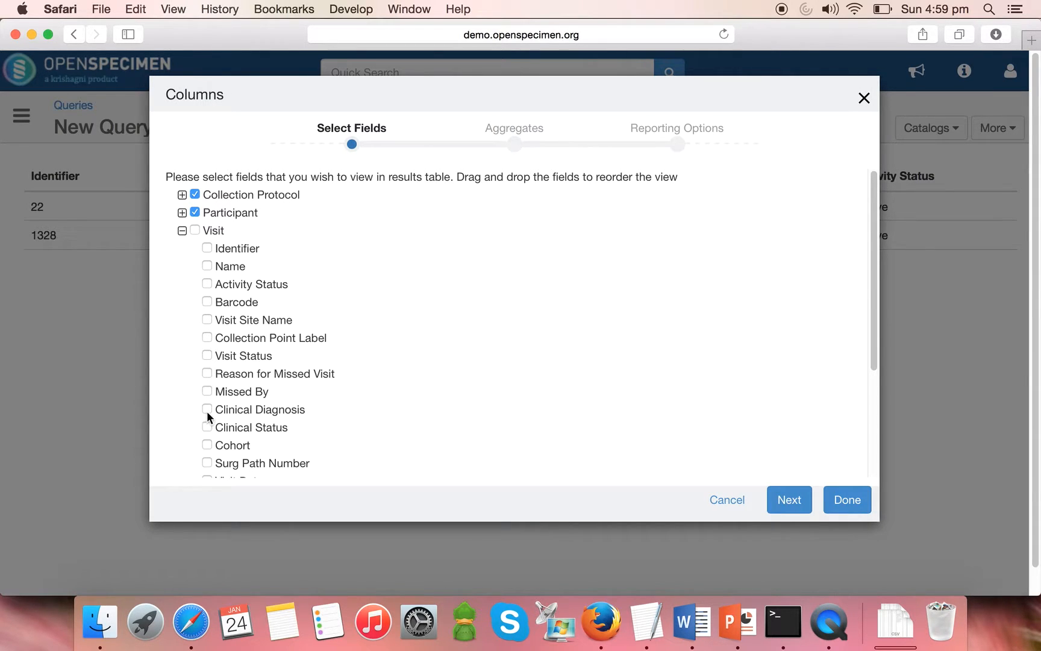
{"action": "left_click", "coordinate": [208, 409]}
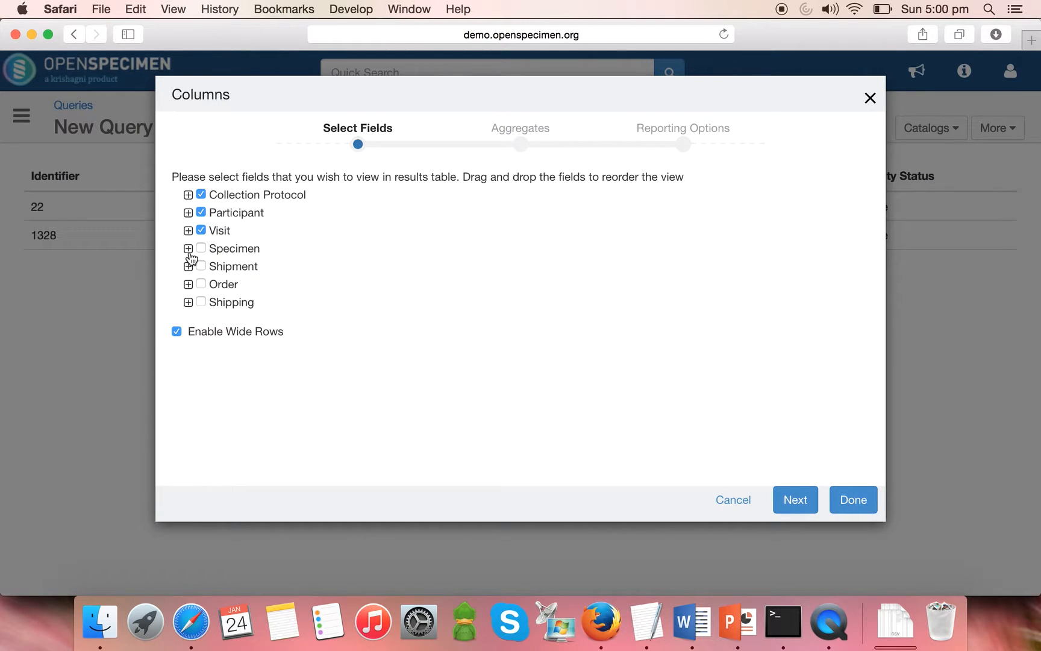
{"action": "left_click", "coordinate": [188, 248]}
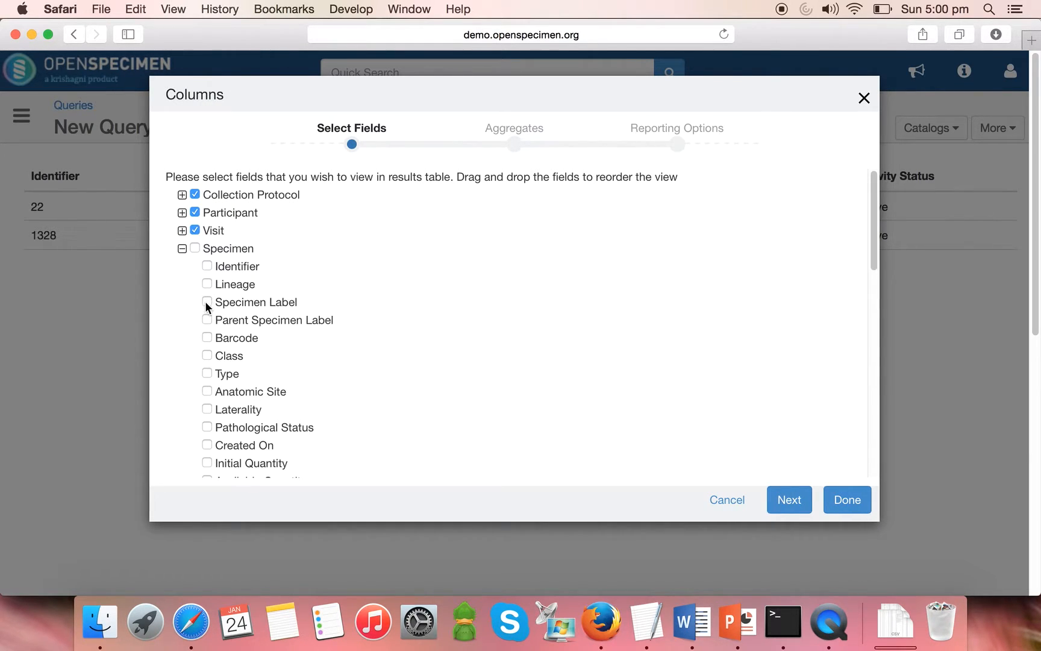
{"action": "left_click", "coordinate": [208, 302]}
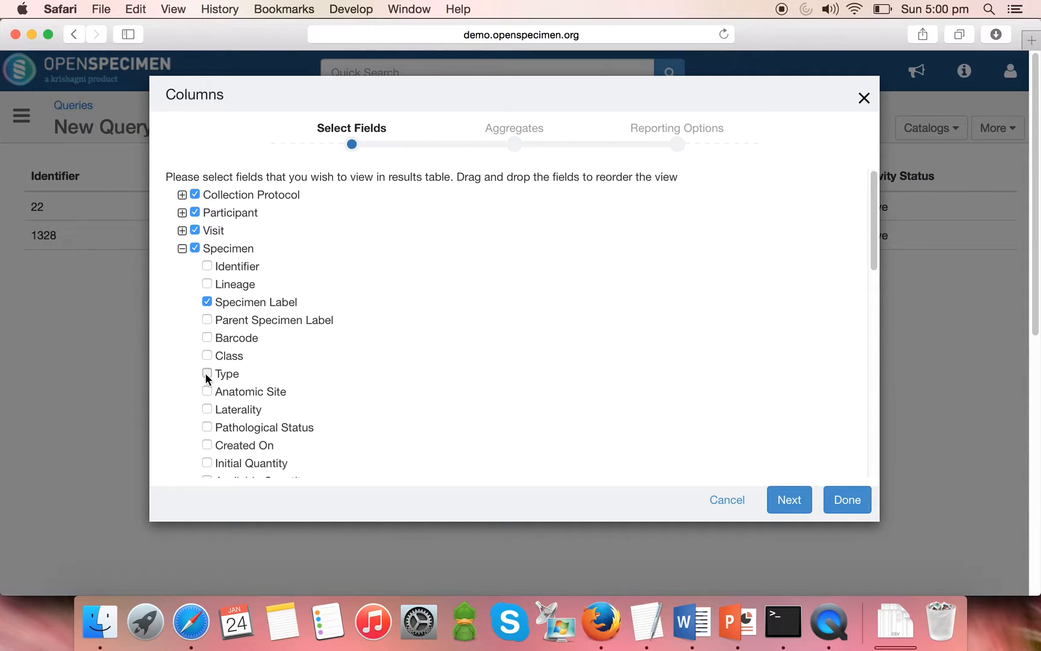
{"action": "left_click", "coordinate": [207, 374]}
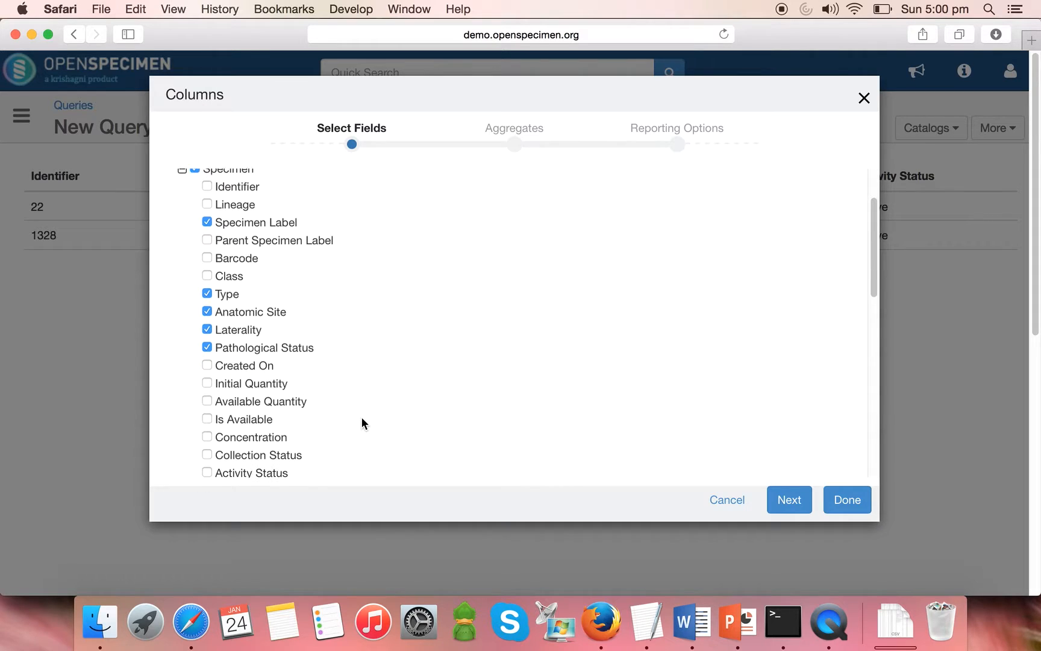
{"action": "scroll", "scroll_direction": "down", "scroll_amount": 3}
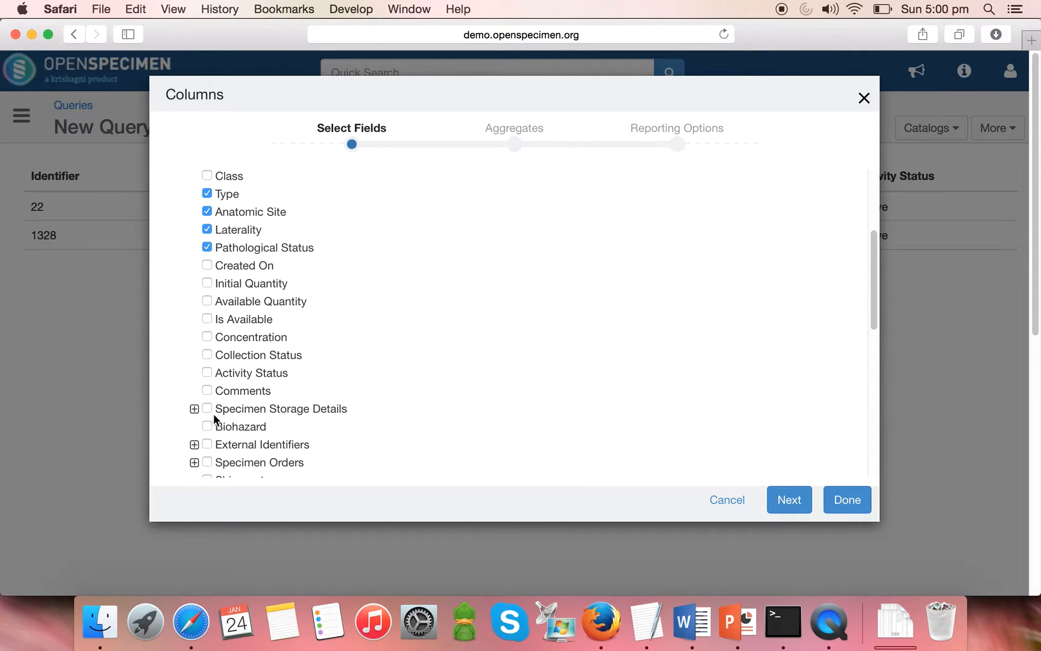
{"action": "left_click", "coordinate": [208, 408]}
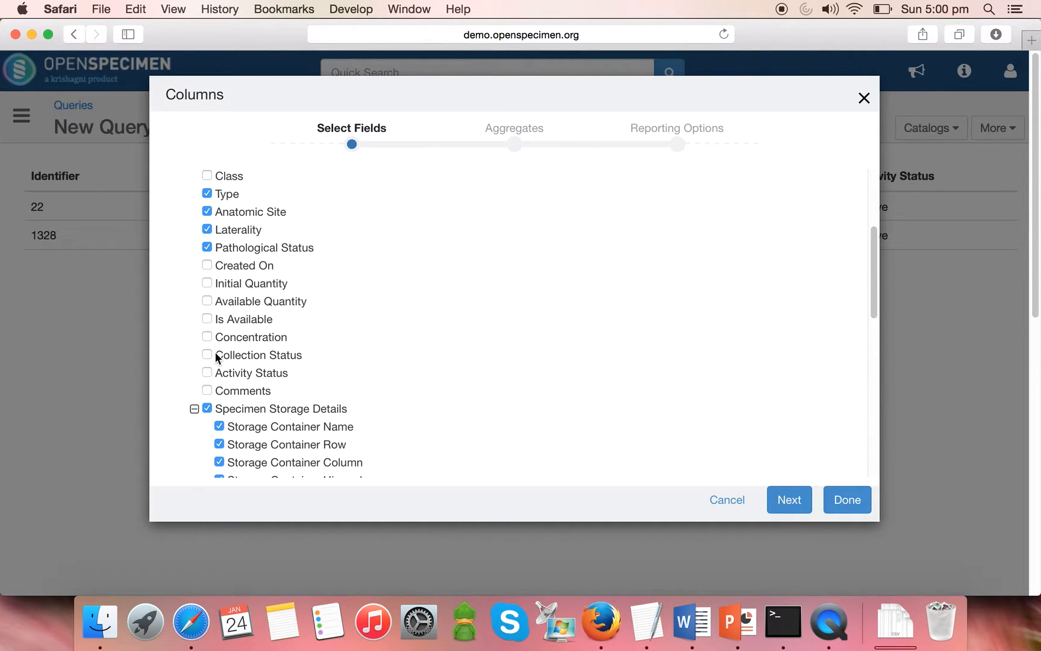
{"action": "left_click", "coordinate": [207, 301]}
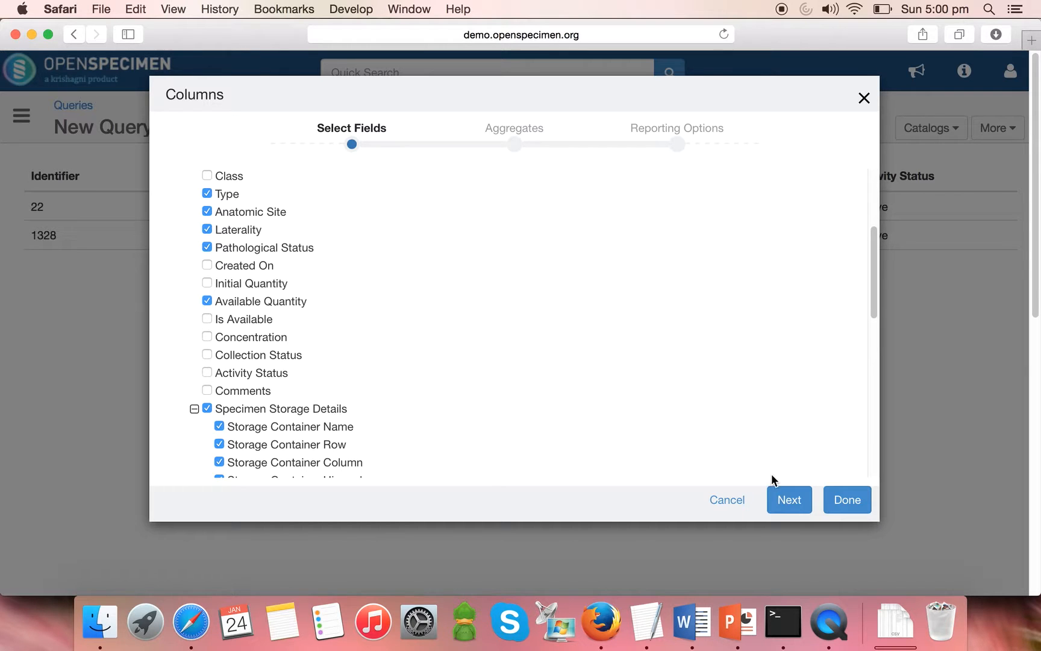
{"action": "left_click", "coordinate": [847, 500]}
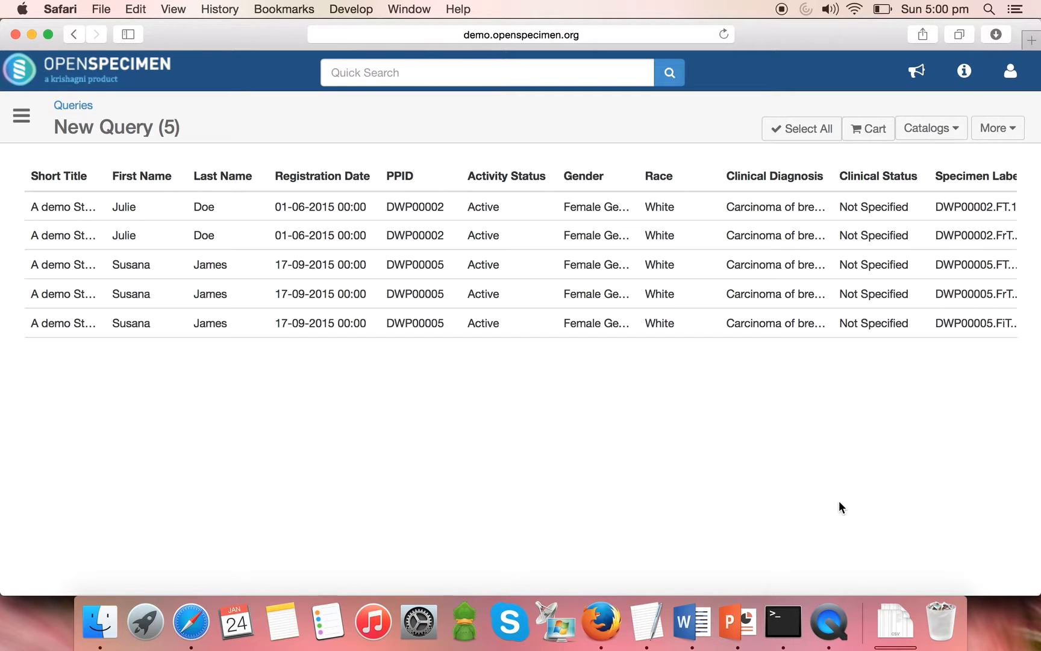
{"action": "scroll", "scroll_direction": "right", "scroll_amount": 3}
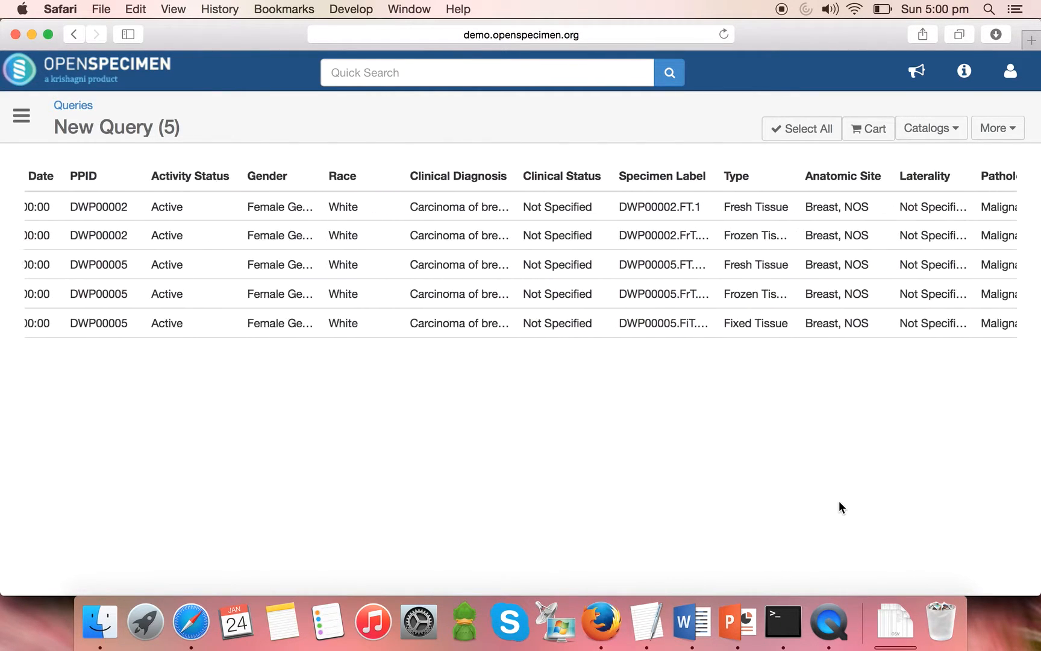
{"action": "scroll", "scroll_direction": "right", "scroll_amount": 3}
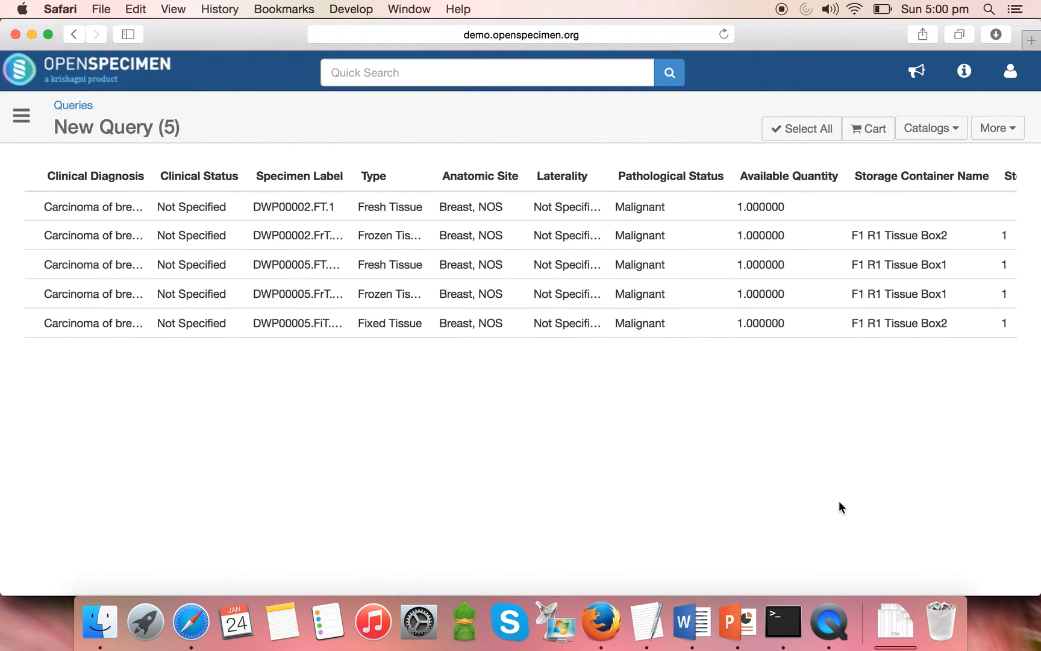
{"action": "scroll", "scroll_direction": "right", "scroll_amount": 3}
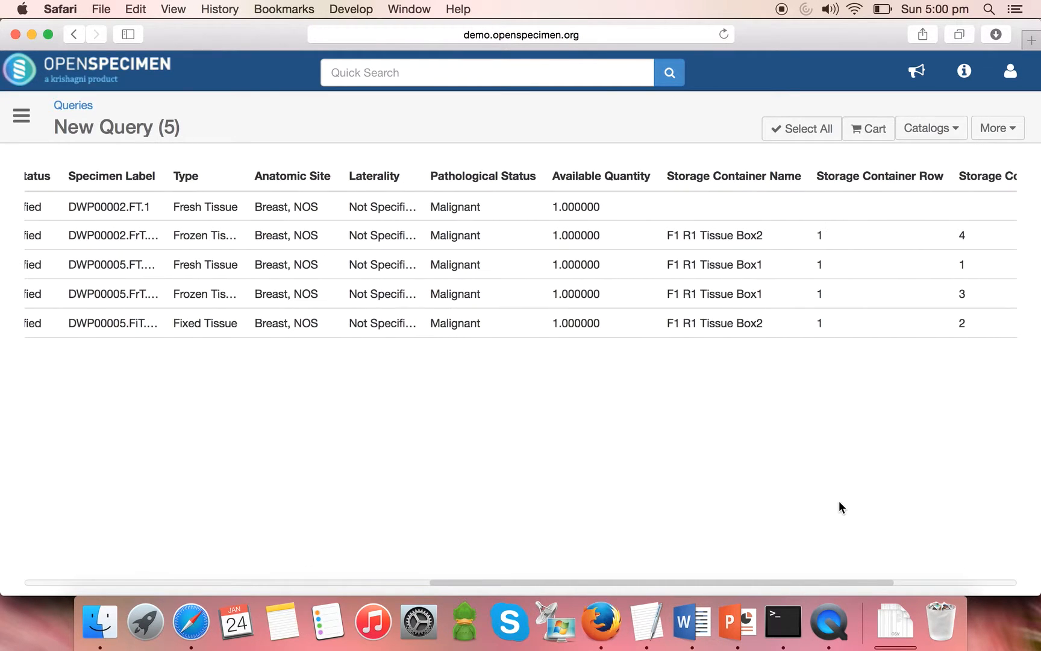
{"action": "mouse_move", "coordinate": [849, 282]}
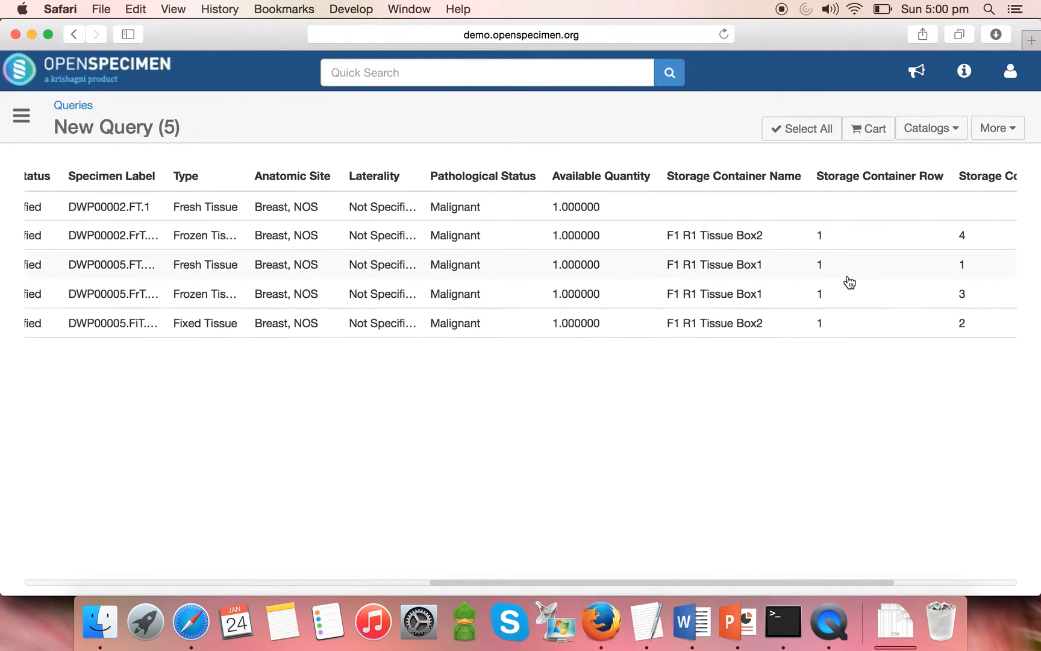
{"action": "scroll", "scroll_direction": "right", "scroll_amount": 3}
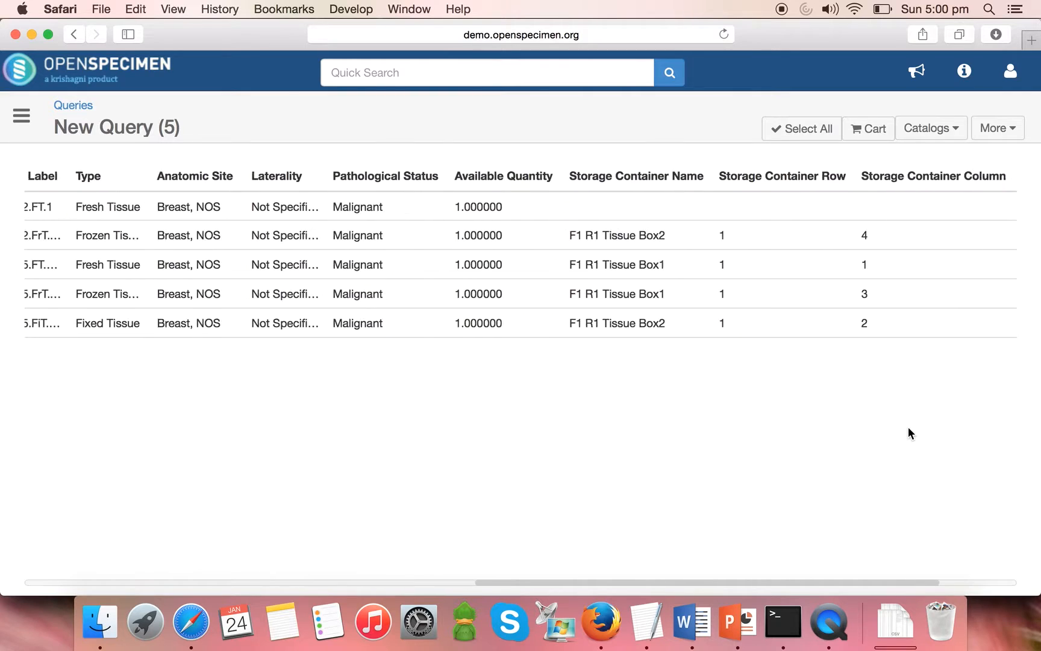
{"action": "scroll", "scroll_direction": "right", "scroll_amount": 3}
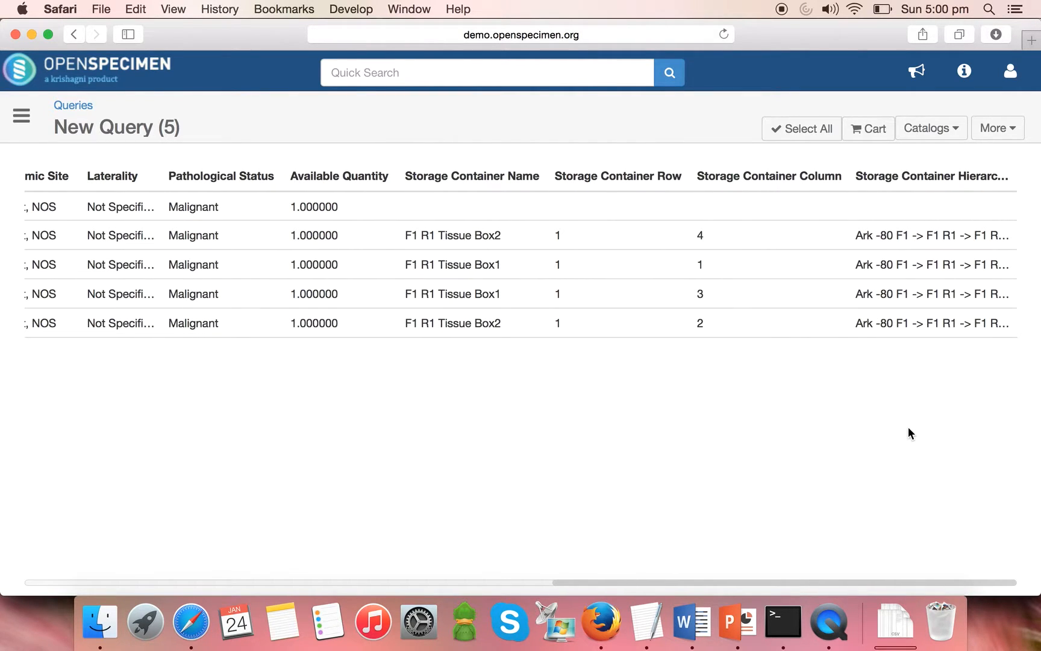
{"action": "mouse_move", "coordinate": [887, 236]}
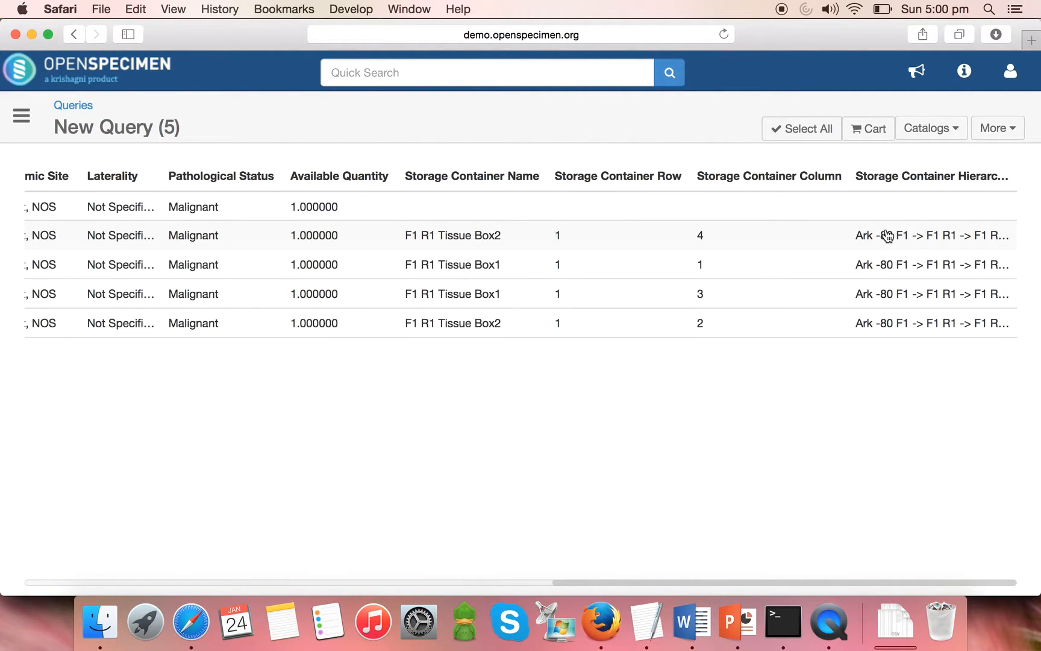
{"action": "mouse_move", "coordinate": [885, 236]}
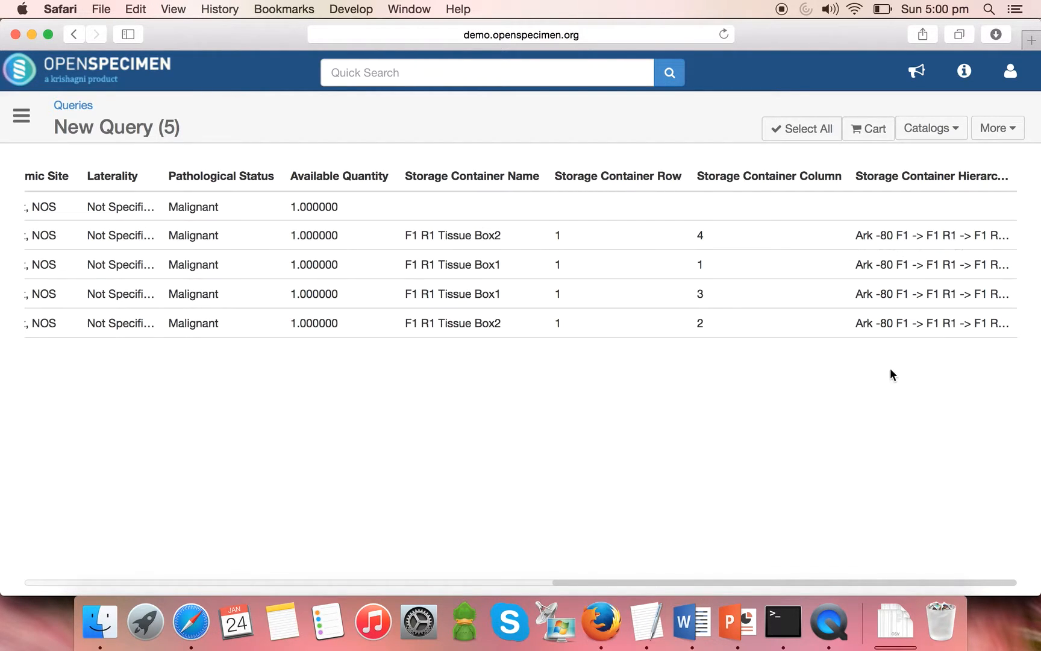
- Open the More actions list above the query results table
{"action": "left_click", "coordinate": [998, 128]}
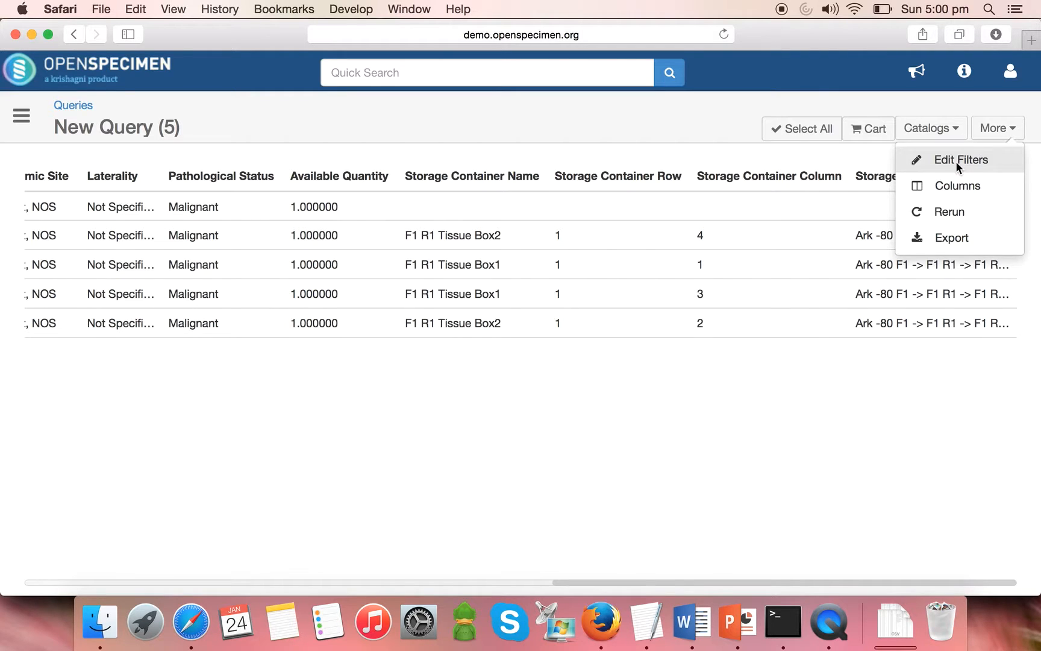
- Return to the filters and make Clinical Diagnosis a parameterized filter with operator All
{"action": "left_click", "coordinate": [962, 159]}
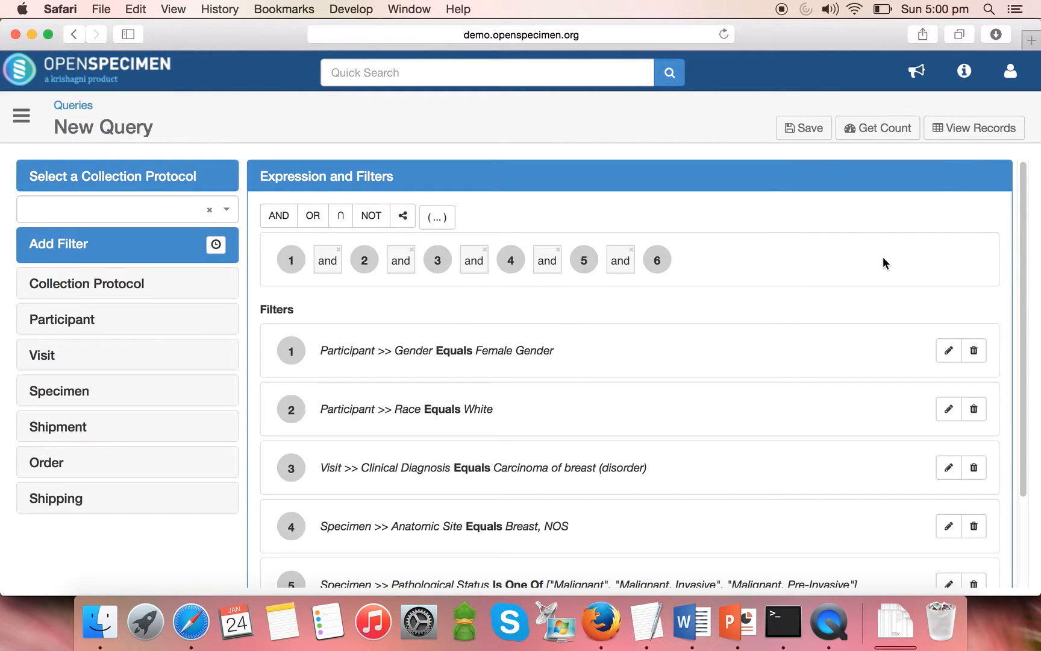
{"action": "scroll", "scroll_direction": "down", "scroll_amount": 3}
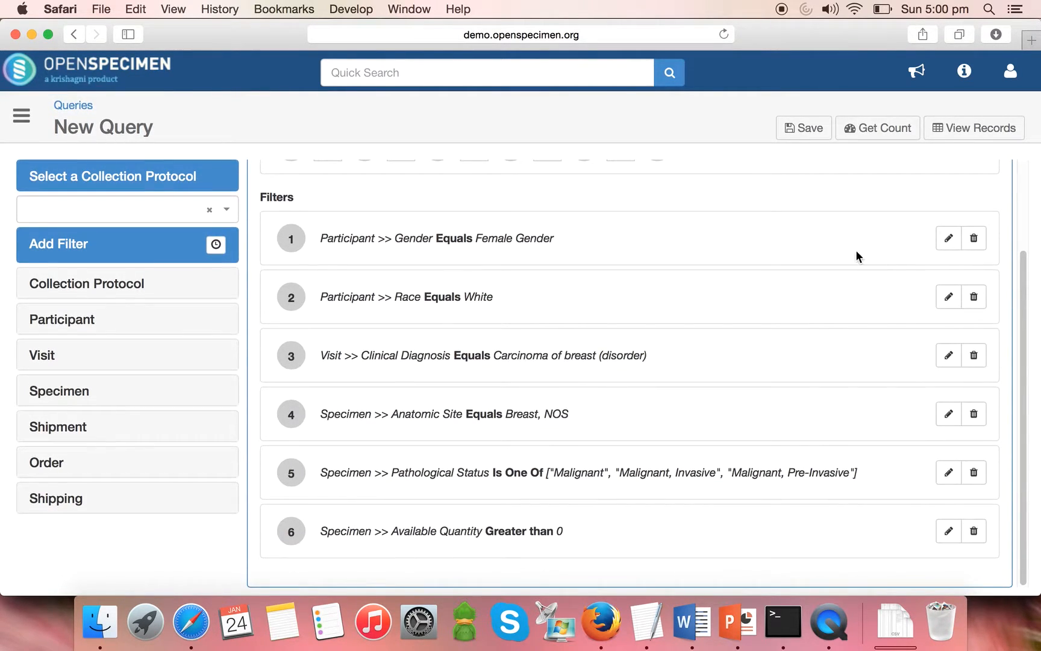
{"action": "mouse_move", "coordinate": [913, 366]}
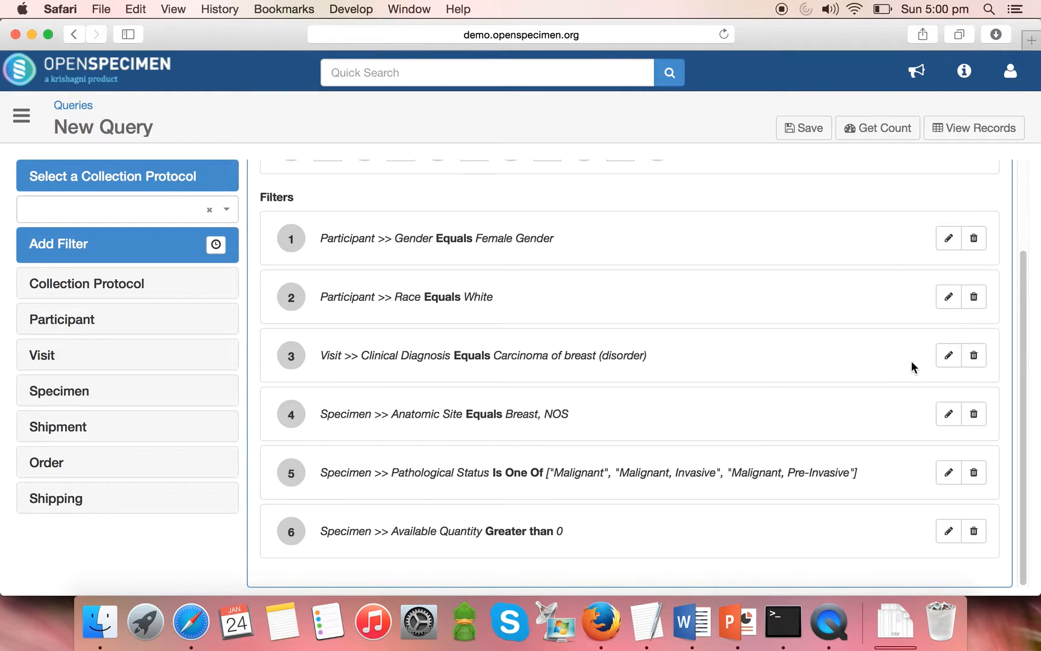
{"action": "left_click", "coordinate": [949, 354]}
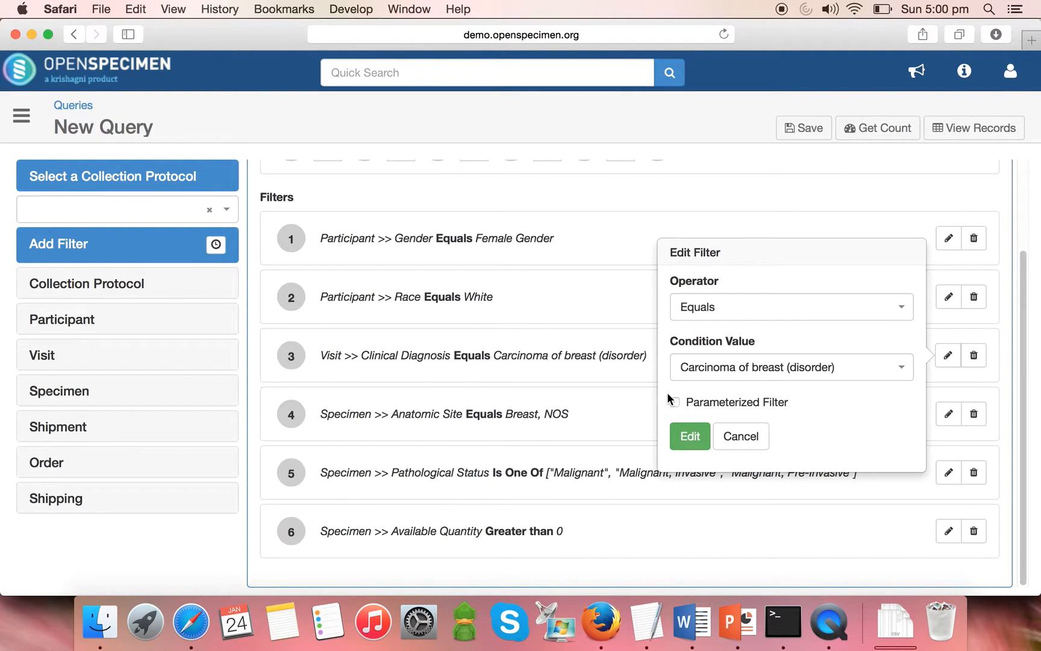
{"action": "left_click", "coordinate": [791, 367]}
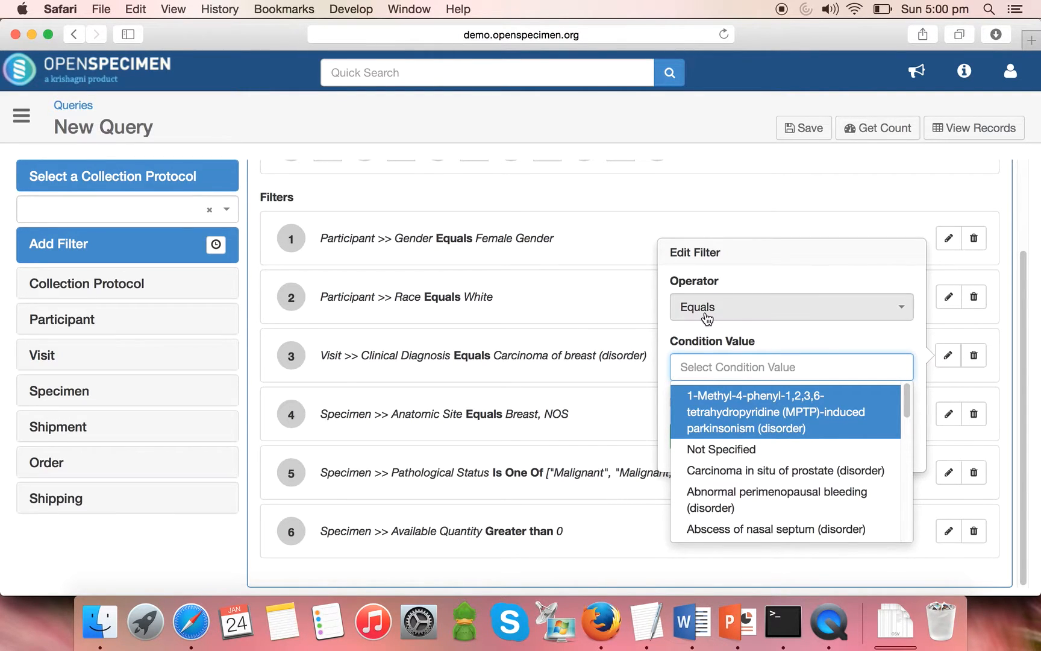
{"action": "left_click", "coordinate": [791, 307]}
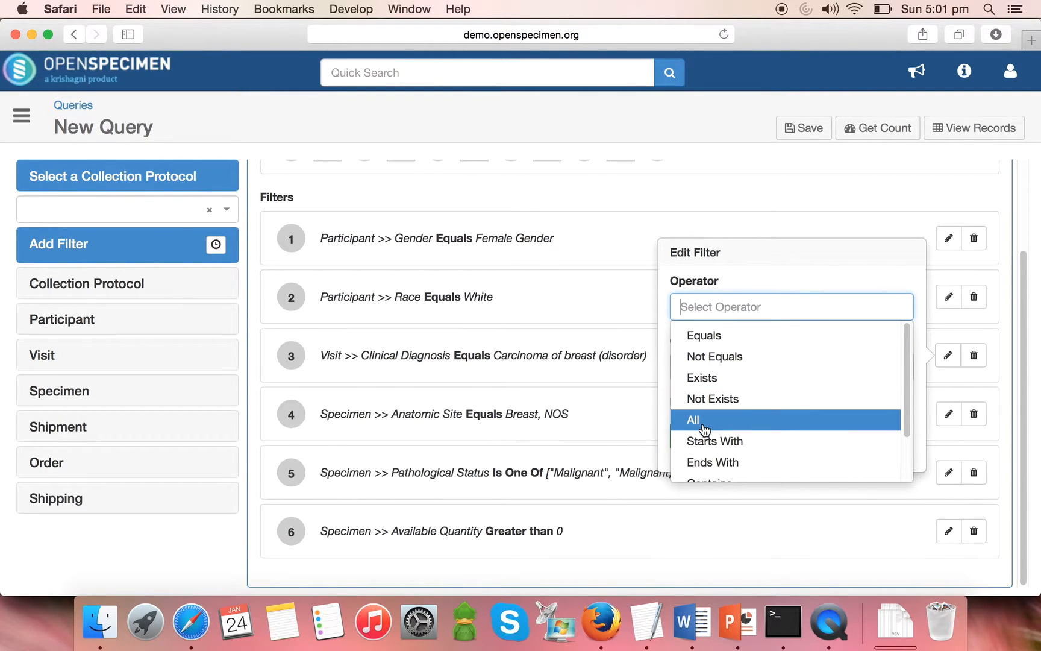
{"action": "left_click", "coordinate": [693, 420]}
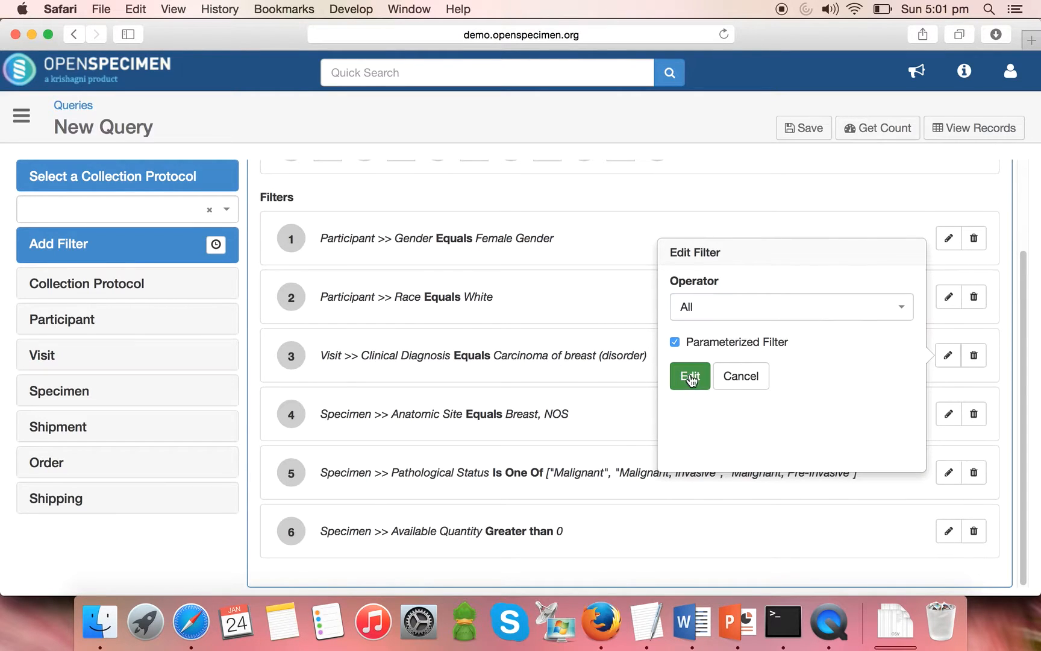
{"action": "left_click", "coordinate": [691, 376]}
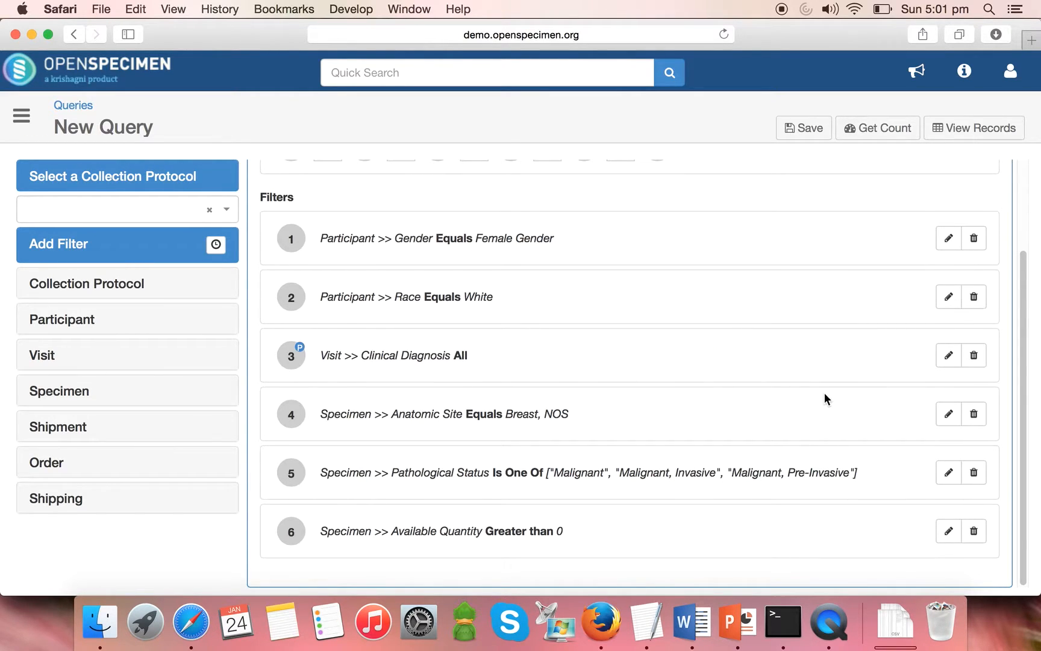
- Make the Anatomic Site and Pathological Status filters parameterized with operator All
{"action": "left_click", "coordinate": [948, 413]}
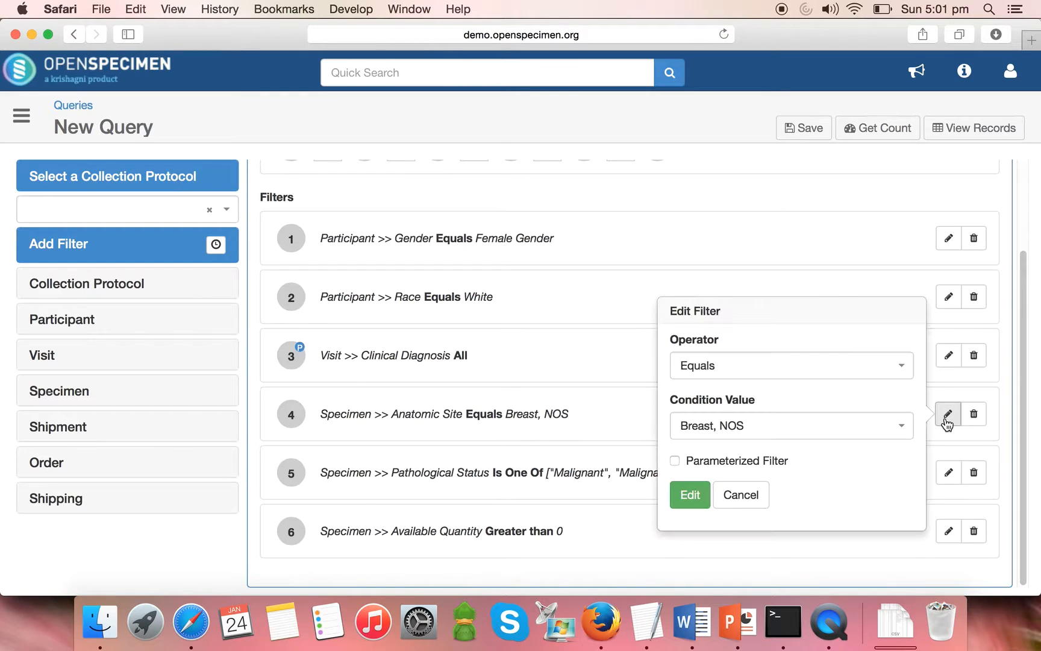
{"action": "left_click", "coordinate": [791, 366]}
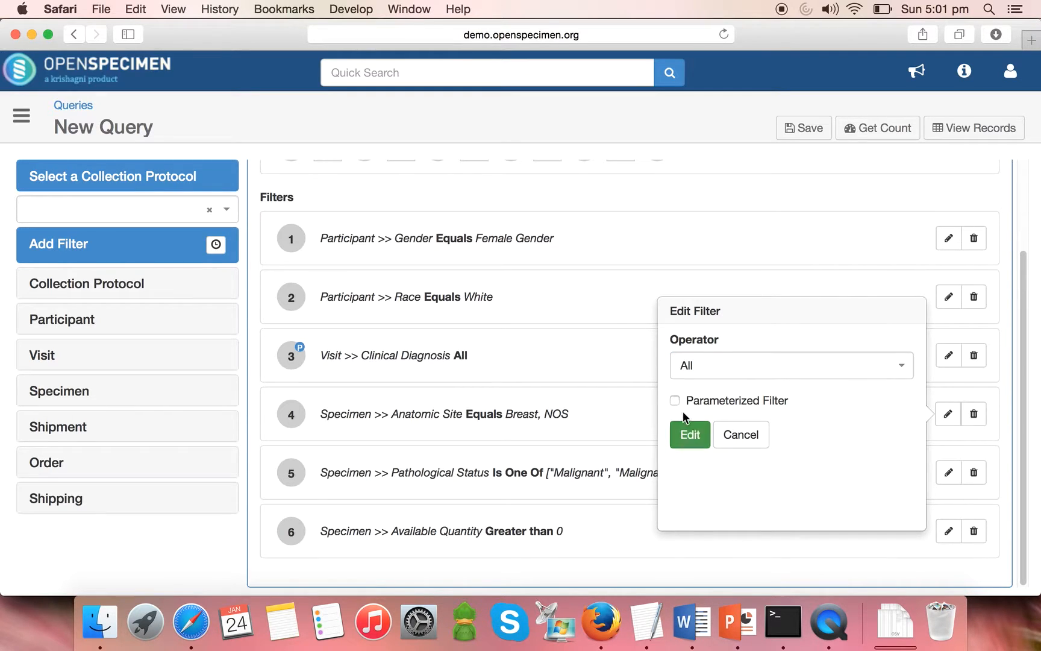
{"action": "left_click", "coordinate": [675, 400]}
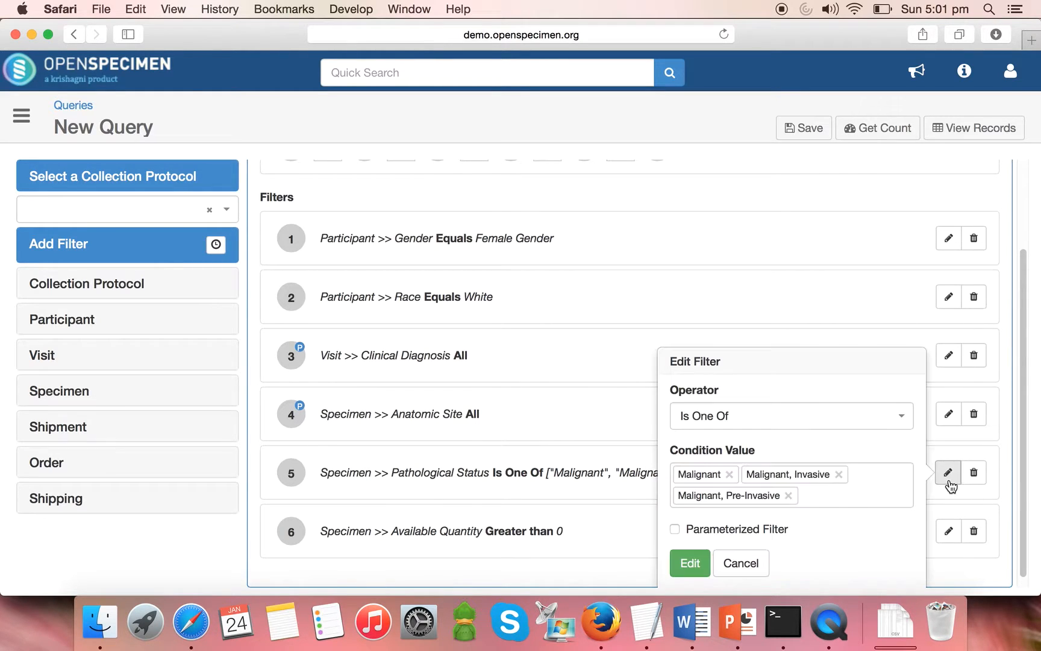
{"action": "left_click", "coordinate": [792, 415]}
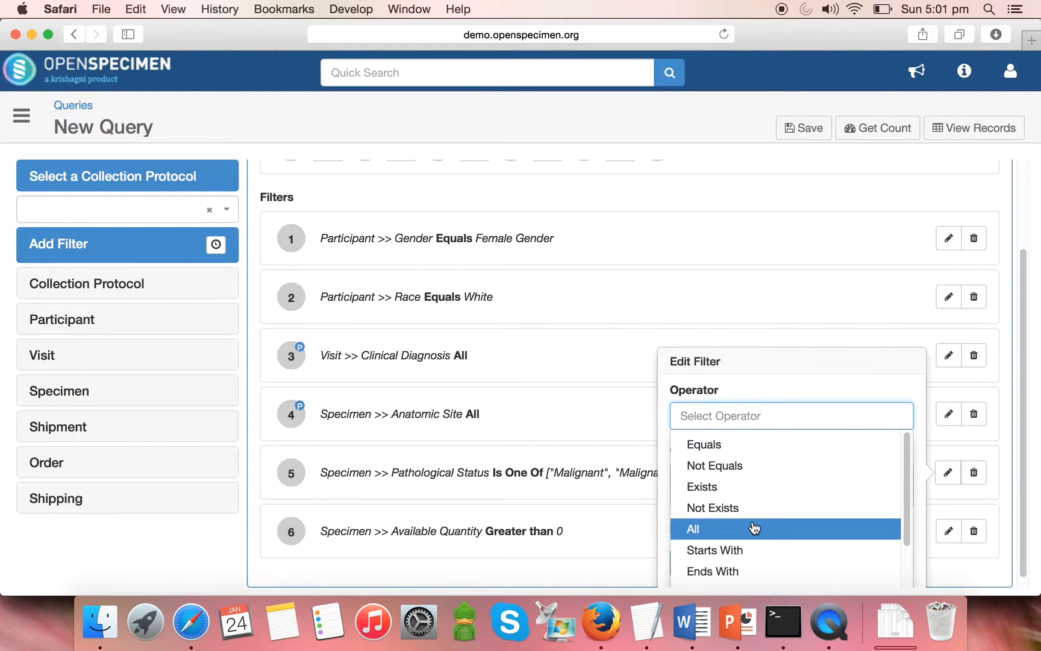
{"action": "left_click", "coordinate": [693, 528]}
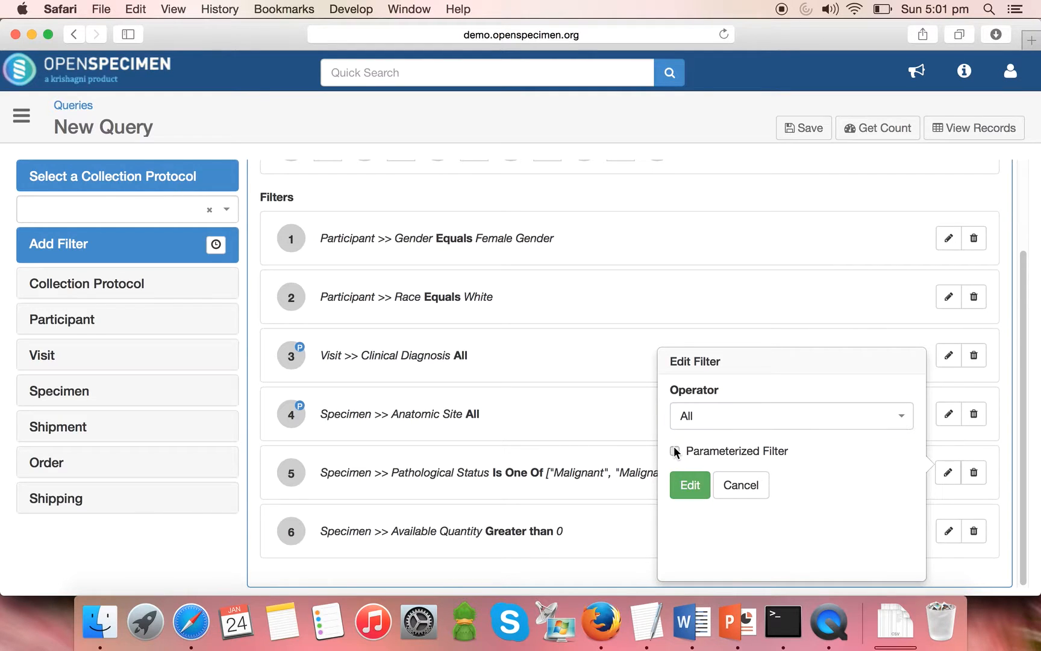
{"action": "left_click", "coordinate": [690, 486]}
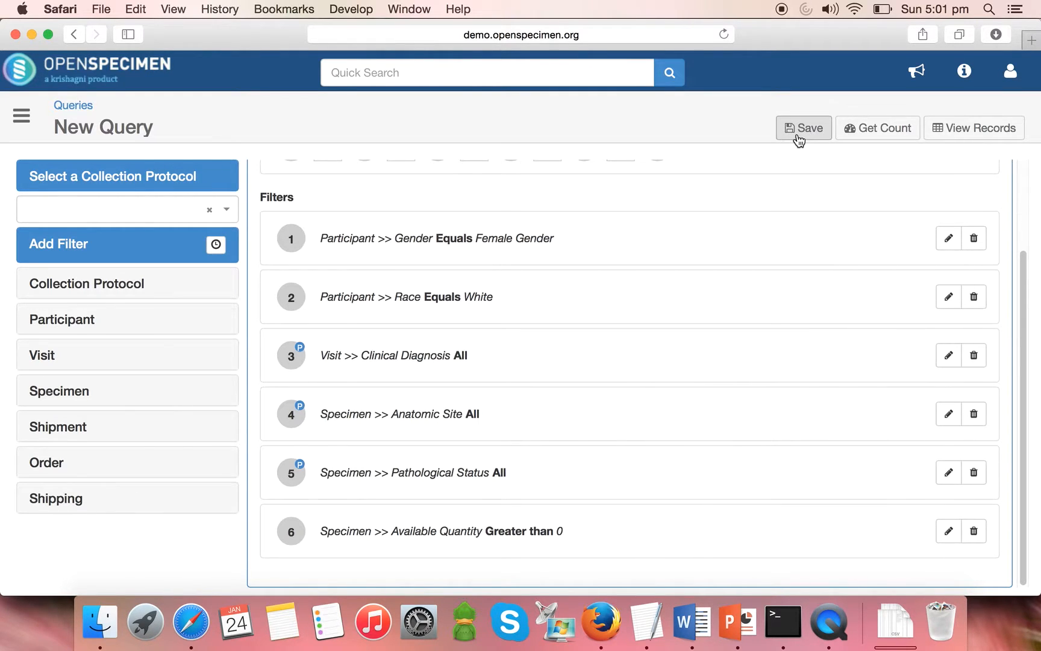
- Save the query with the title 'Specimens from female white patients'
{"action": "left_click", "coordinate": [803, 128]}
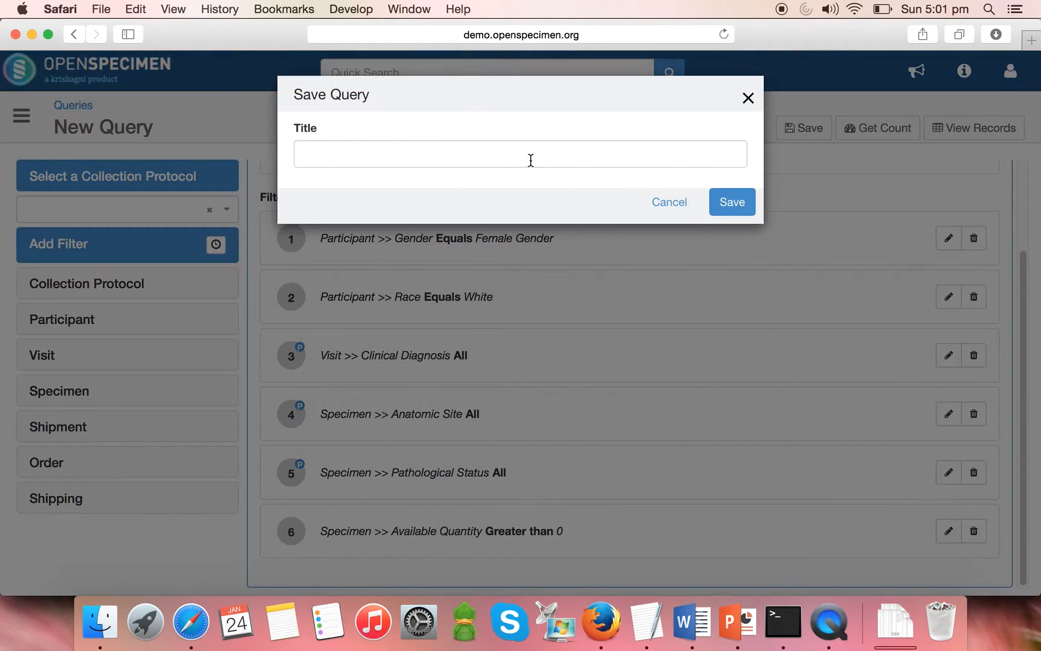
{"action": "type", "text": "Specimens from frm"}
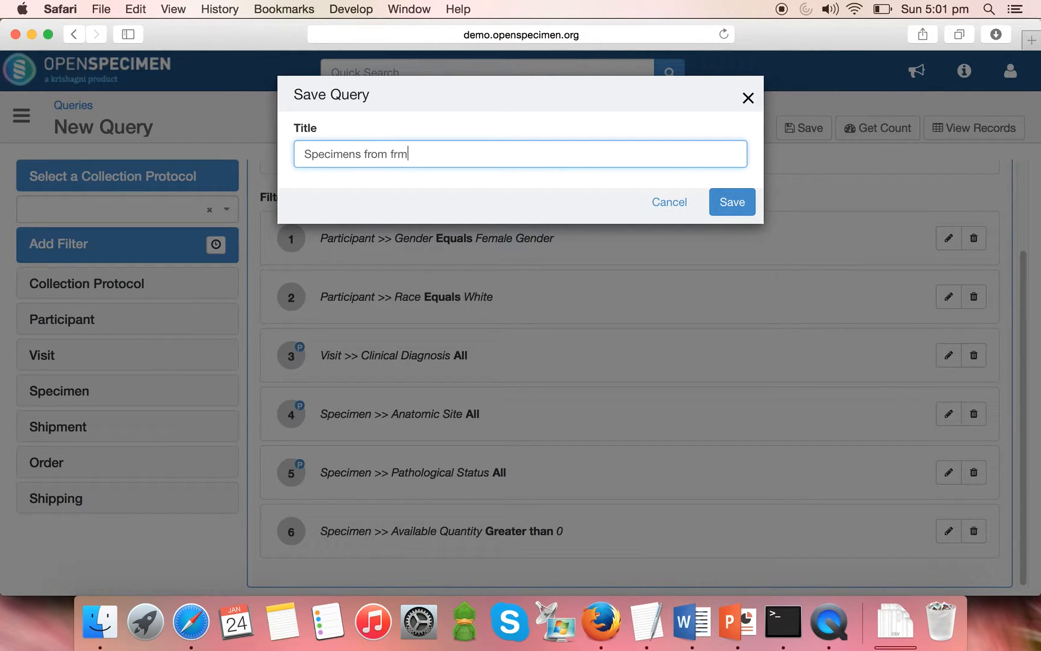
{"action": "type", "text": "female white patients"}
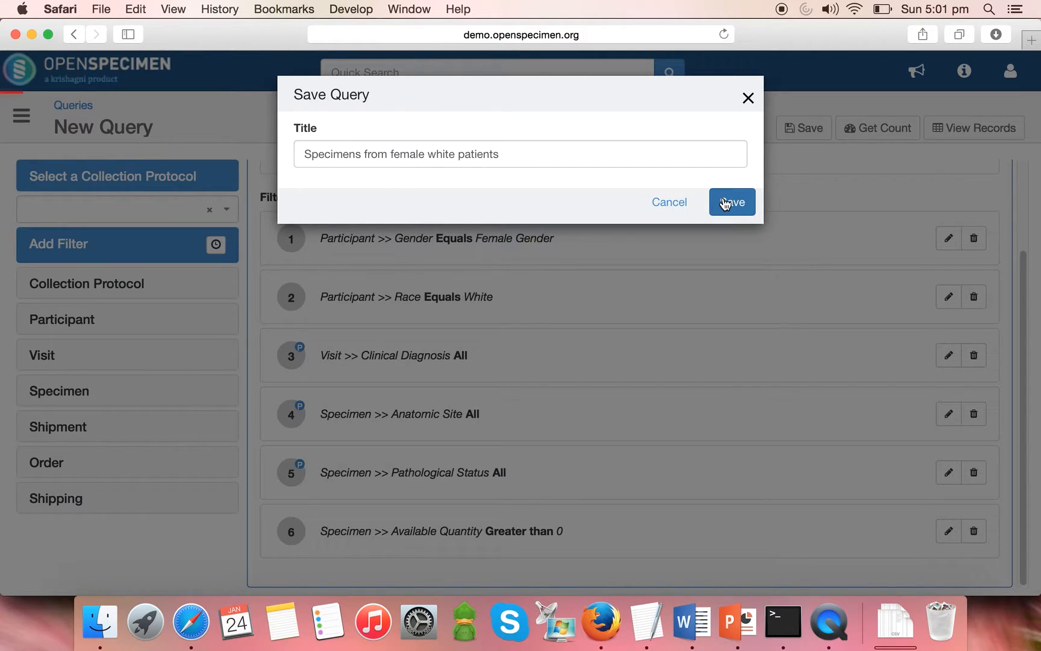
{"action": "mouse_move", "coordinate": [550, 308]}
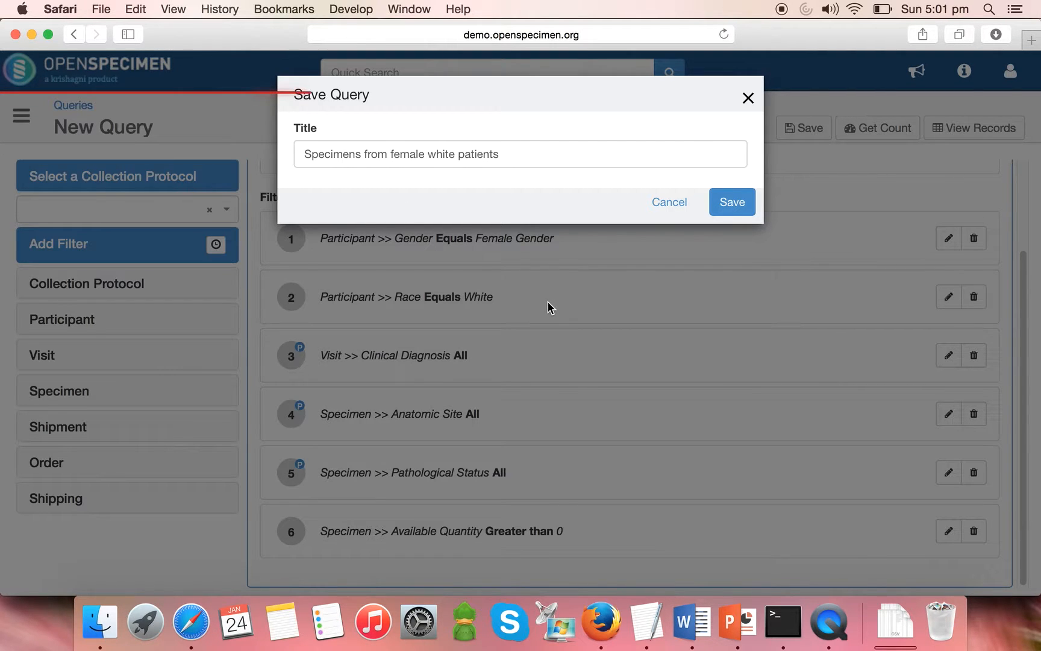
{"action": "left_click", "coordinate": [732, 202]}
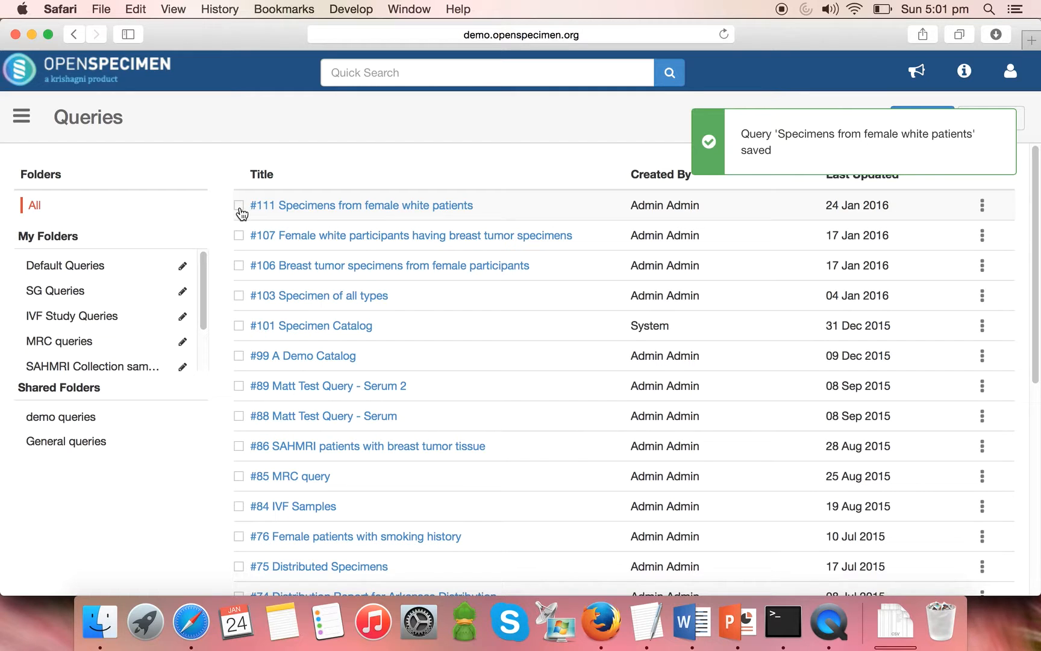
- Assign query #111 to a new 'Intro Video Queries' folder shared with all users
{"action": "left_click", "coordinate": [239, 206]}
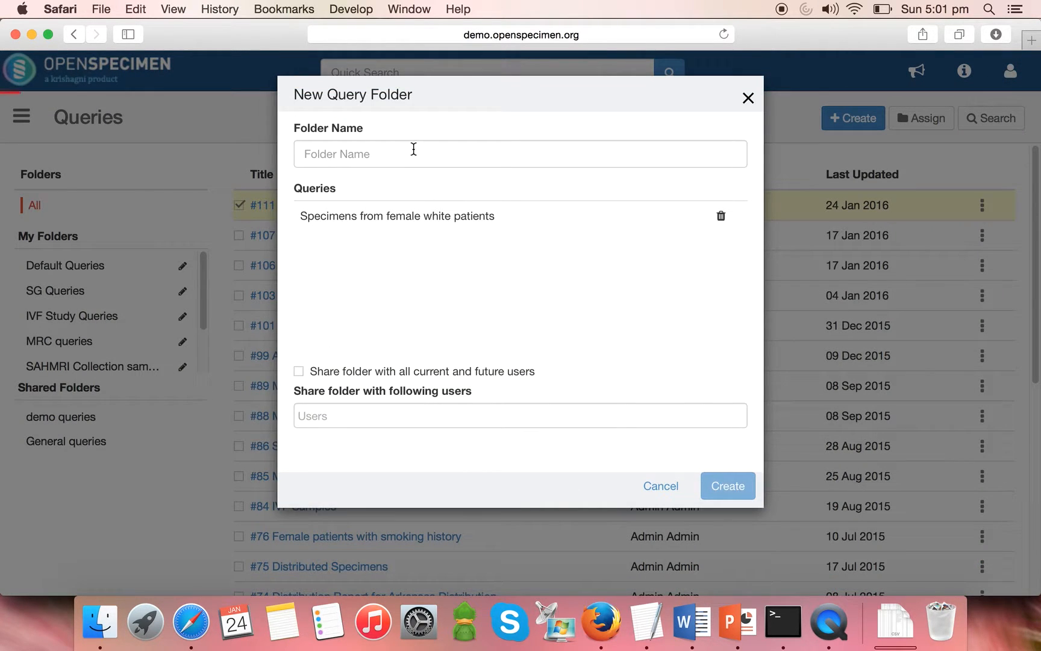
{"action": "left_click", "coordinate": [413, 153]}
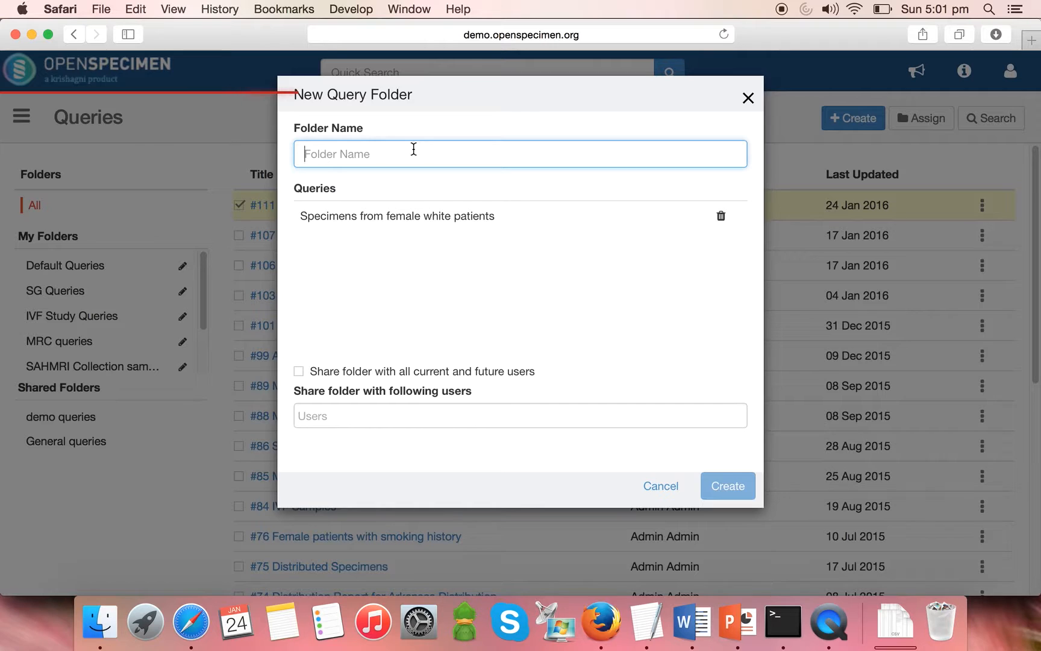
{"action": "type", "text": "Intro Video"}
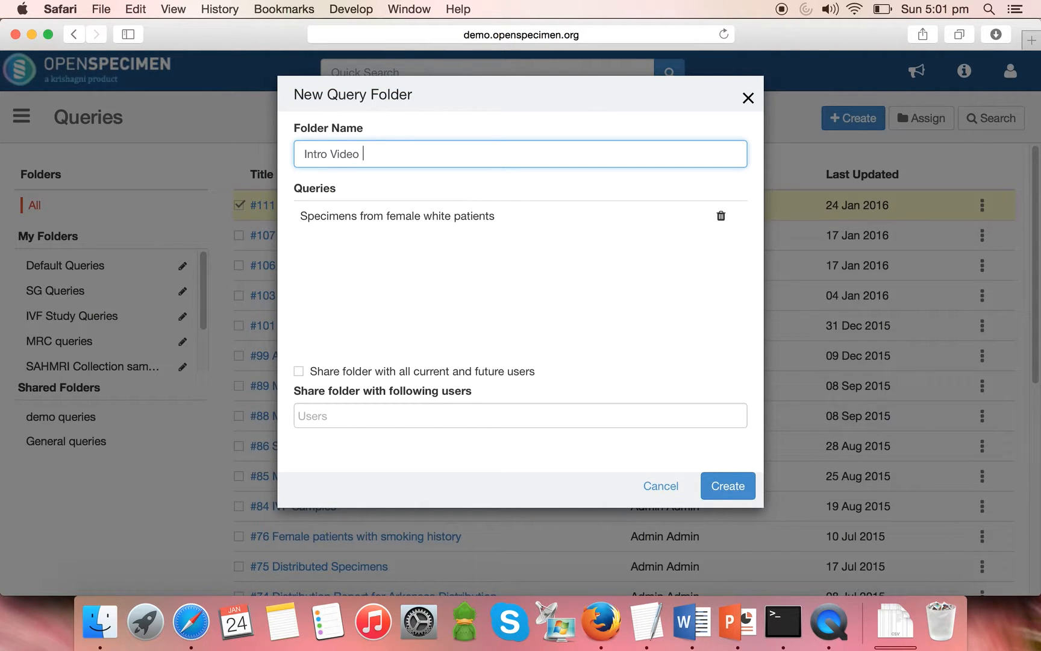
{"action": "type", "text": "Queries"}
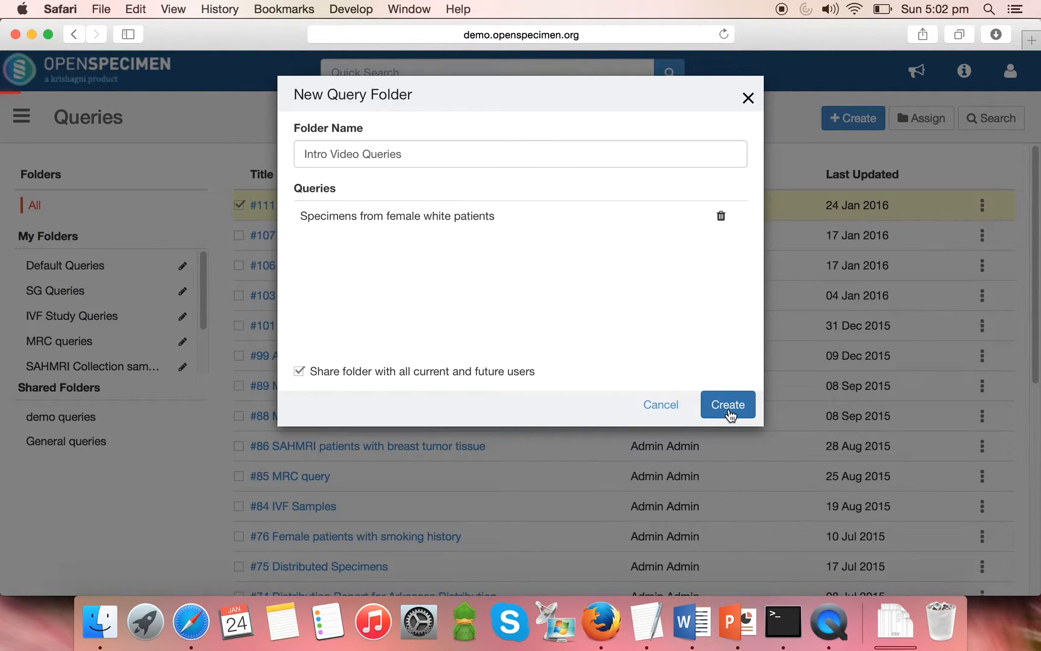
{"action": "left_click", "coordinate": [728, 405]}
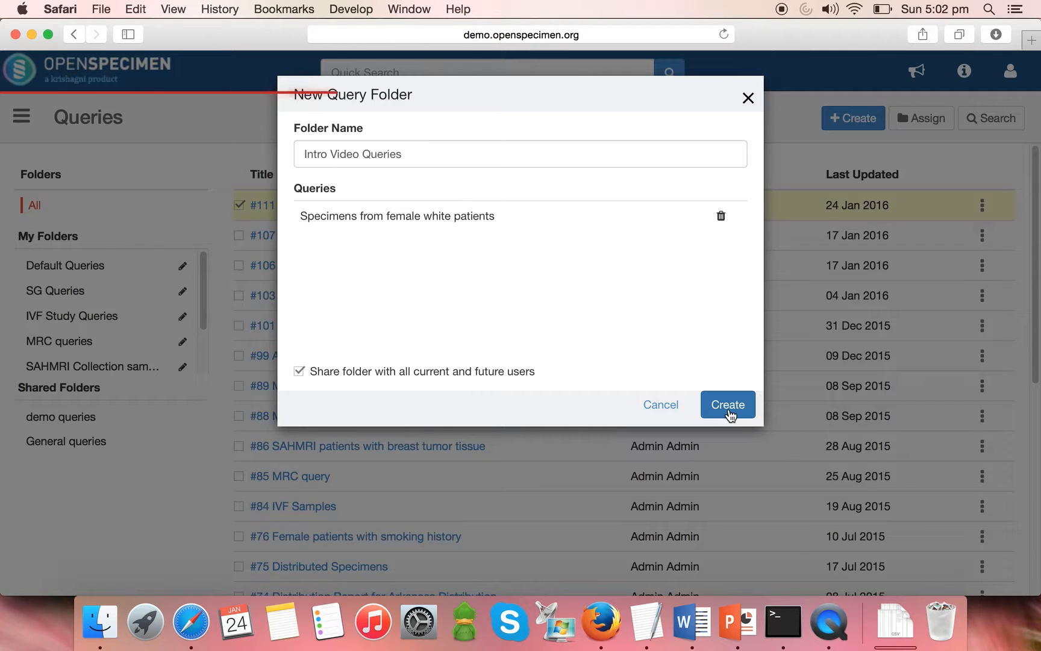
{"action": "left_click", "coordinate": [728, 405]}
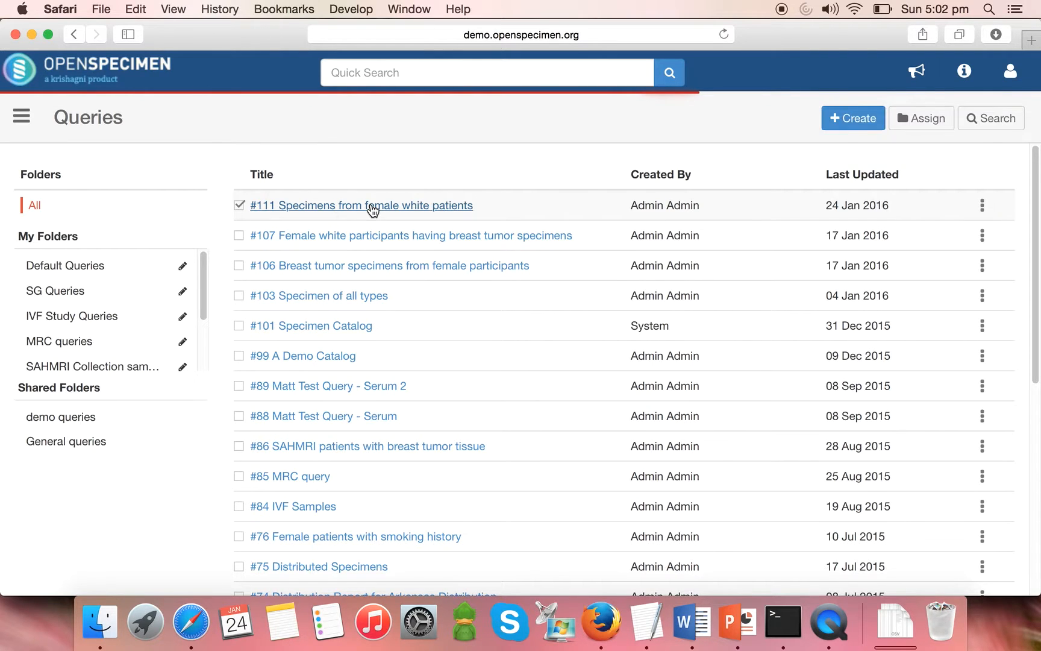
- Run query #111 and filter results to Anatomic Site 'Brain, NOS'
{"action": "left_click", "coordinate": [370, 205]}
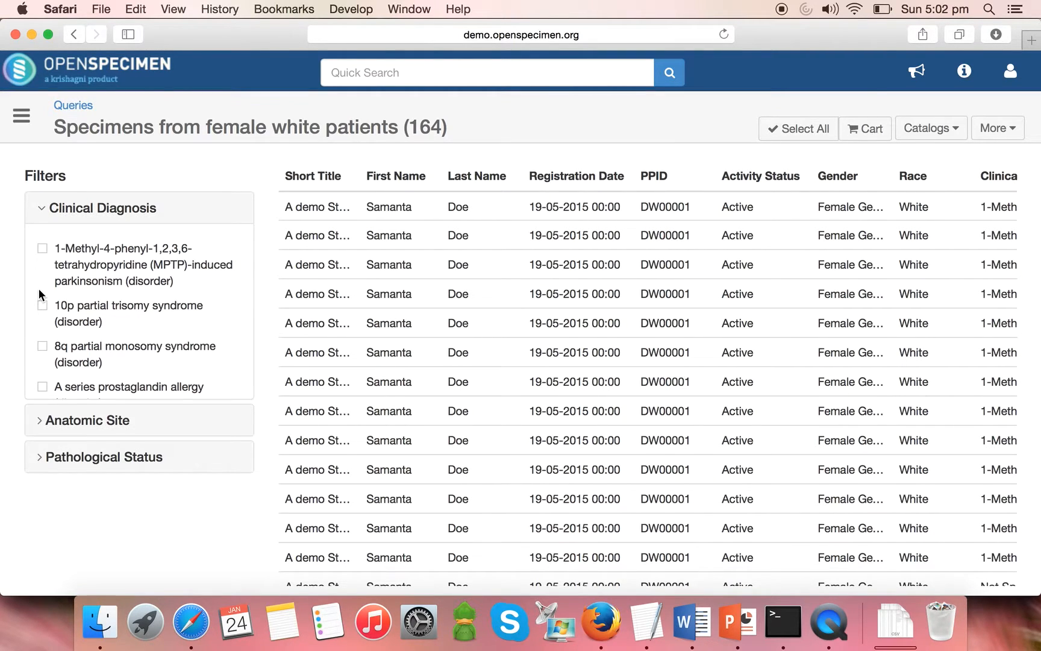
{"action": "scroll", "scroll_direction": "down", "scroll_amount": 3}
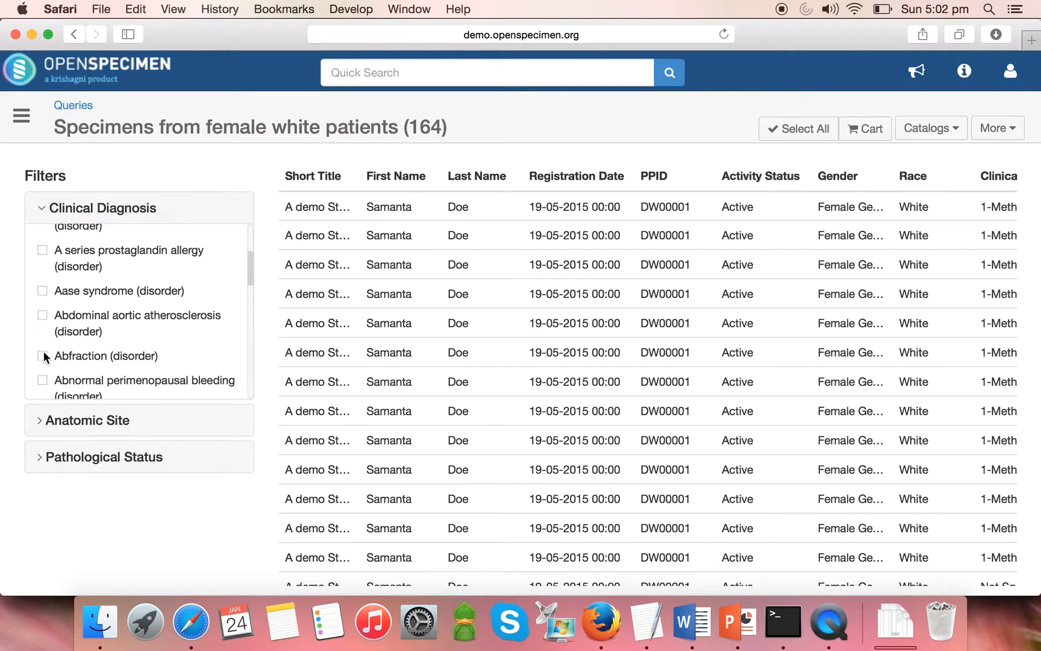
{"action": "scroll", "scroll_direction": "down", "scroll_amount": 3}
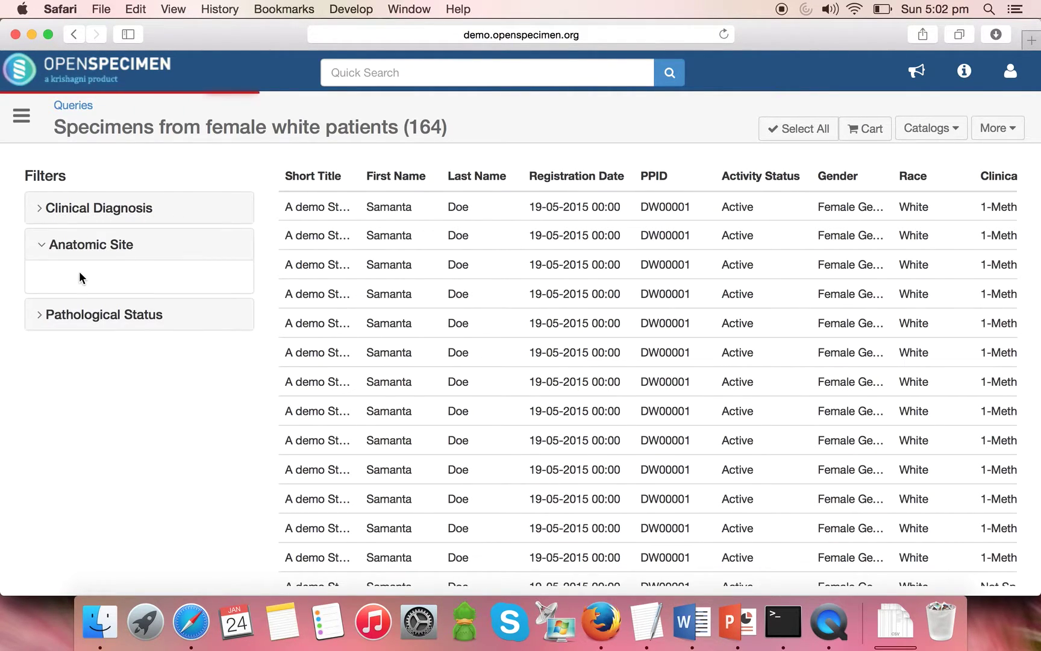
{"action": "left_click", "coordinate": [90, 245]}
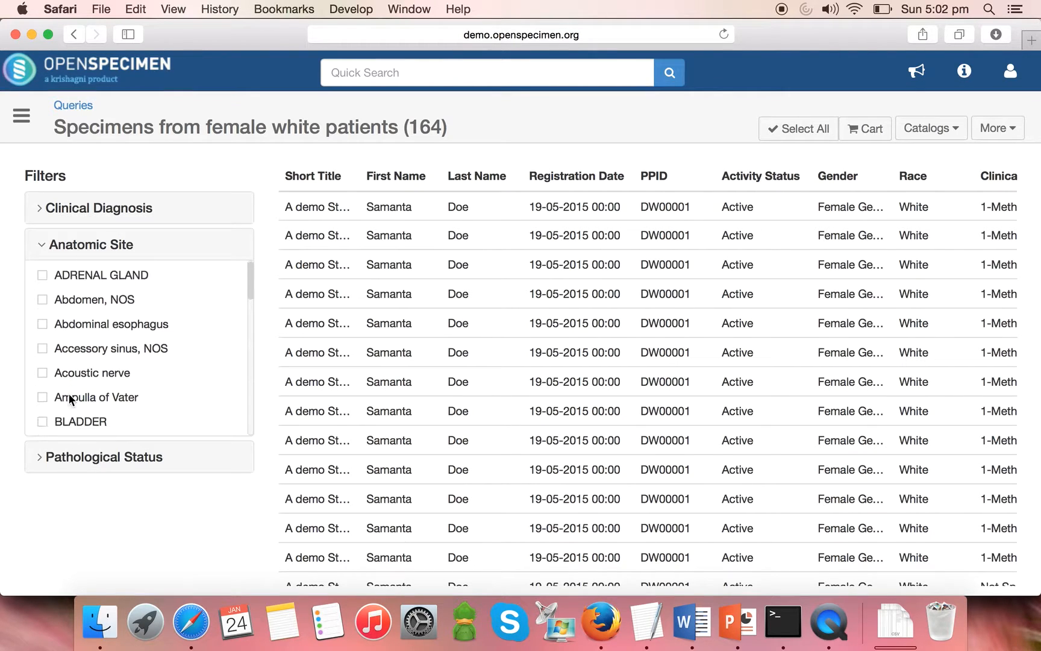
{"action": "scroll", "scroll_direction": "down", "scroll_amount": 3}
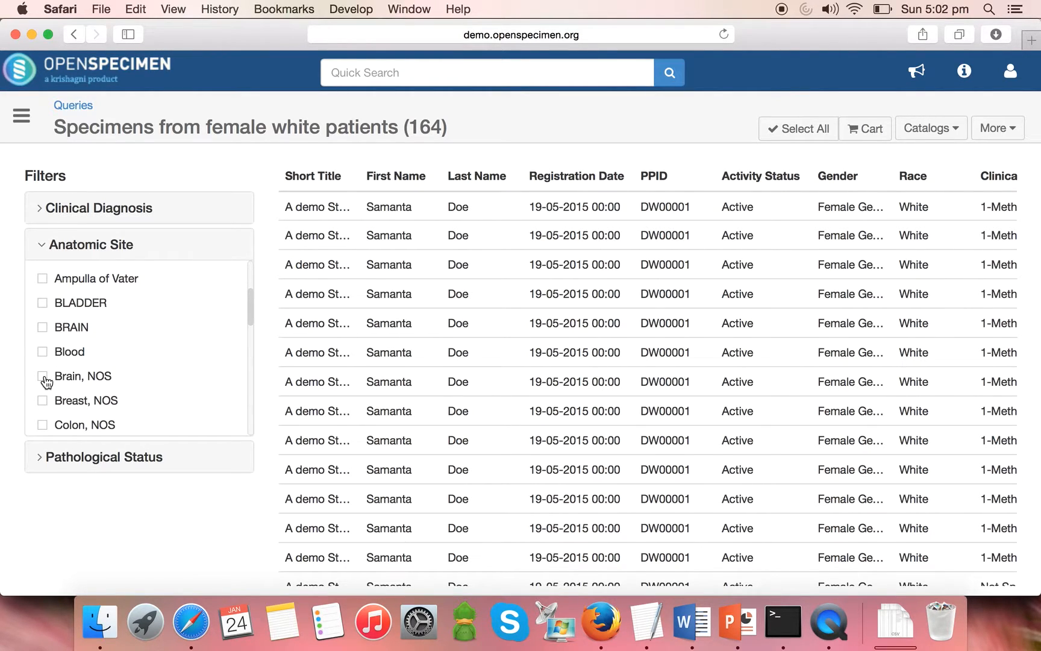
{"action": "left_click", "coordinate": [43, 376]}
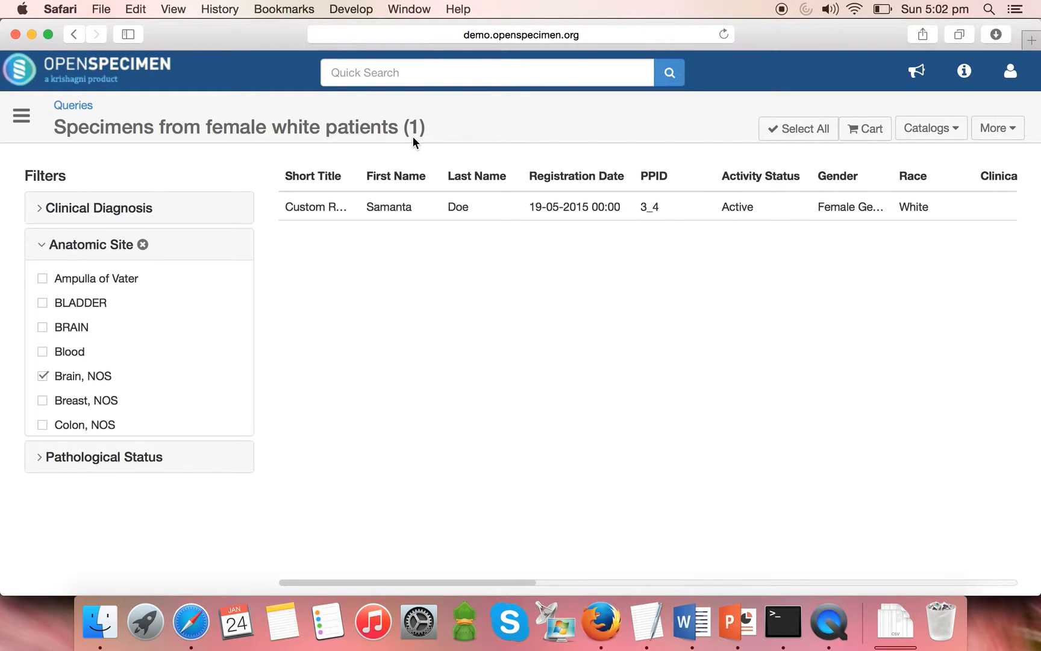
{"action": "mouse_move", "coordinate": [208, 395]}
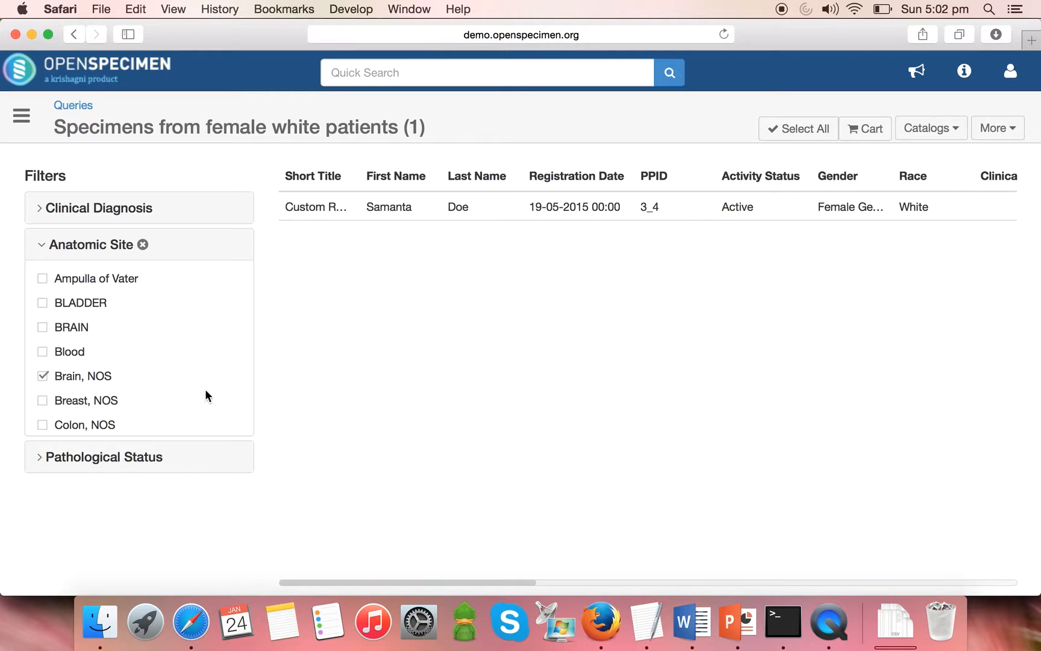
{"action": "mouse_move", "coordinate": [438, 403]}
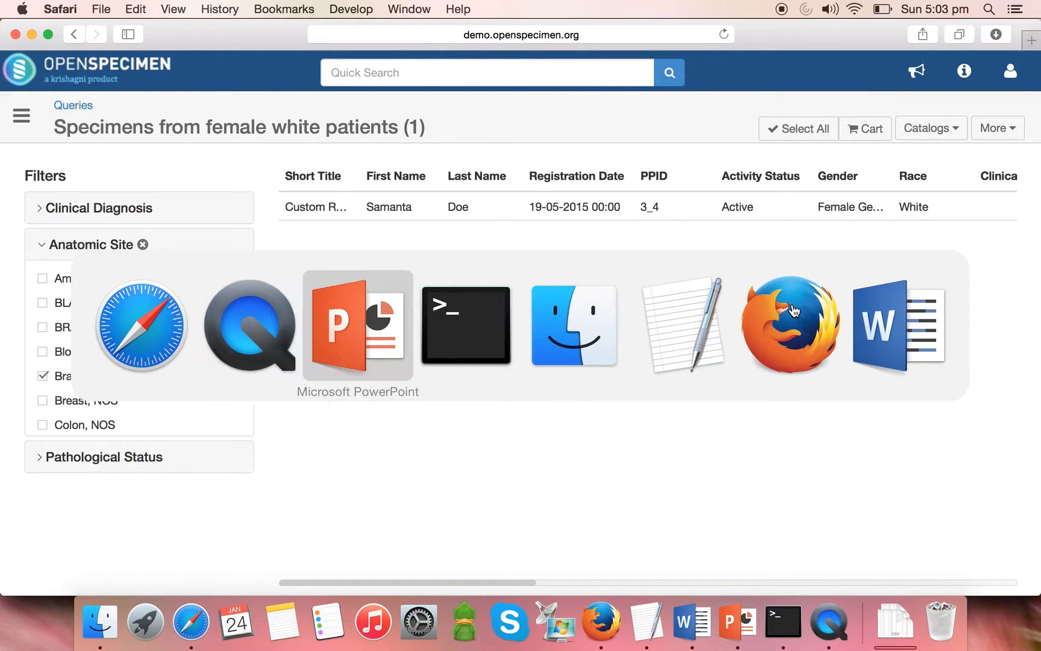
- Bring PowerPoint back to show the Further questions slide
{"action": "left_click", "coordinate": [357, 328]}
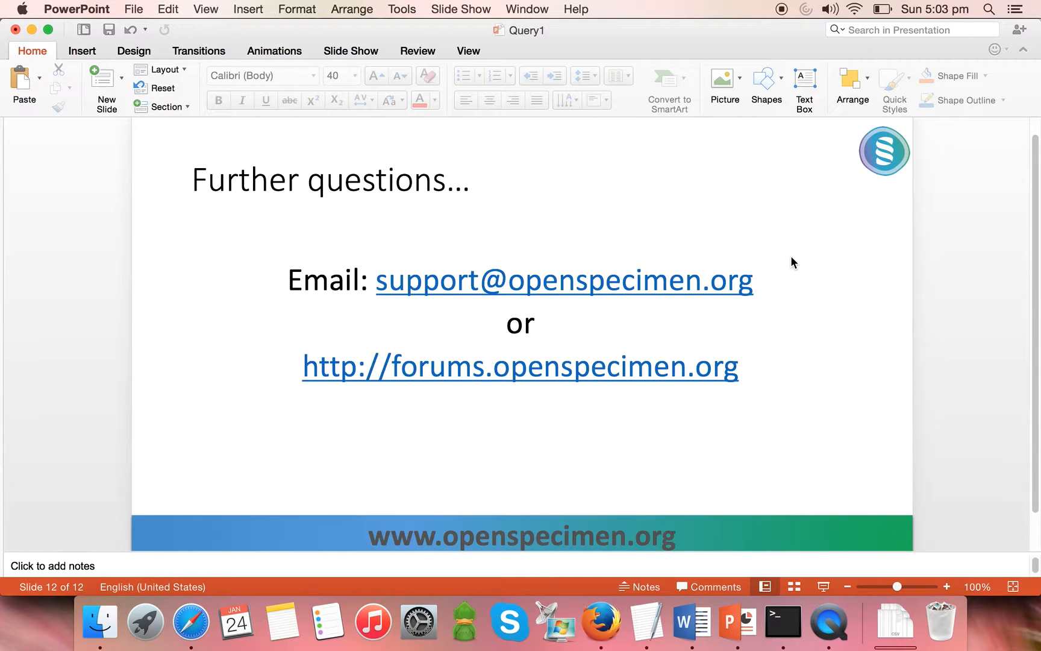
{"action": "mouse_move", "coordinate": [798, 58]}
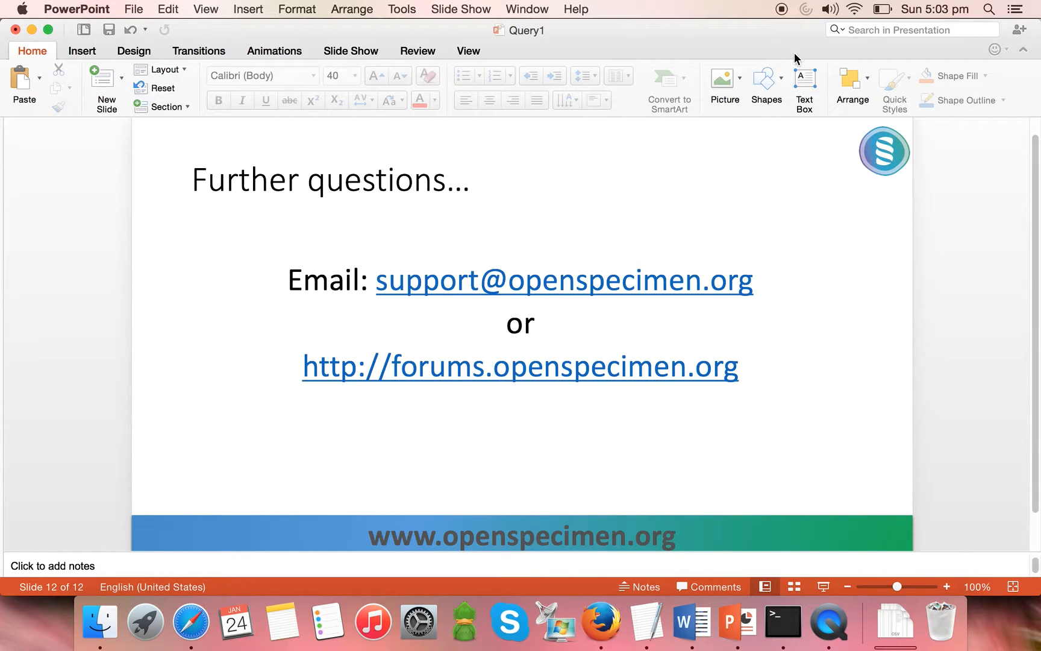